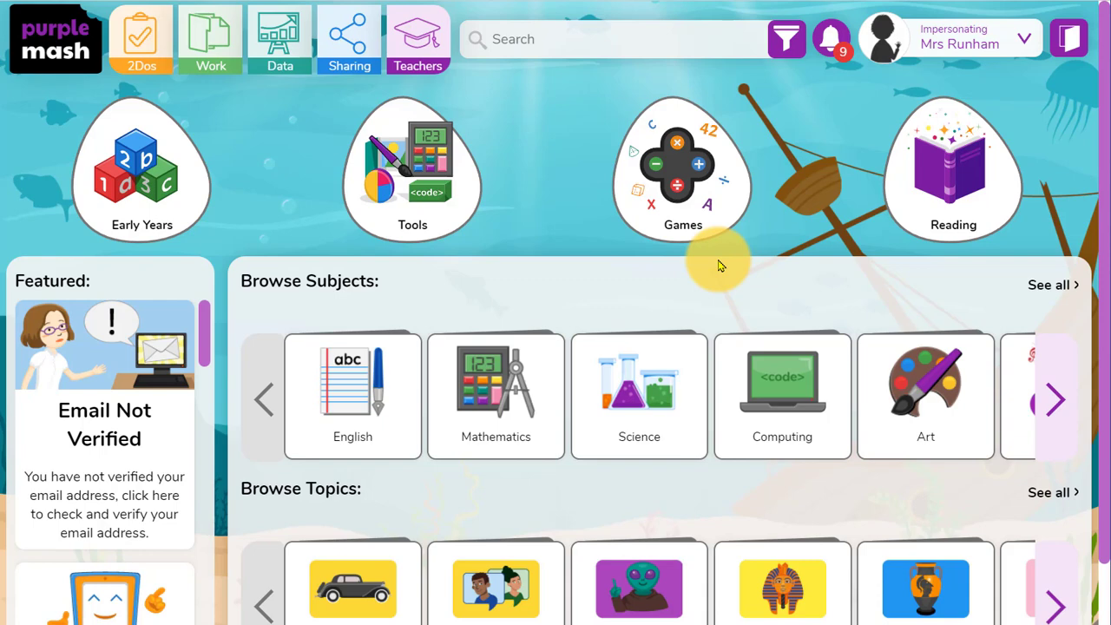
Open Tools and go to the 2Code activities to set Fun with fish as a 2Do.
{"action": "left_click", "coordinate": [412, 165]}
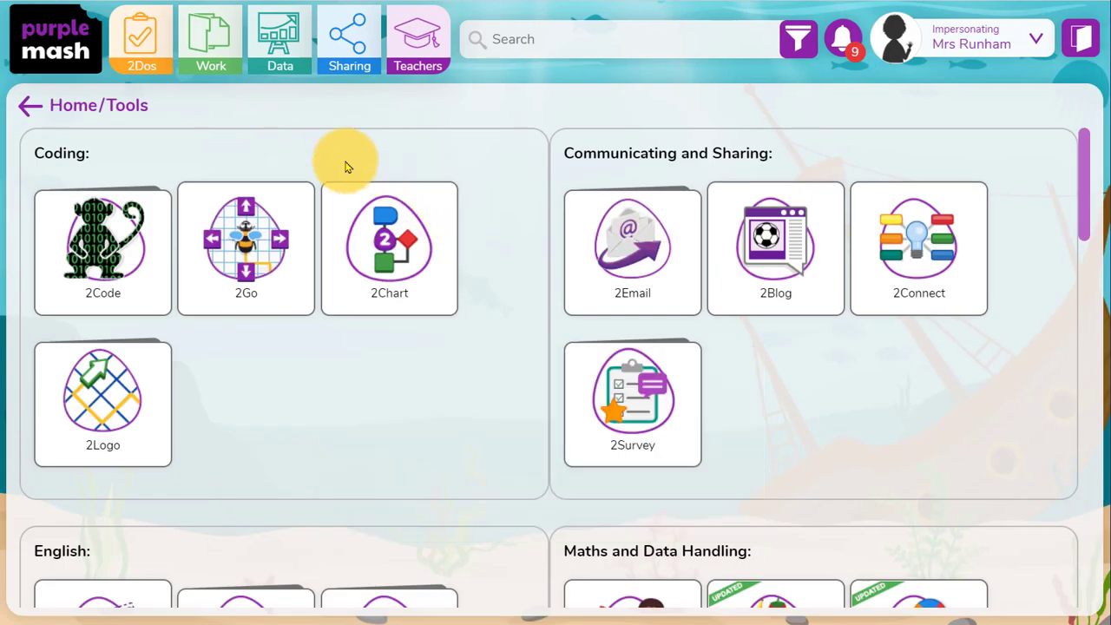
{"action": "left_click", "coordinate": [103, 247]}
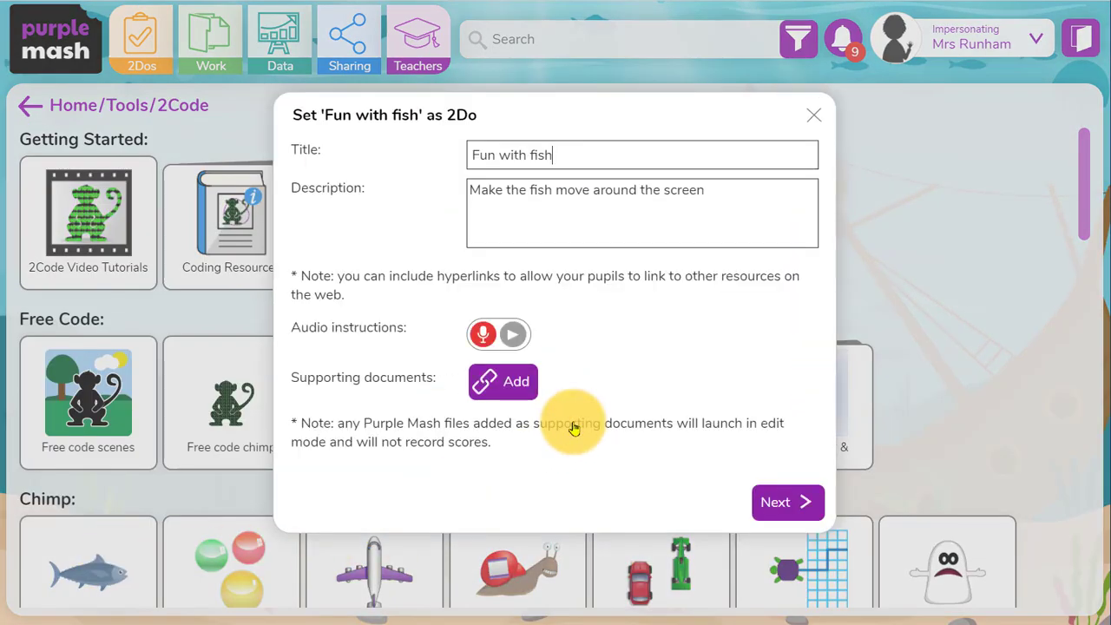
{"action": "mouse_move", "coordinate": [659, 217]}
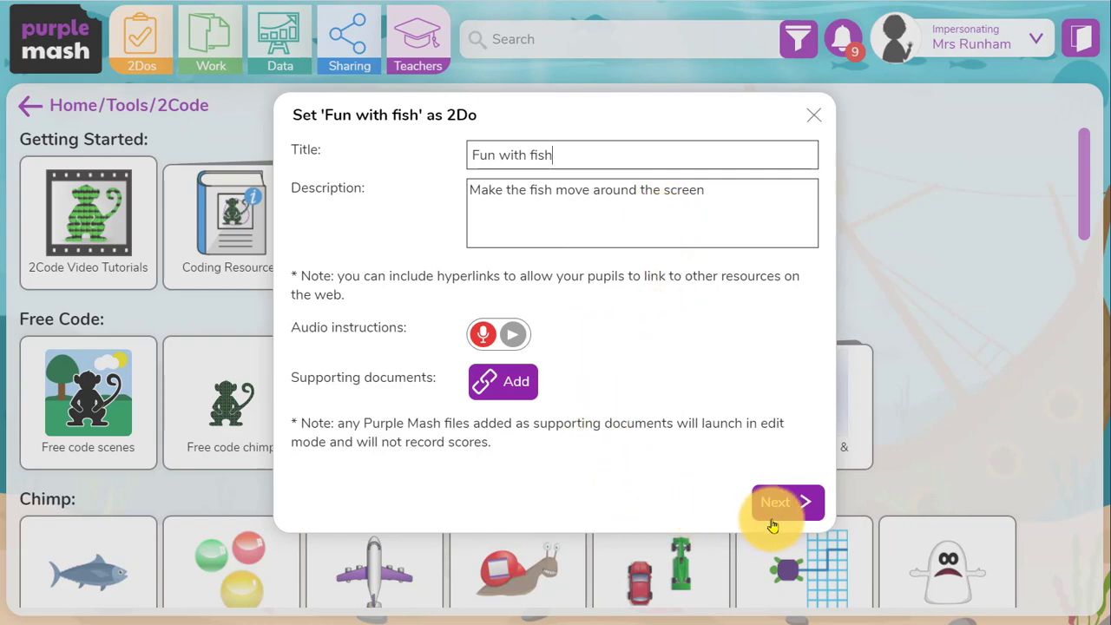
Attach the Y1 Computing algorithms and create-and-debug-programs objectives to the 2Do.
{"action": "left_click", "coordinate": [775, 501]}
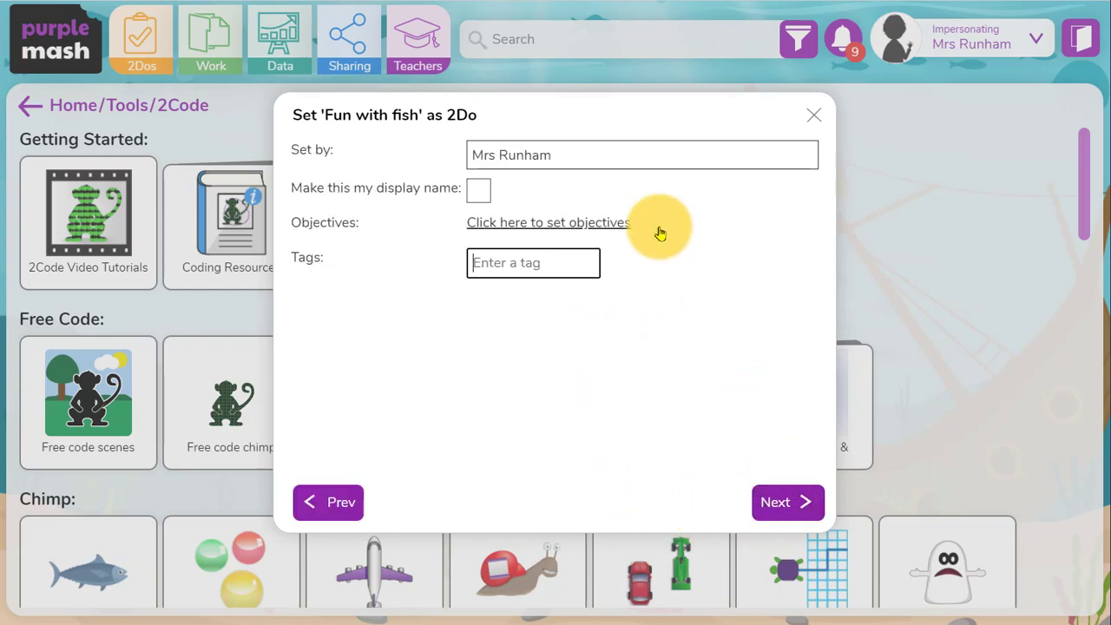
{"action": "left_click", "coordinate": [548, 222]}
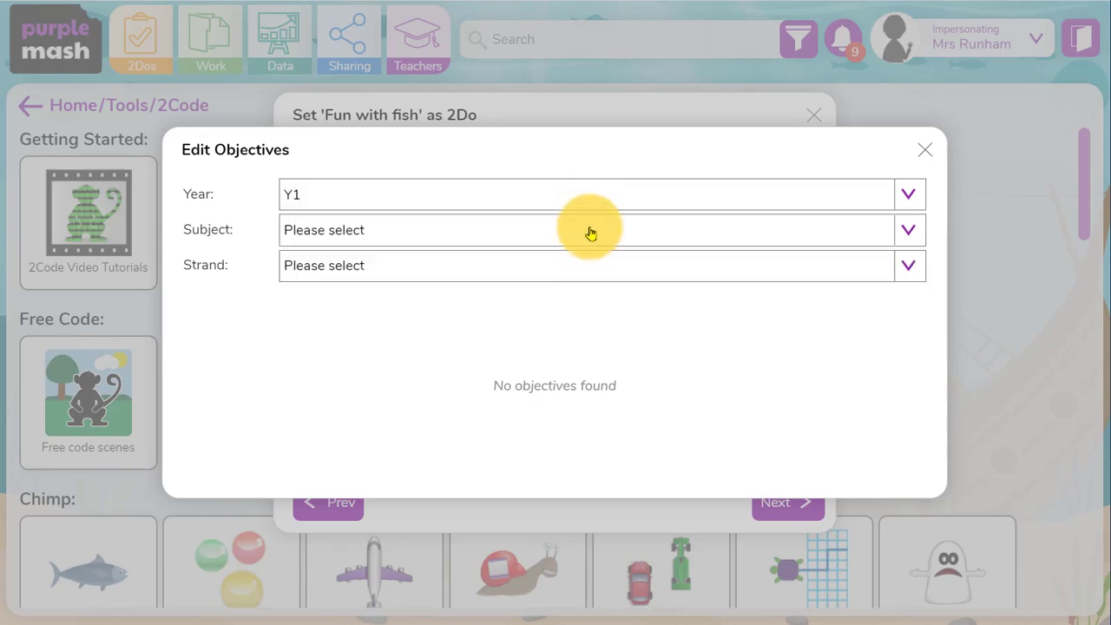
{"action": "left_click", "coordinate": [590, 230]}
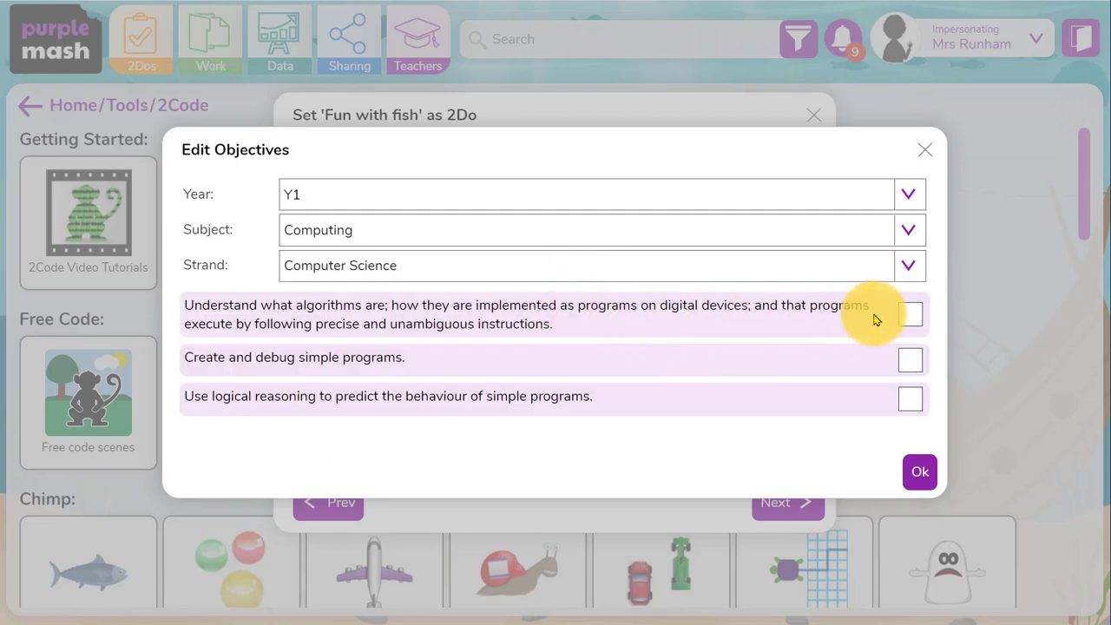
{"action": "left_click", "coordinate": [909, 314]}
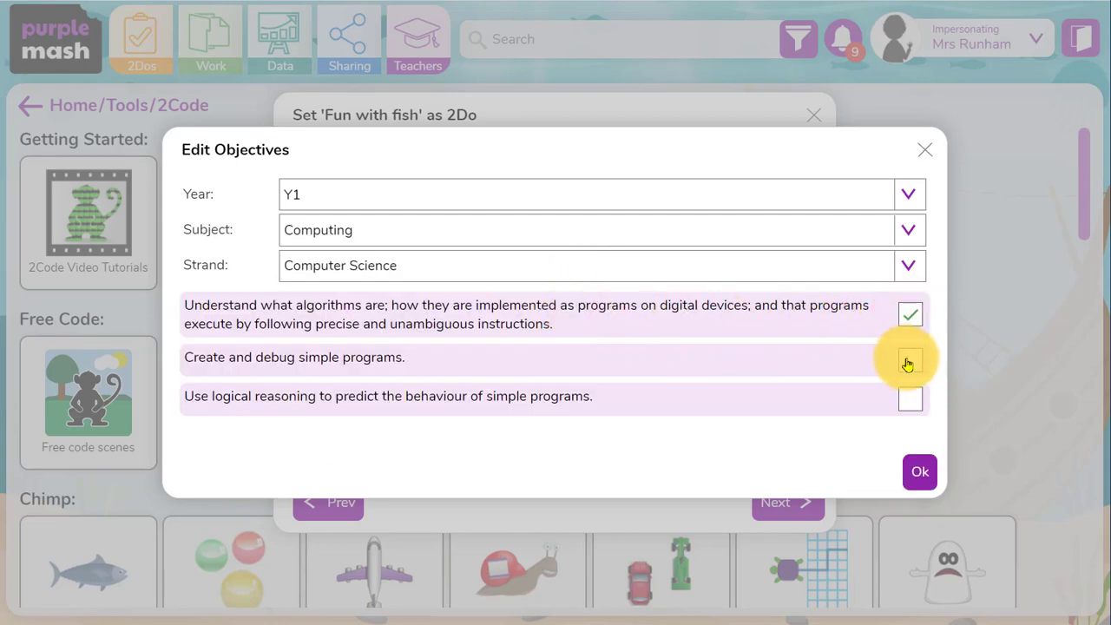
{"action": "left_click", "coordinate": [918, 471]}
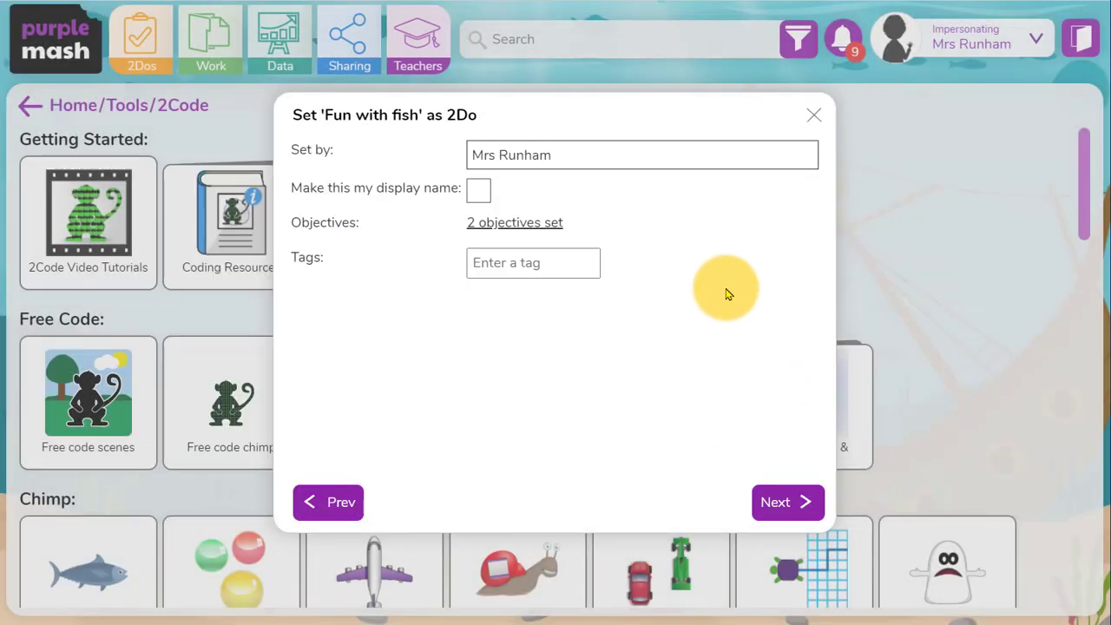
Set the Fun with fish 2Do for the Wrens class and switch to a pupil account.
{"action": "left_click", "coordinate": [786, 501]}
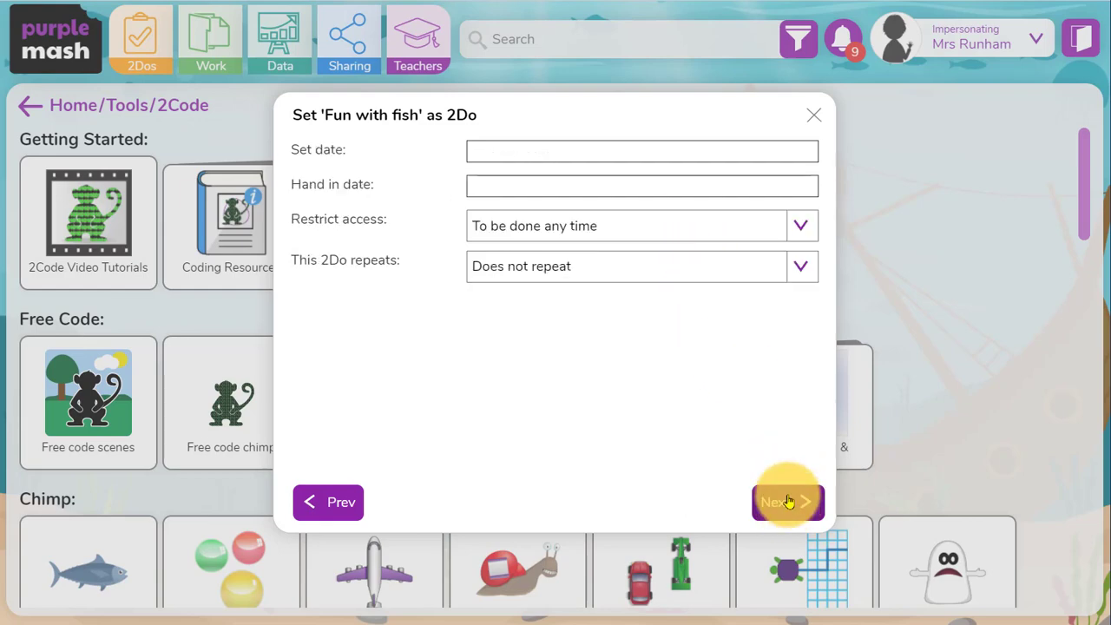
{"action": "left_click", "coordinate": [785, 502]}
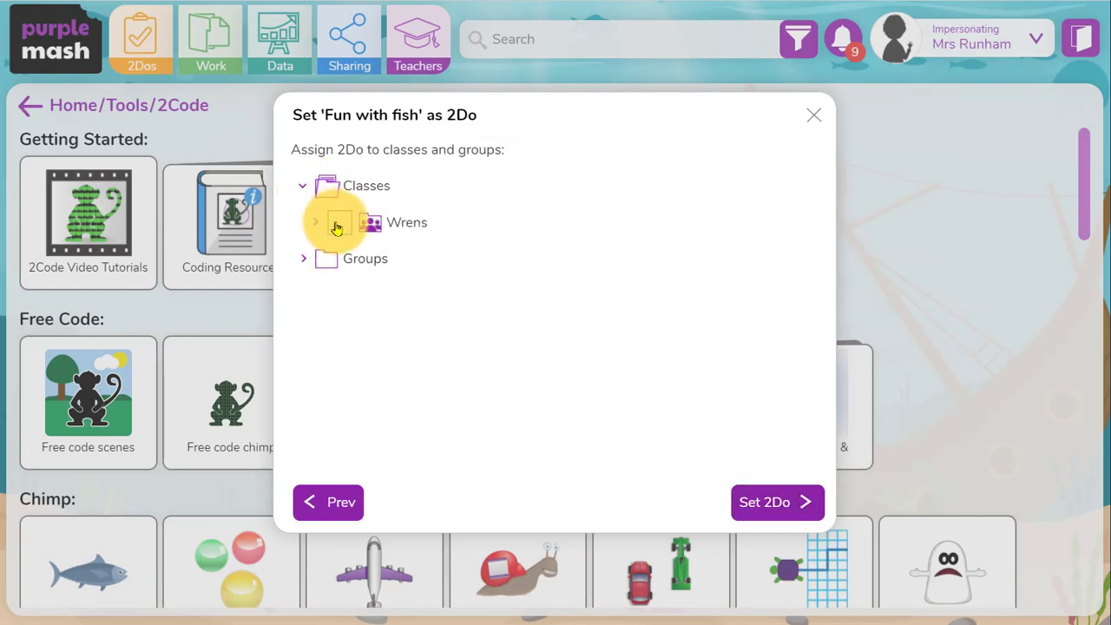
{"action": "left_click", "coordinate": [764, 502]}
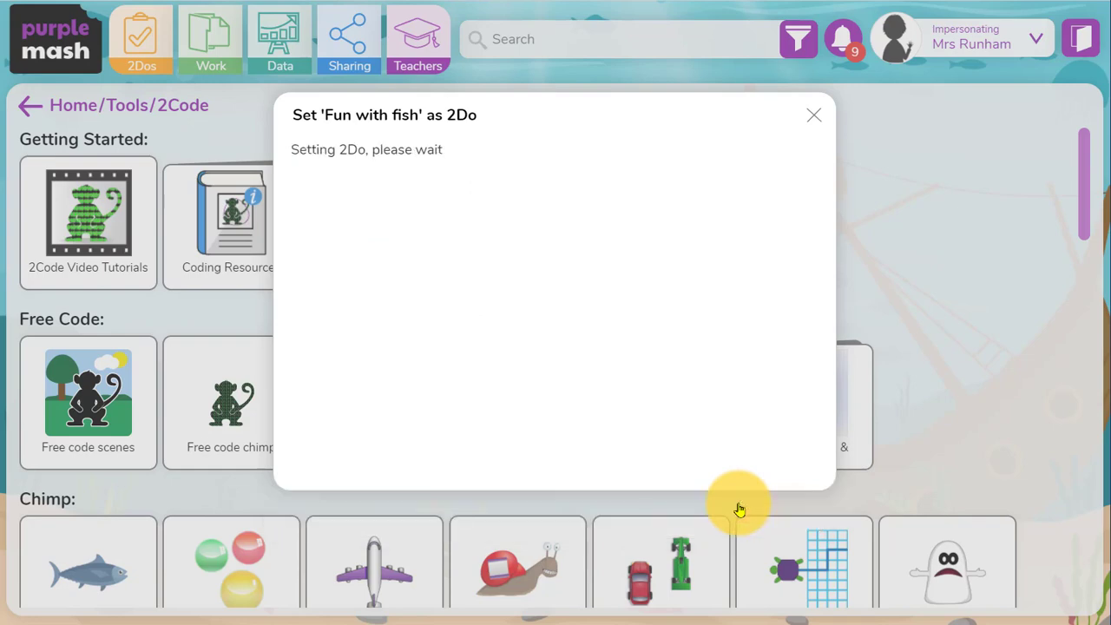
{"action": "left_click", "coordinate": [813, 115]}
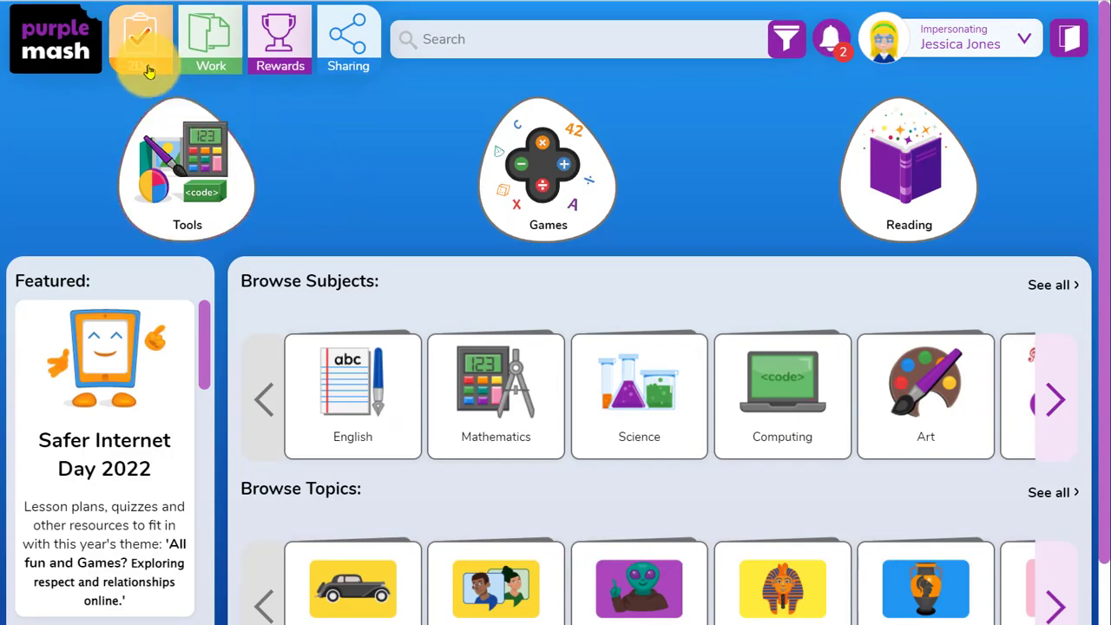
Start the Fun with fish 2Do and program the move-the-tuna-right challenge.
{"action": "left_click", "coordinate": [140, 39]}
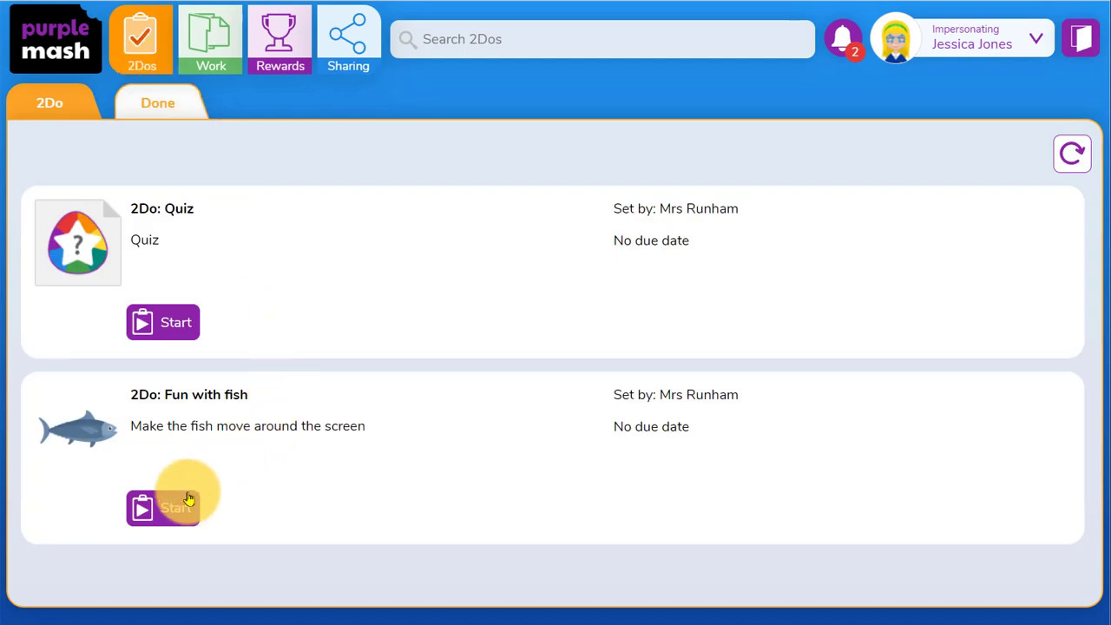
{"action": "left_click", "coordinate": [163, 507]}
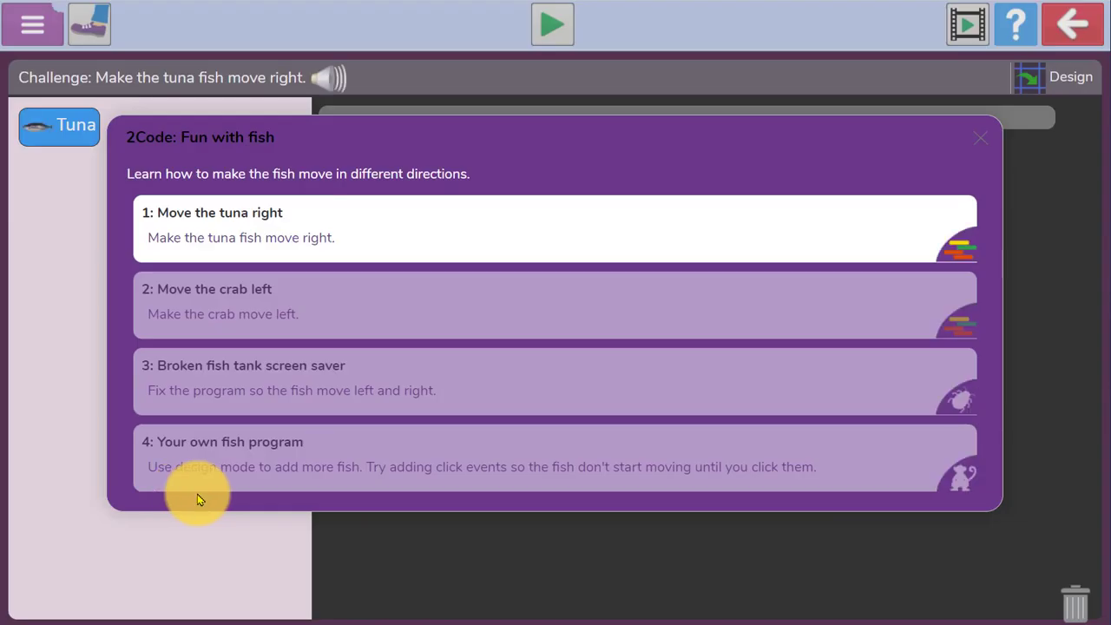
{"action": "left_click", "coordinate": [554, 228]}
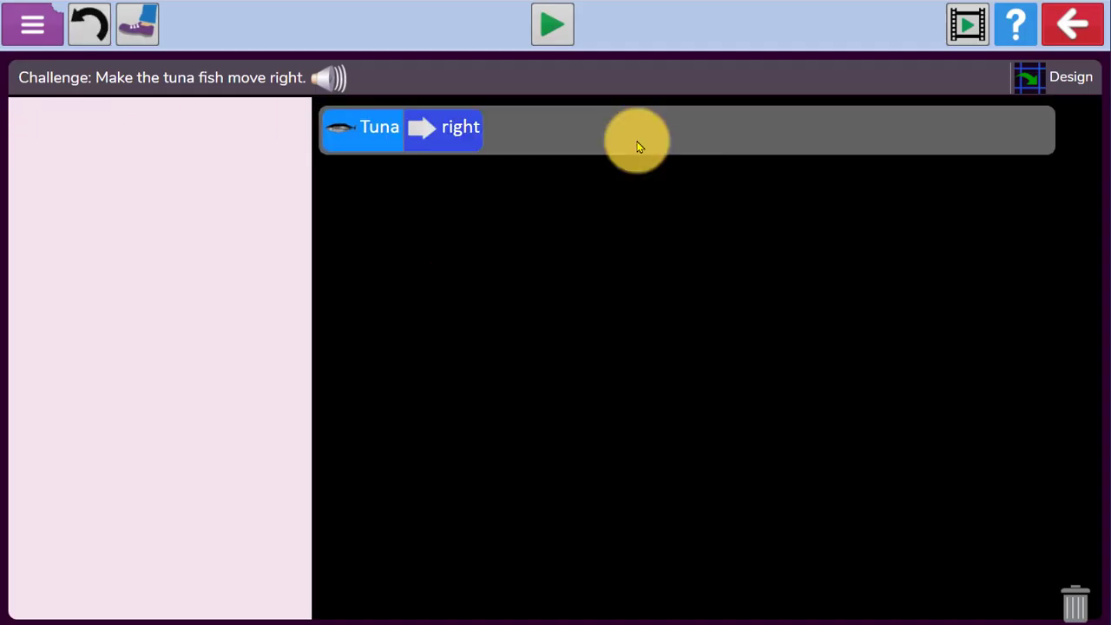
{"action": "left_click", "coordinate": [552, 23]}
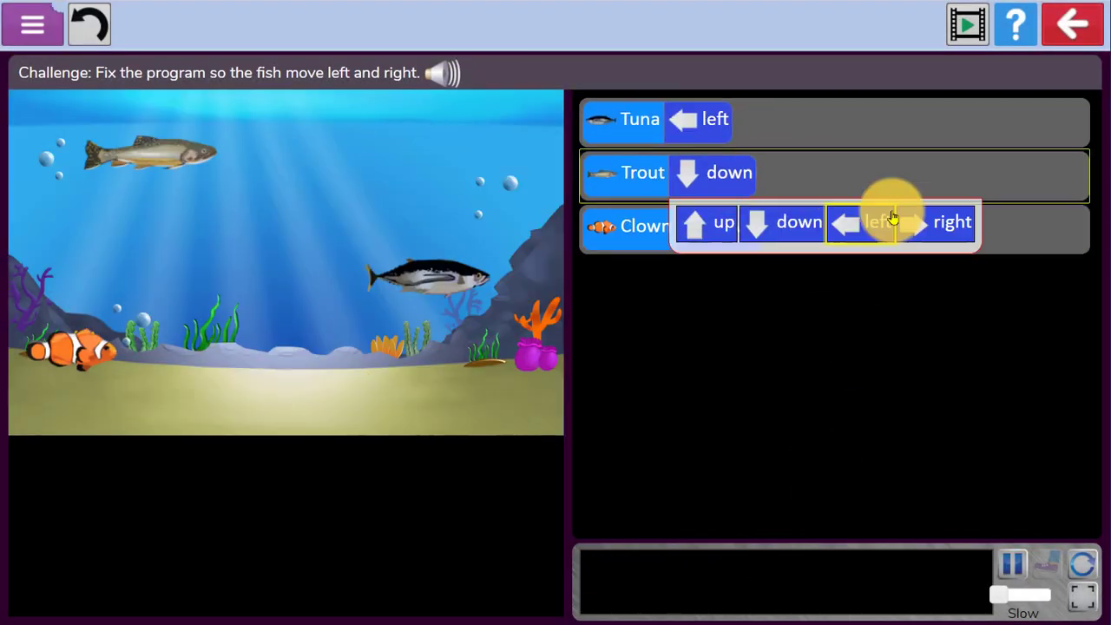
{"action": "left_click", "coordinate": [1070, 76]}
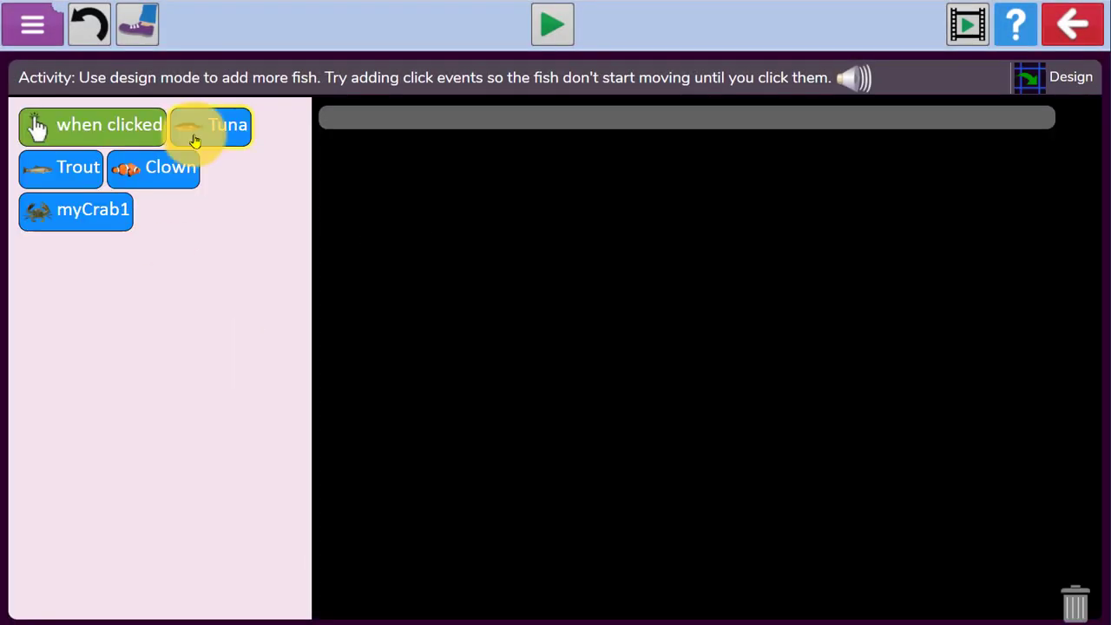
{"action": "left_click", "coordinate": [552, 24]}
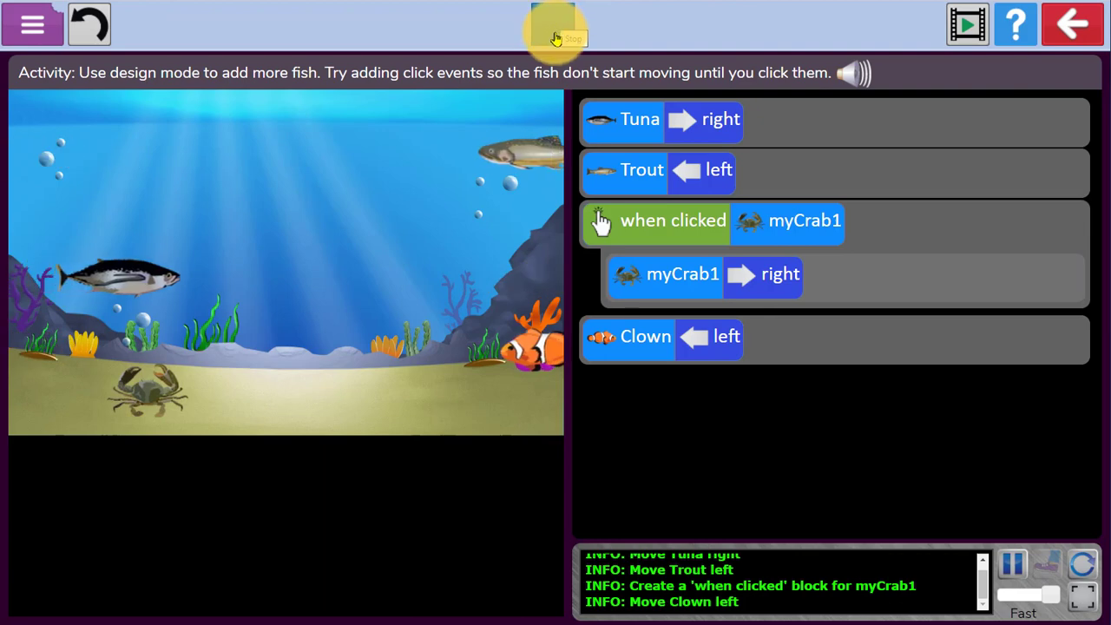
Save the pupil's coding work and exit 2Code back to the 2Dos.
{"action": "left_click", "coordinate": [32, 23]}
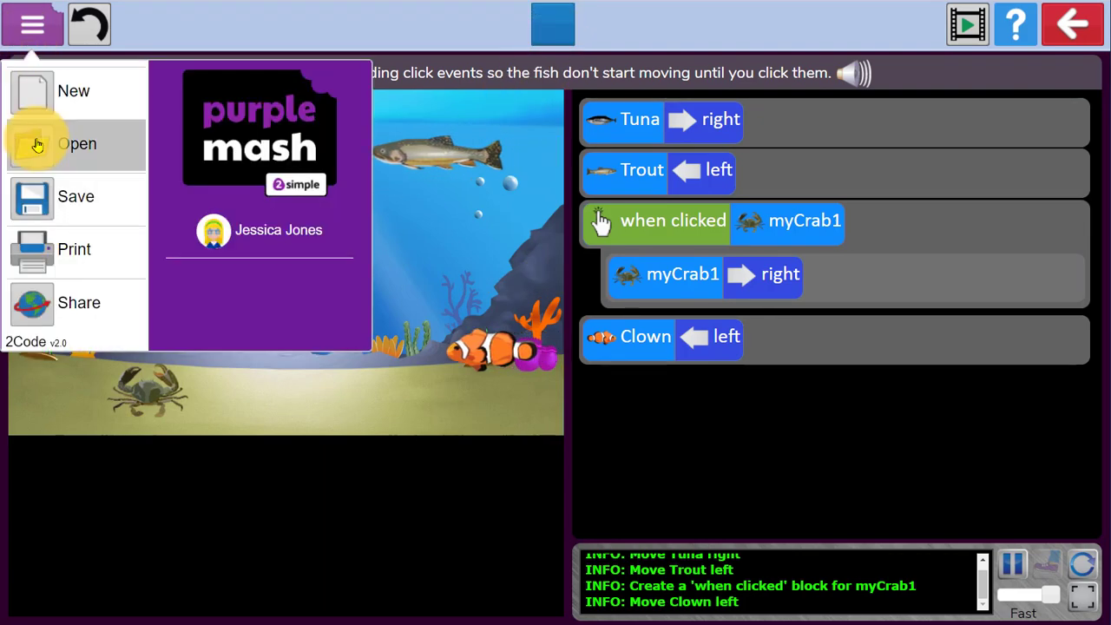
{"action": "left_click", "coordinate": [75, 196]}
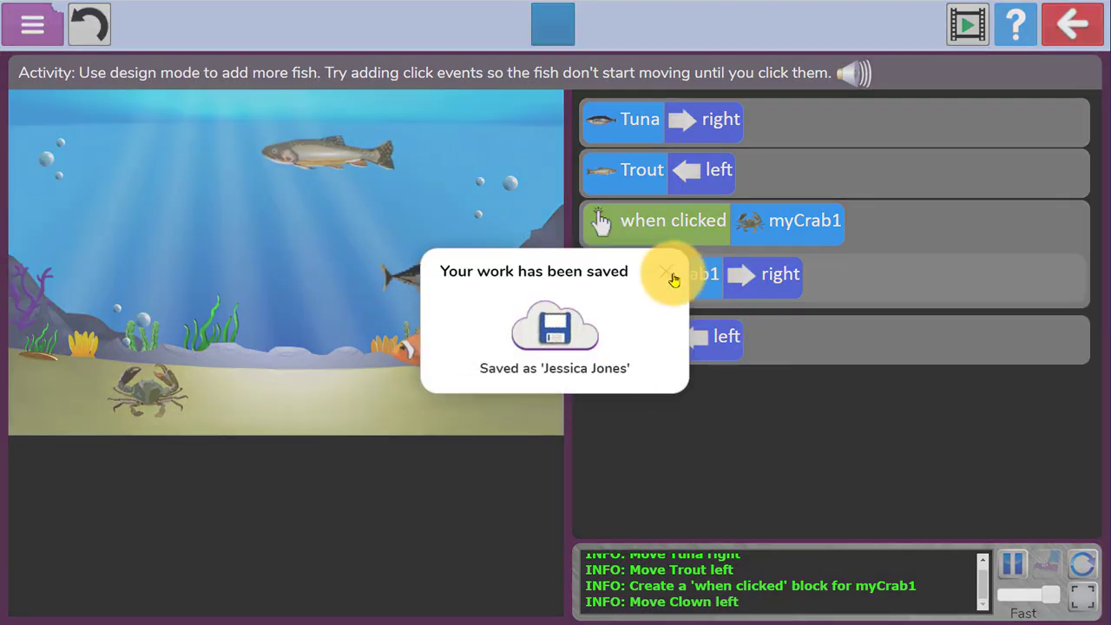
{"action": "left_click", "coordinate": [1072, 23]}
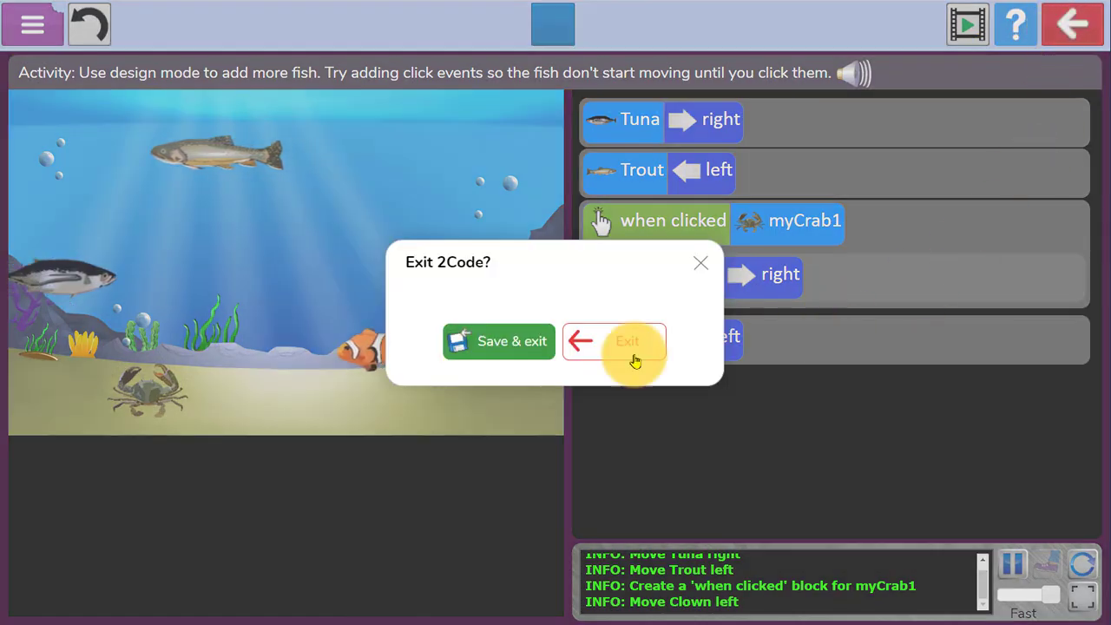
{"action": "left_click", "coordinate": [613, 341]}
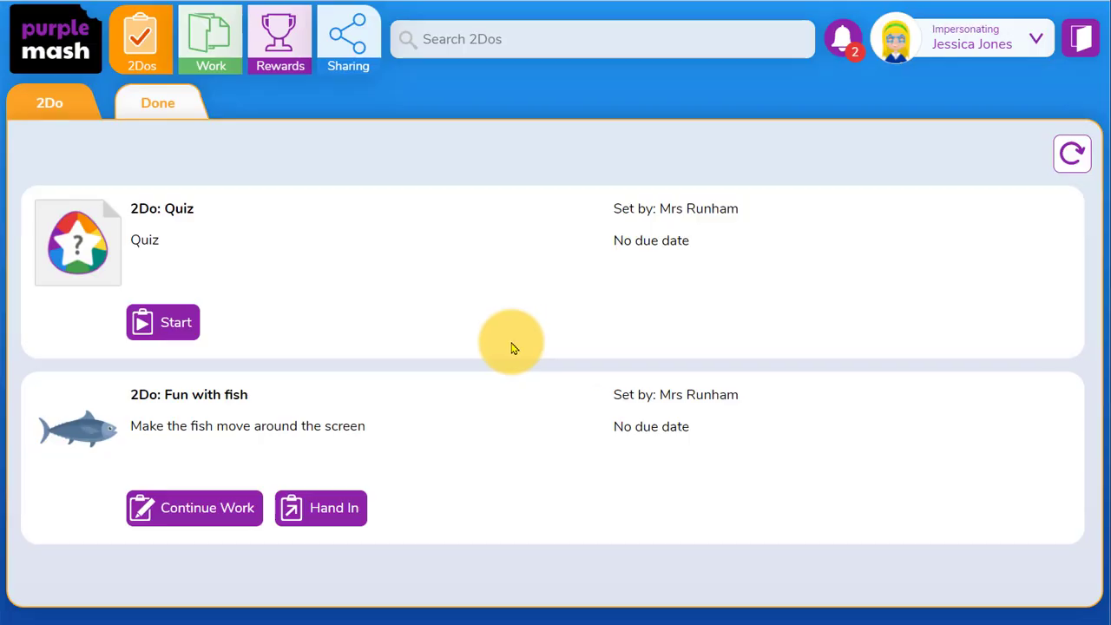
{"action": "mouse_move", "coordinate": [224, 508]}
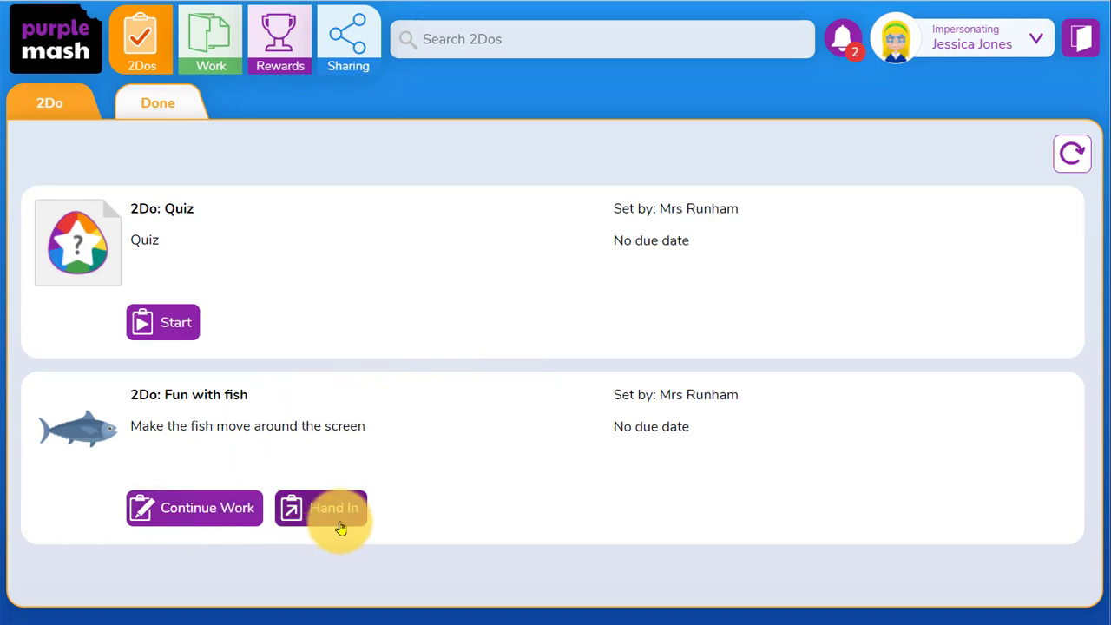
Hand in the Fun with fish 2Do and return to the teacher's home page.
{"action": "left_click", "coordinate": [320, 507]}
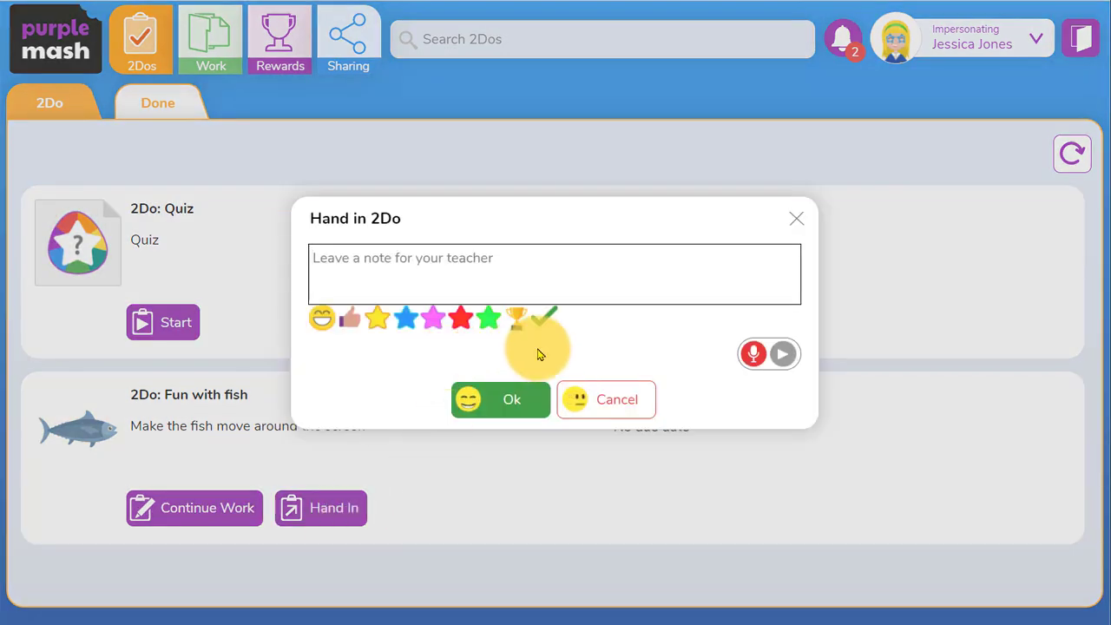
{"action": "mouse_move", "coordinate": [807, 380]}
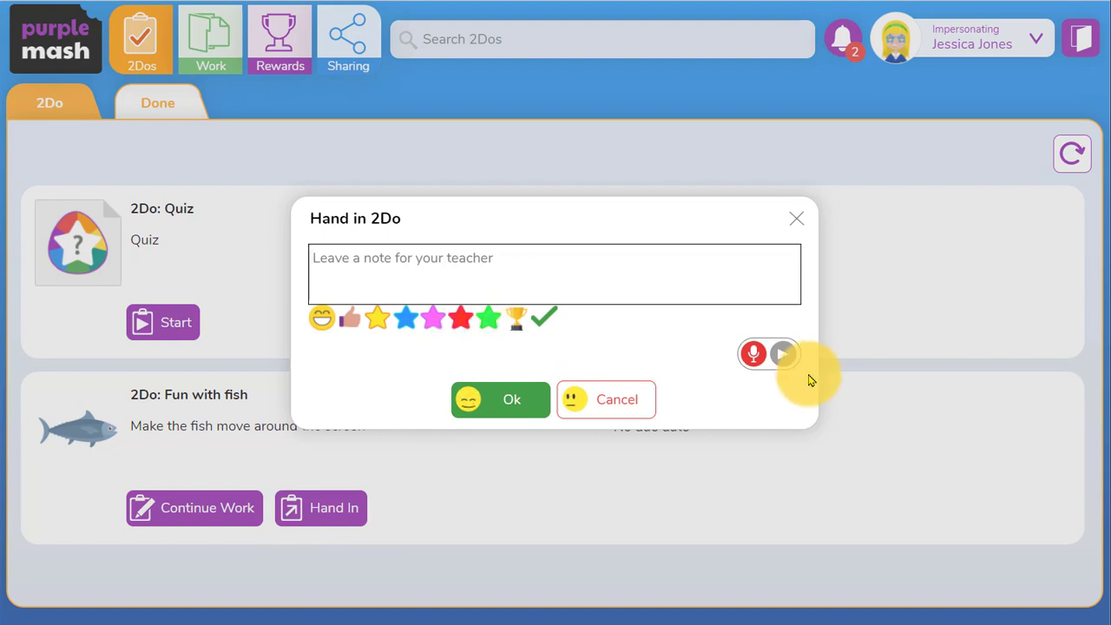
{"action": "mouse_move", "coordinate": [542, 360]}
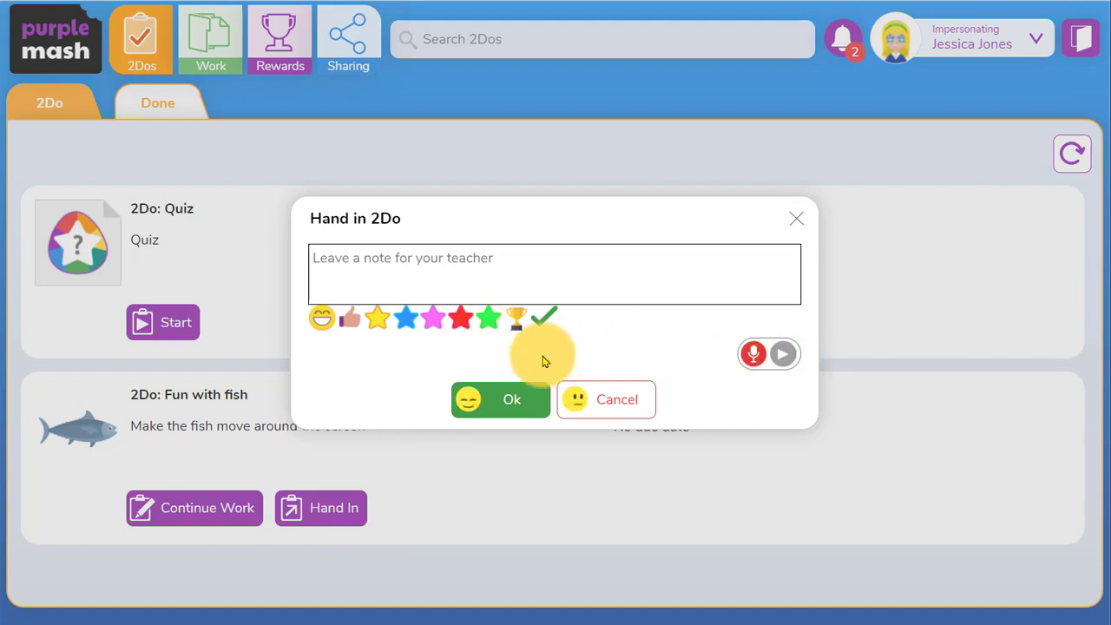
{"action": "left_click", "coordinate": [511, 399]}
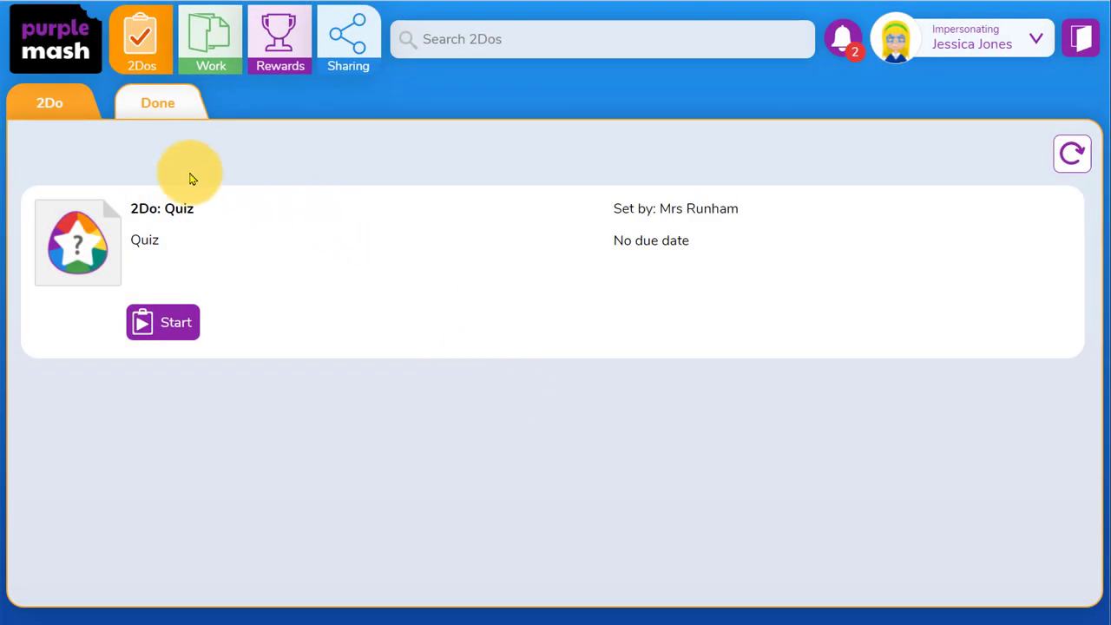
{"action": "left_click", "coordinate": [158, 103]}
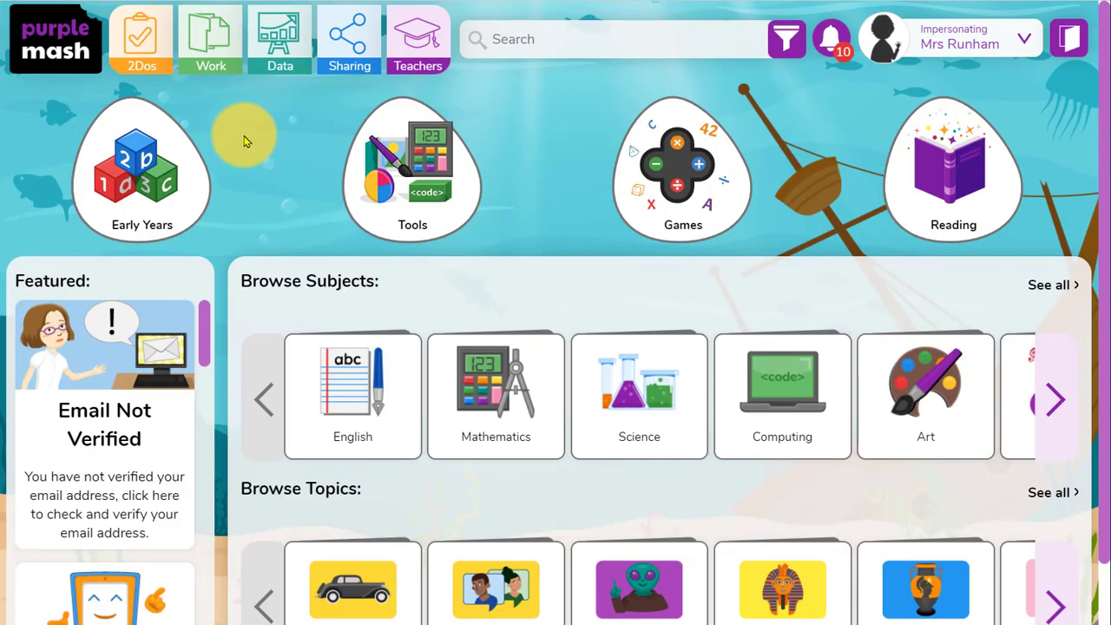
{"action": "left_click", "coordinate": [141, 39]}
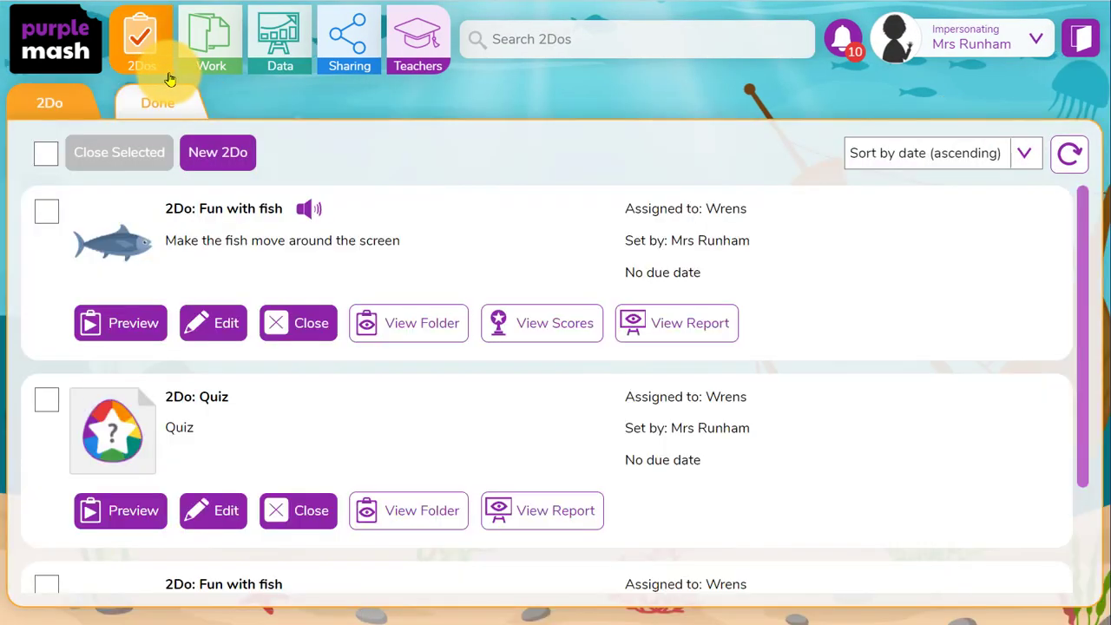
{"action": "scroll", "scroll_direction": "down", "scroll_amount": 3}
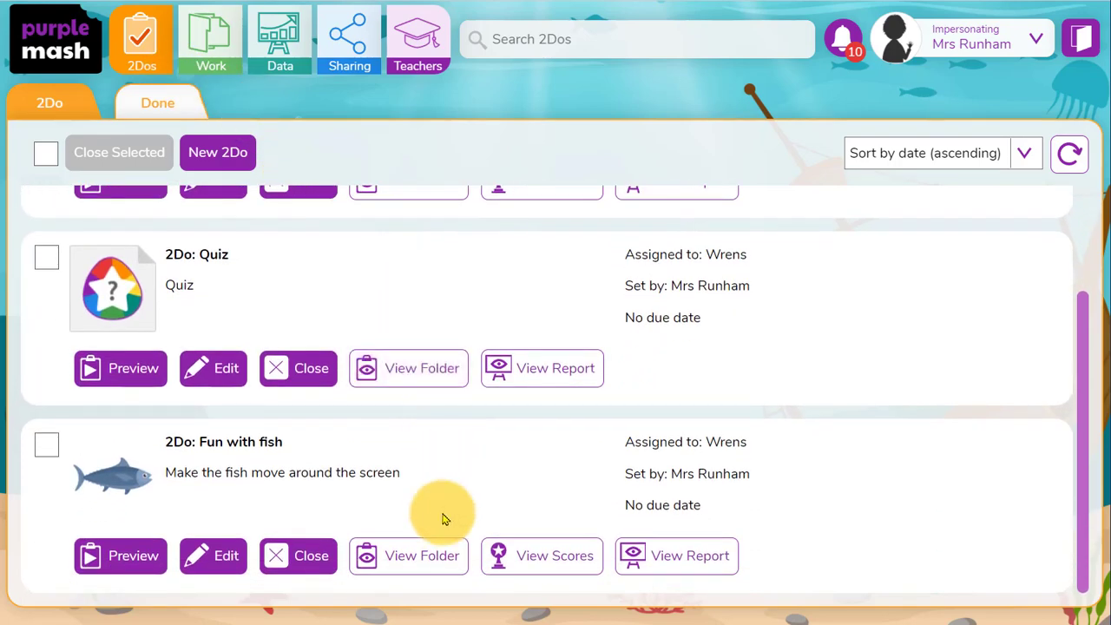
{"action": "left_click", "coordinate": [407, 556]}
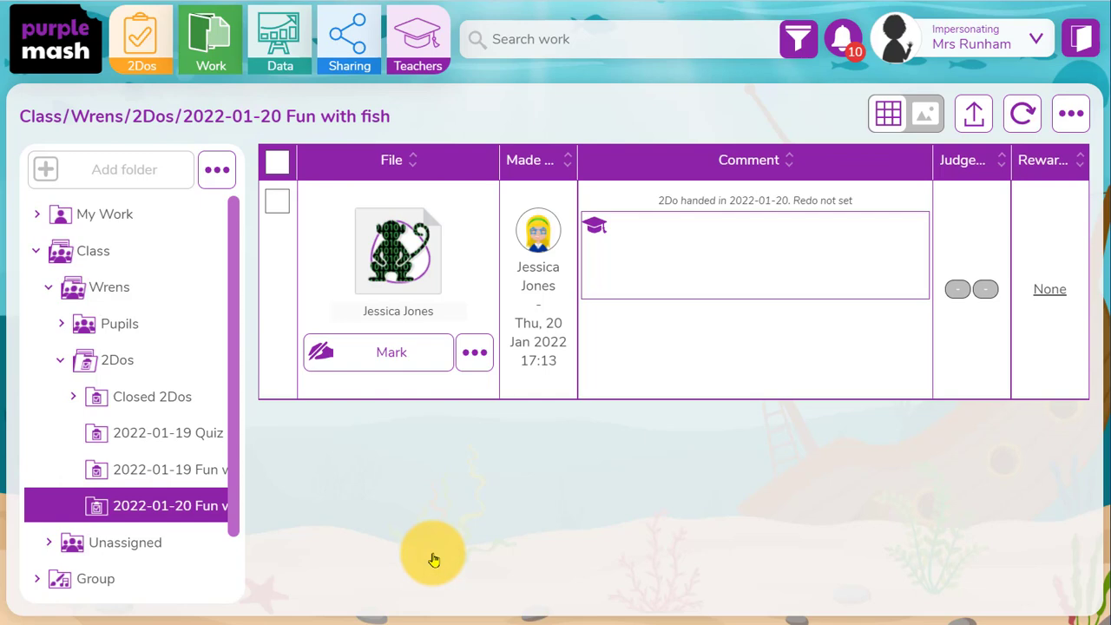
{"action": "mouse_move", "coordinate": [431, 352]}
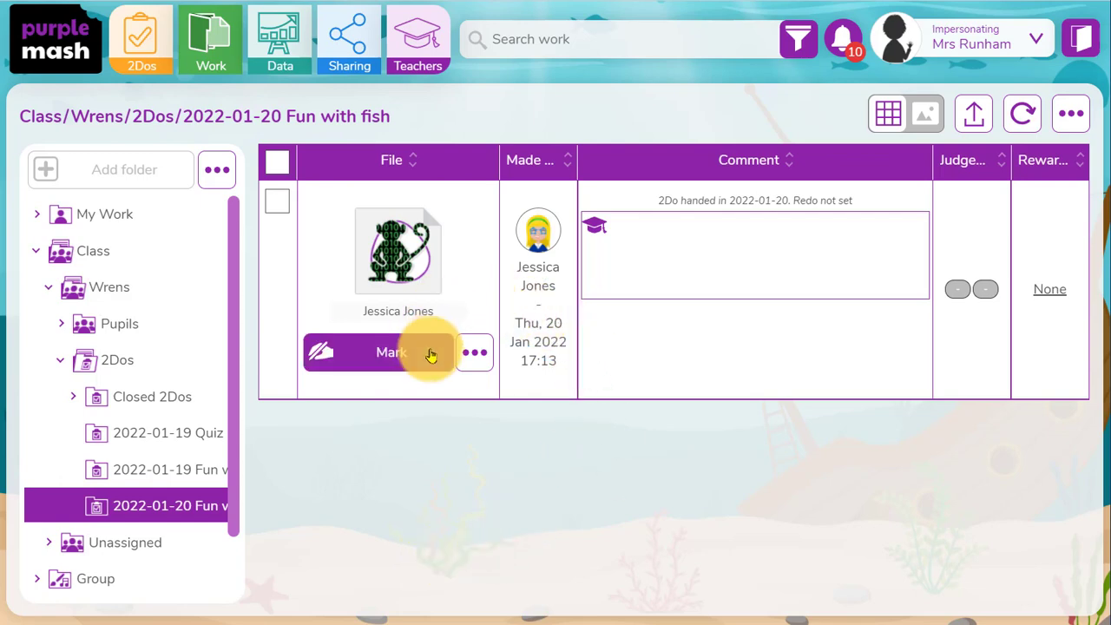
Open Jessica Jones's fish program for marking, run it, and give an Excellence reward.
{"action": "left_click", "coordinate": [391, 351]}
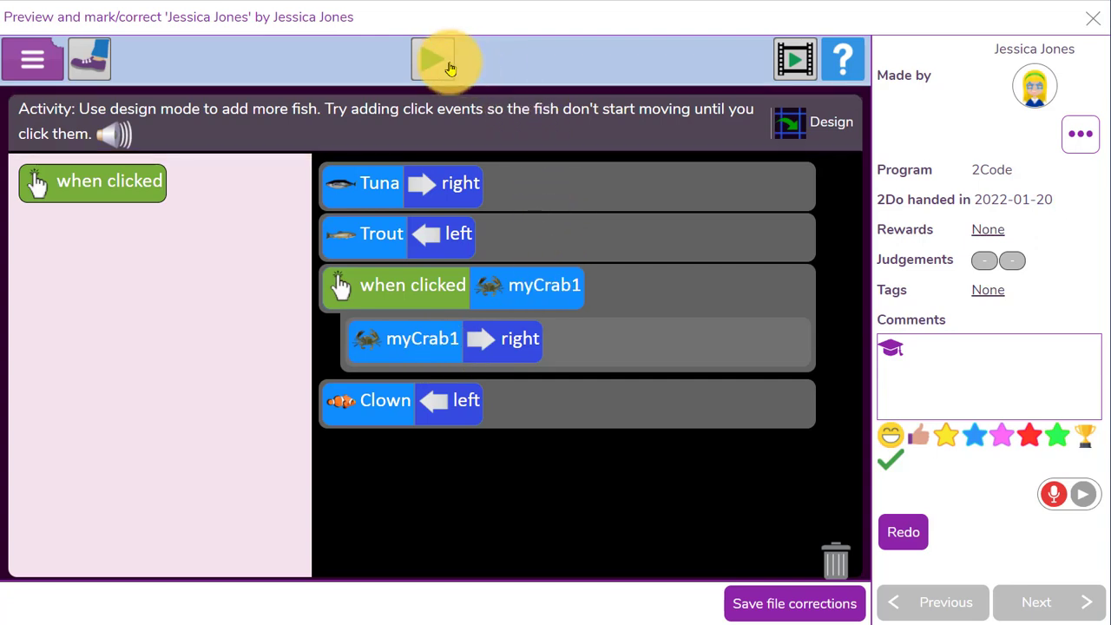
{"action": "left_click", "coordinate": [449, 59]}
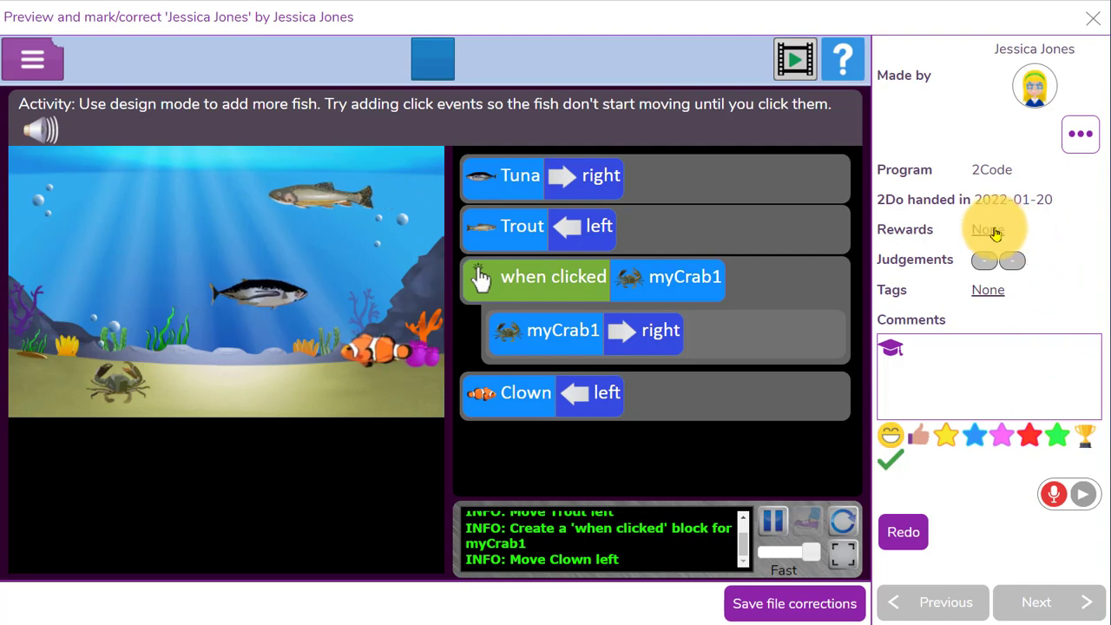
{"action": "left_click", "coordinate": [986, 229]}
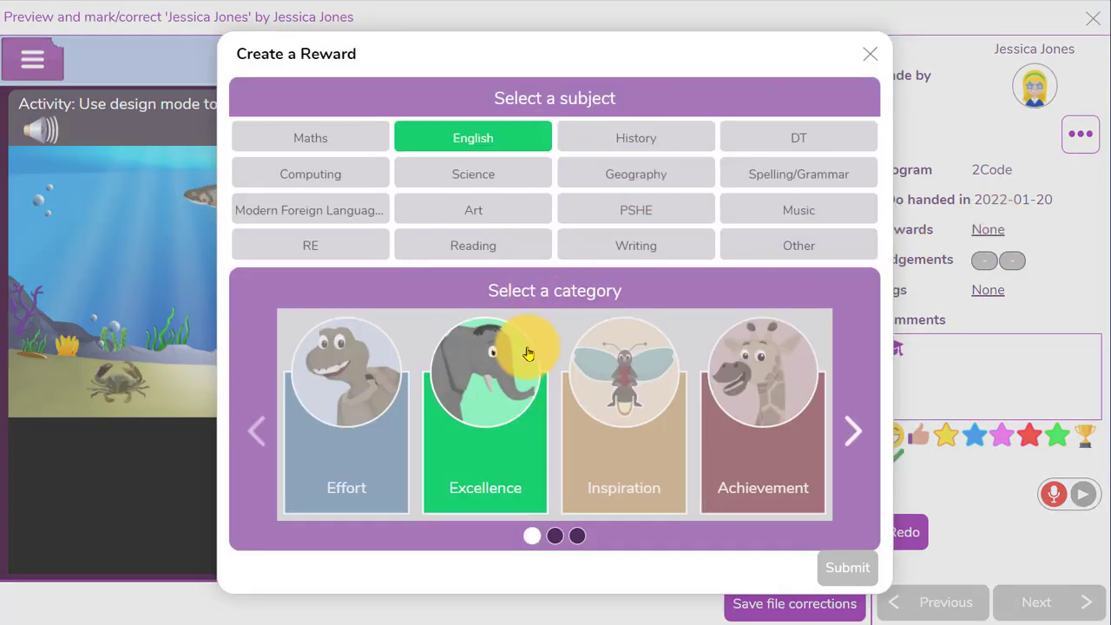
{"action": "left_click", "coordinate": [847, 567]}
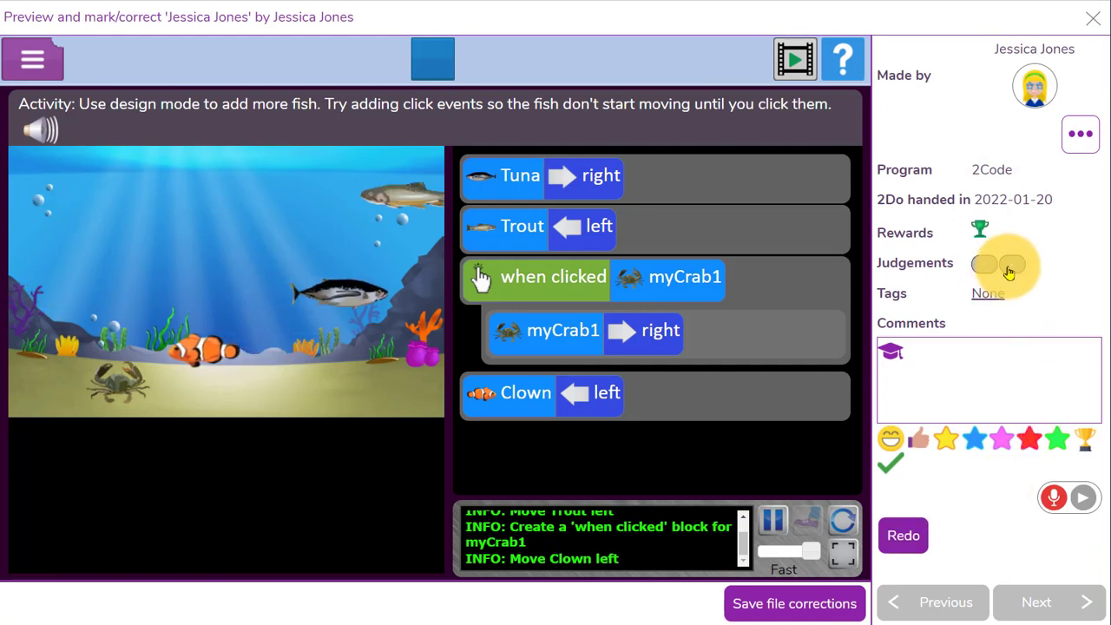
Mark both Computer Science objectives Expected, keeping the Emerging/Expected/Exceeding judgement names.
{"action": "left_click", "coordinate": [1009, 263]}
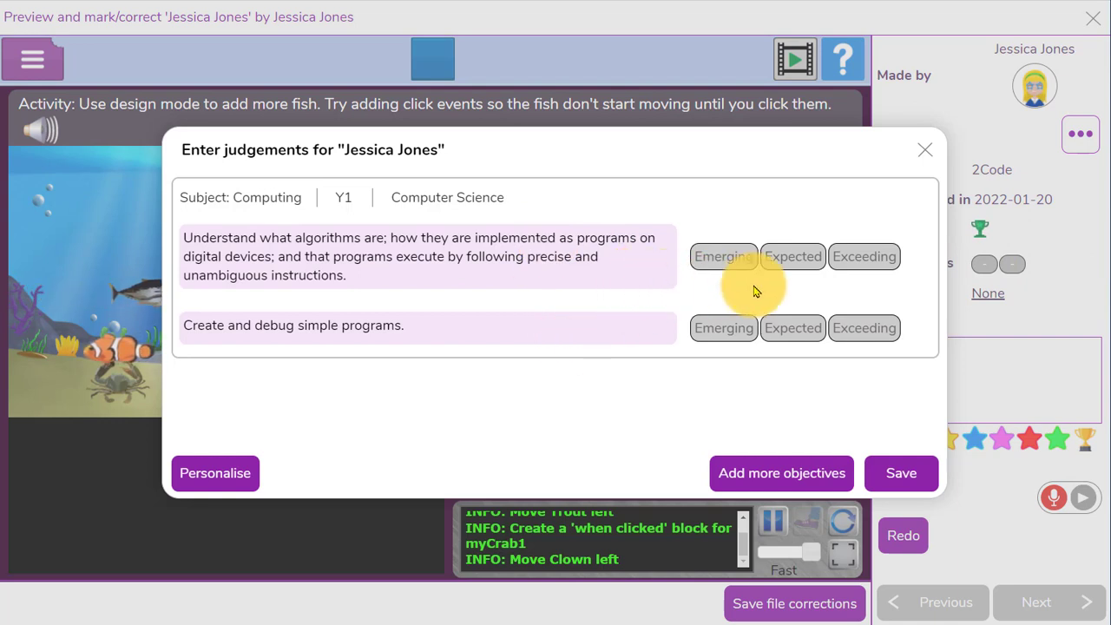
{"action": "left_click", "coordinate": [791, 256]}
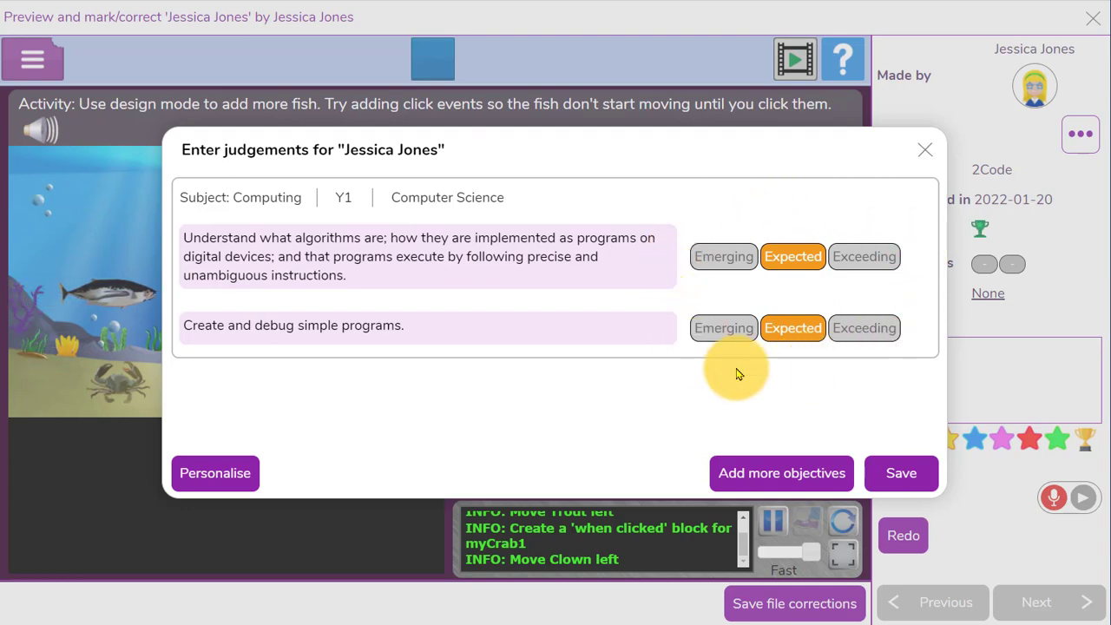
{"action": "left_click", "coordinate": [214, 473]}
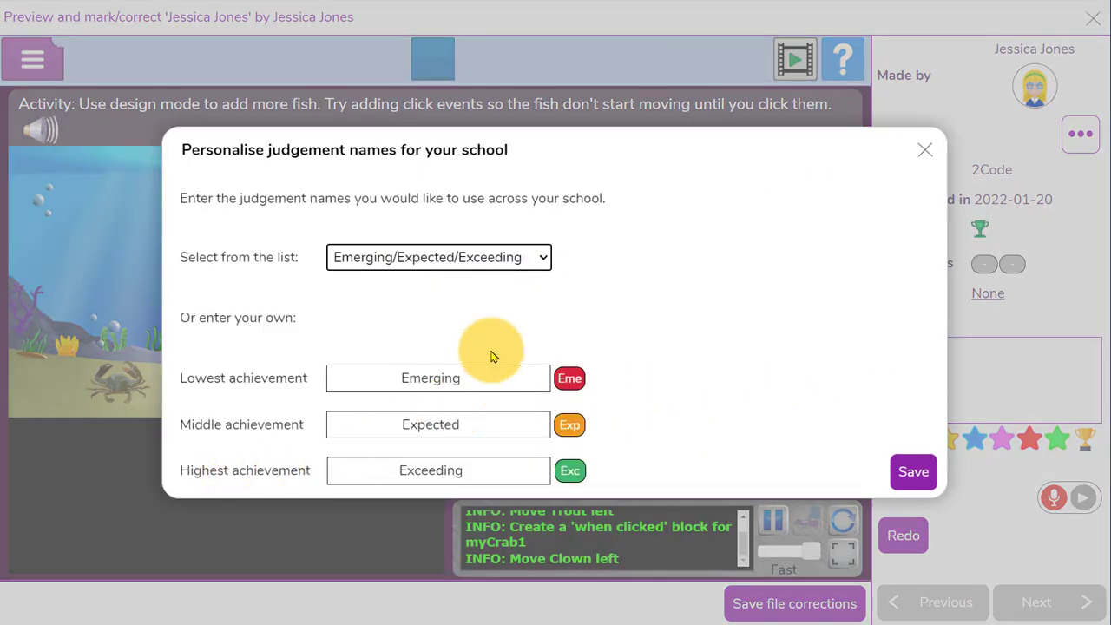
{"action": "mouse_move", "coordinate": [893, 471]}
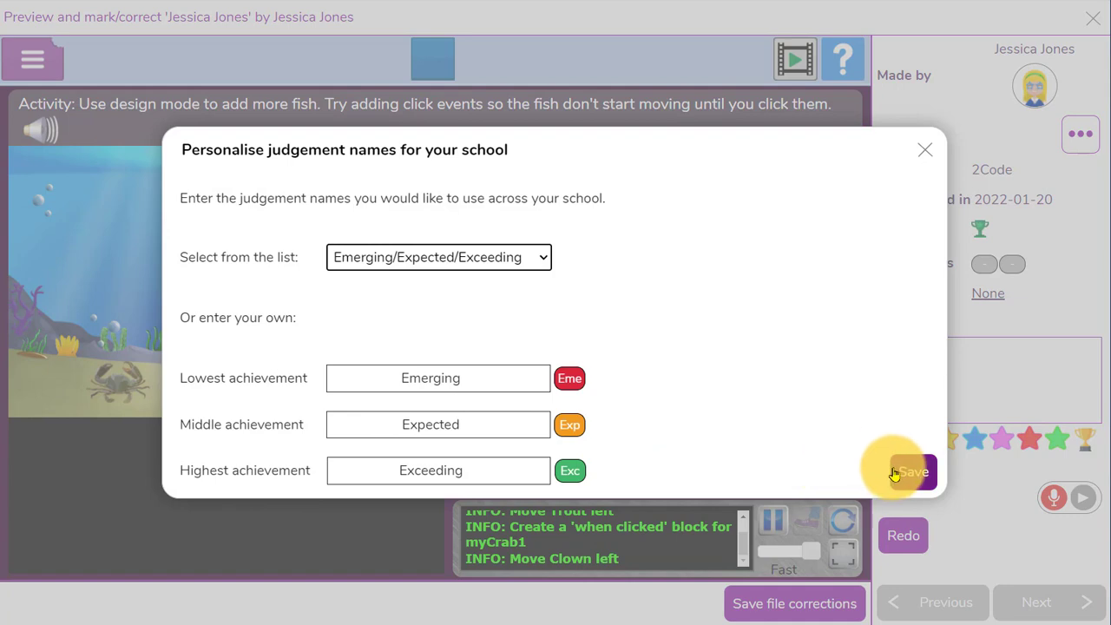
{"action": "left_click", "coordinate": [908, 471]}
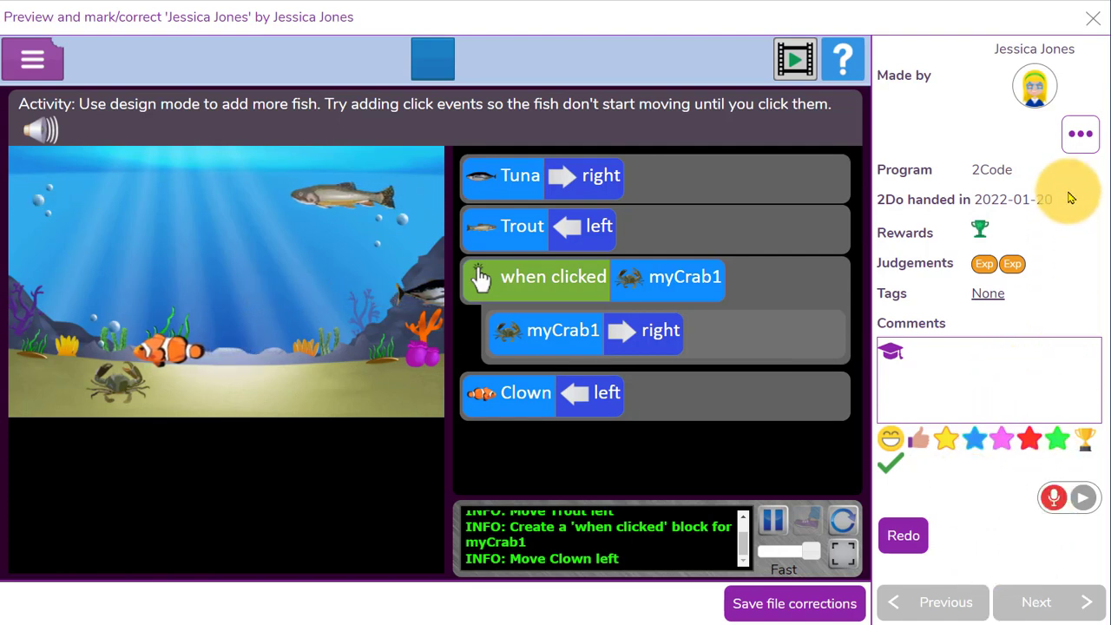
Close the marking view, collapse the 2Dos and Wrens folders, and review set 2Dos.
{"action": "left_click", "coordinate": [1093, 18]}
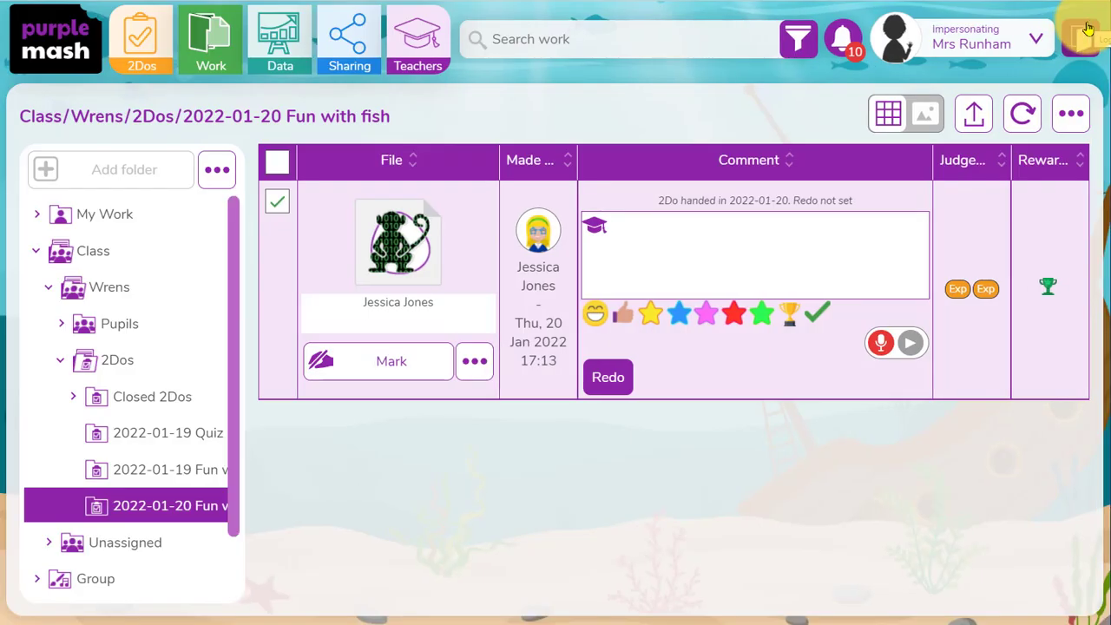
{"action": "mouse_move", "coordinate": [252, 486]}
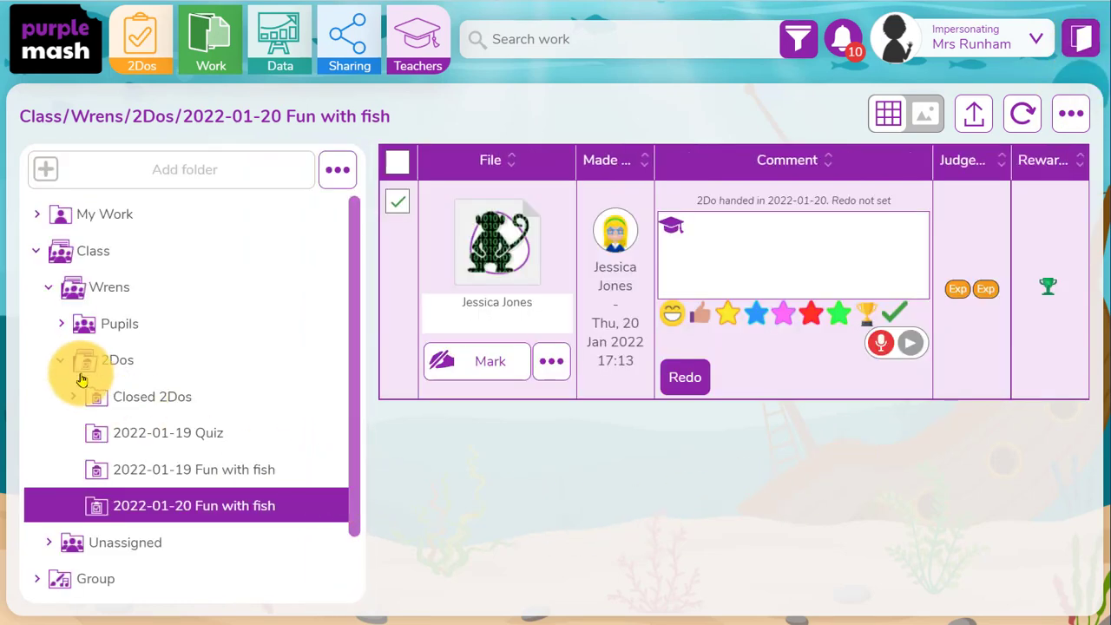
{"action": "left_click", "coordinate": [119, 359]}
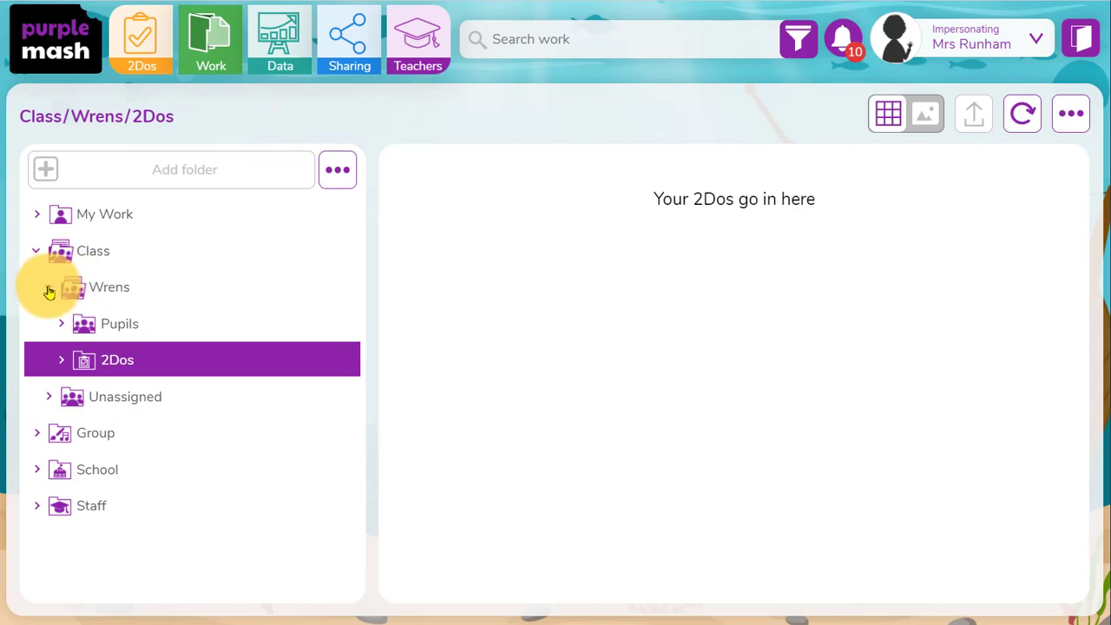
{"action": "left_click", "coordinate": [109, 286]}
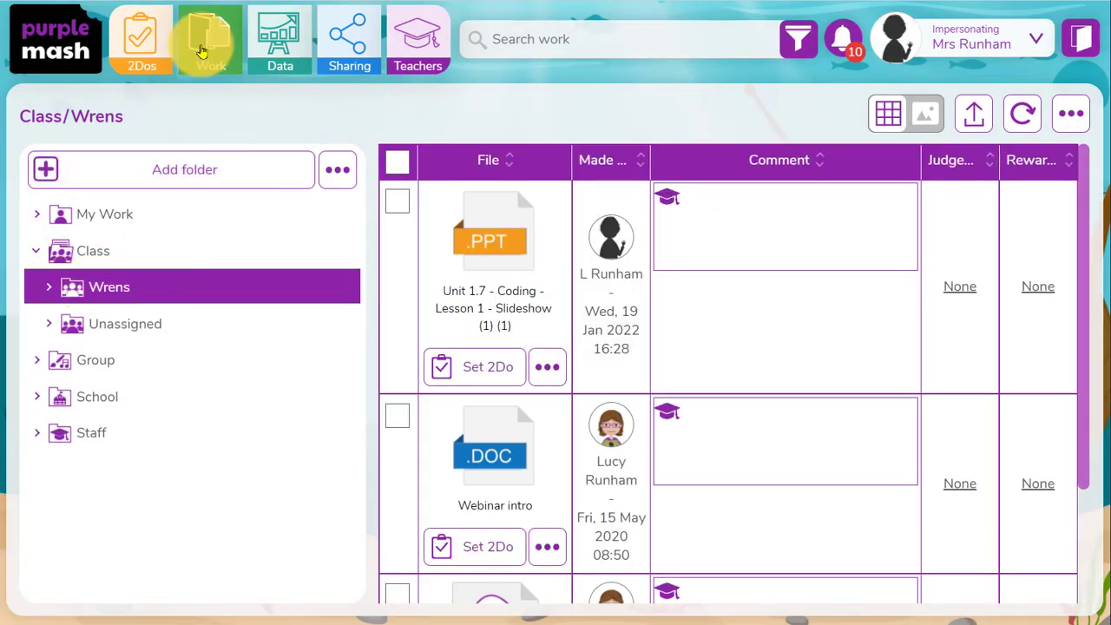
{"action": "left_click", "coordinate": [141, 39]}
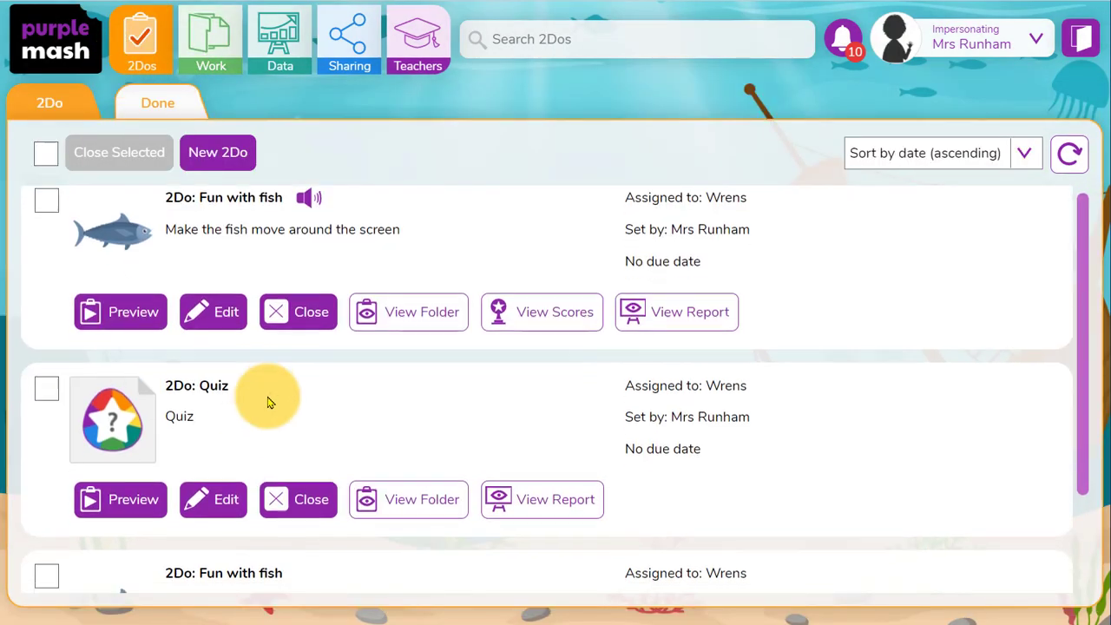
{"action": "scroll", "scroll_direction": "down", "scroll_amount": 3}
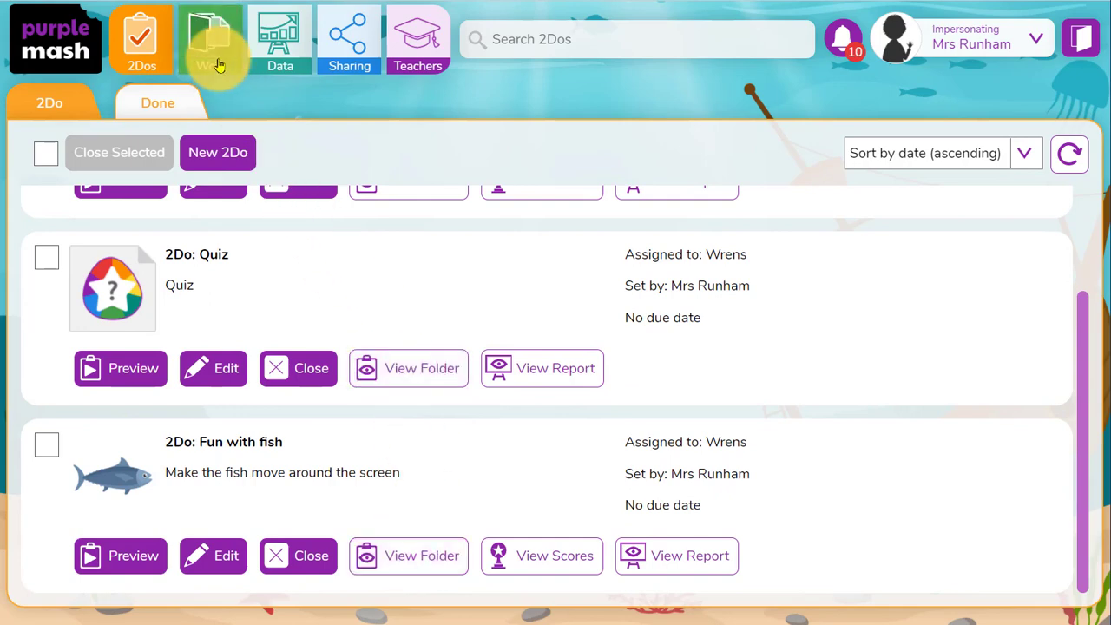
{"action": "left_click", "coordinate": [211, 39]}
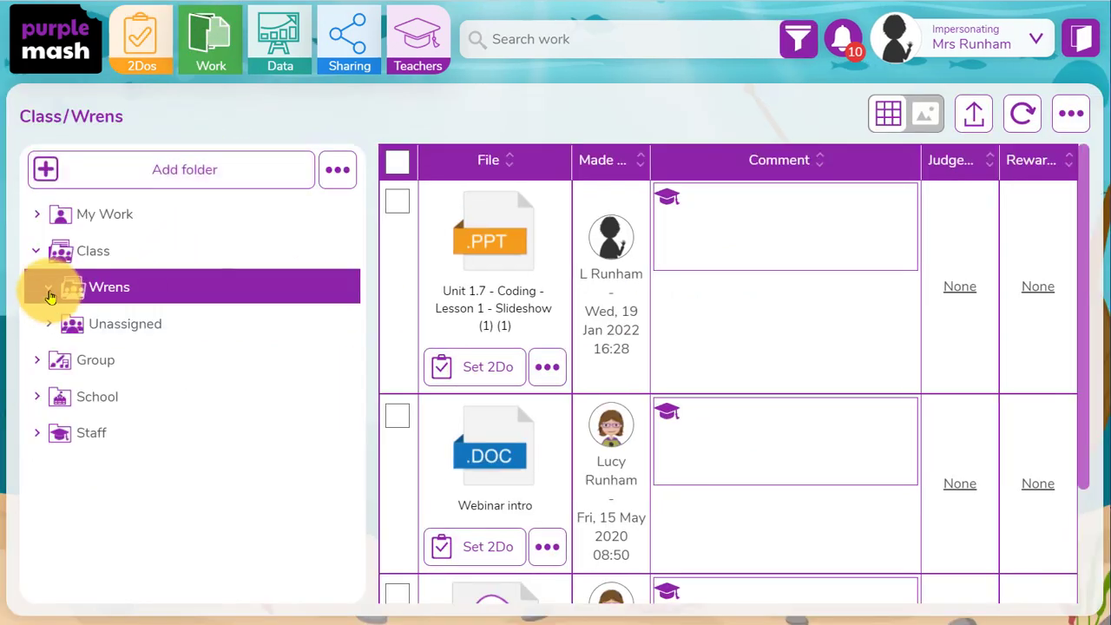
Close the newer Fun with fish 2Do and check the Wrens Closed 2Dos folder.
{"action": "left_click", "coordinate": [50, 286]}
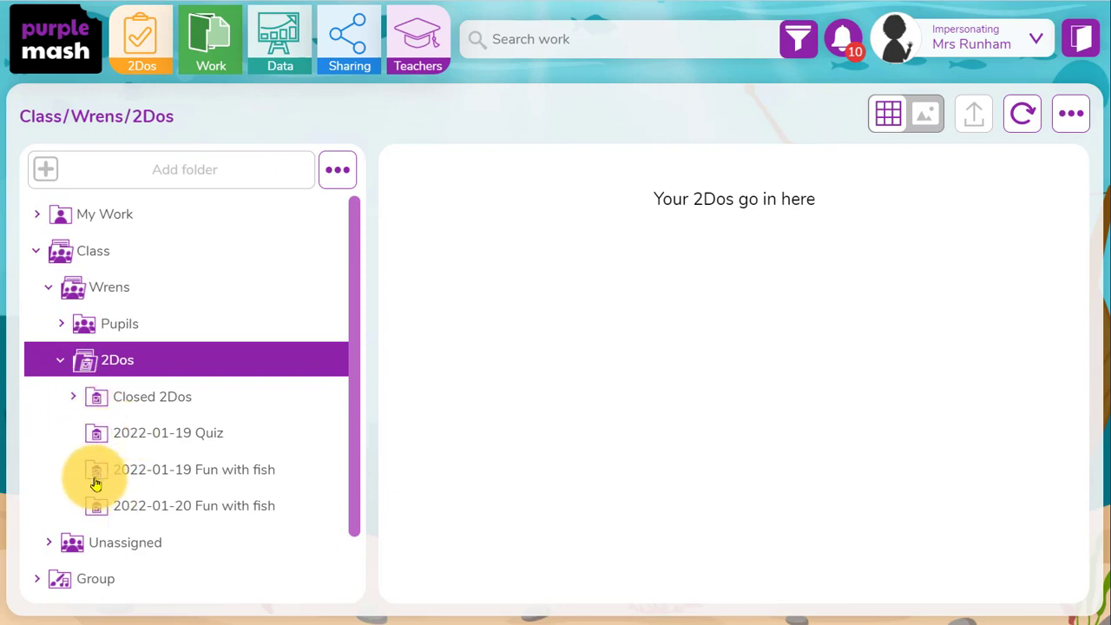
{"action": "mouse_move", "coordinate": [78, 404]}
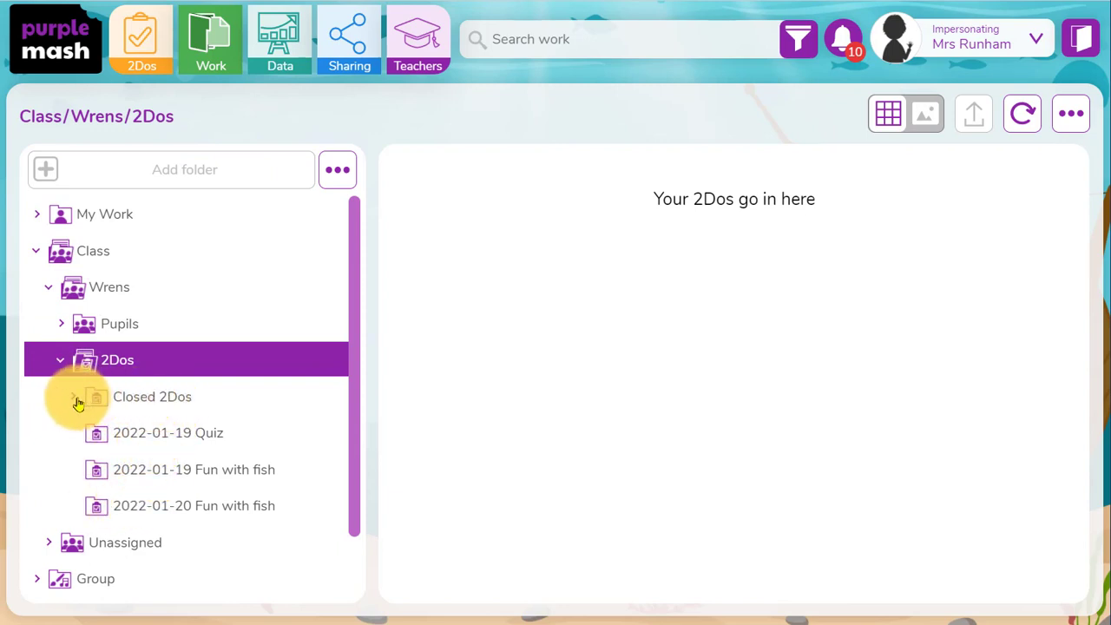
{"action": "left_click", "coordinate": [152, 396]}
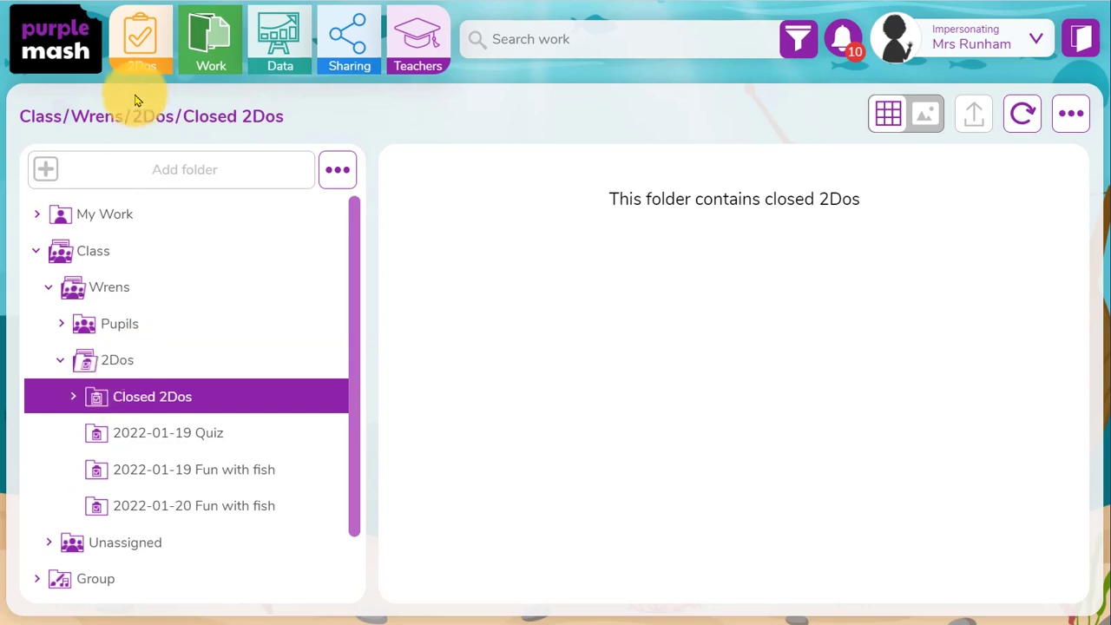
{"action": "left_click", "coordinate": [142, 39]}
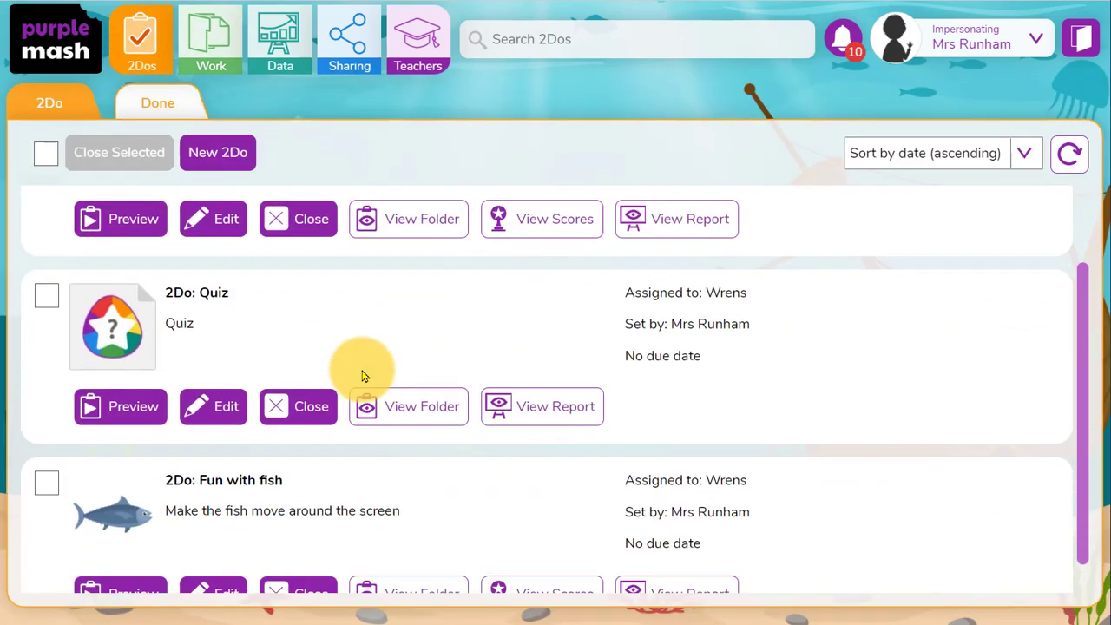
{"action": "left_click", "coordinate": [298, 592]}
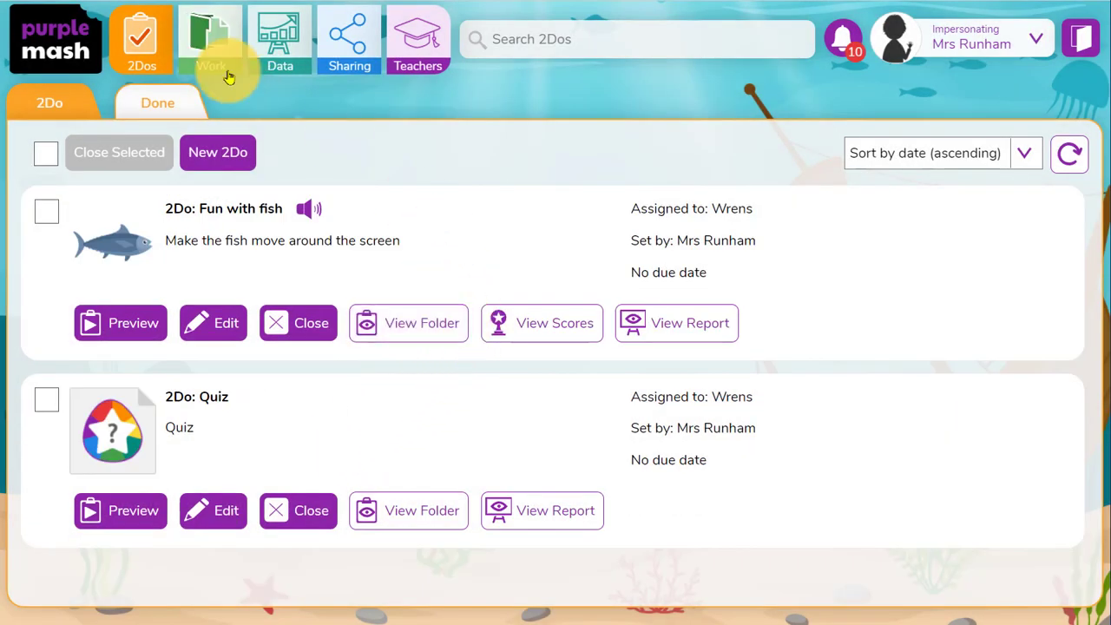
{"action": "left_click", "coordinate": [210, 39]}
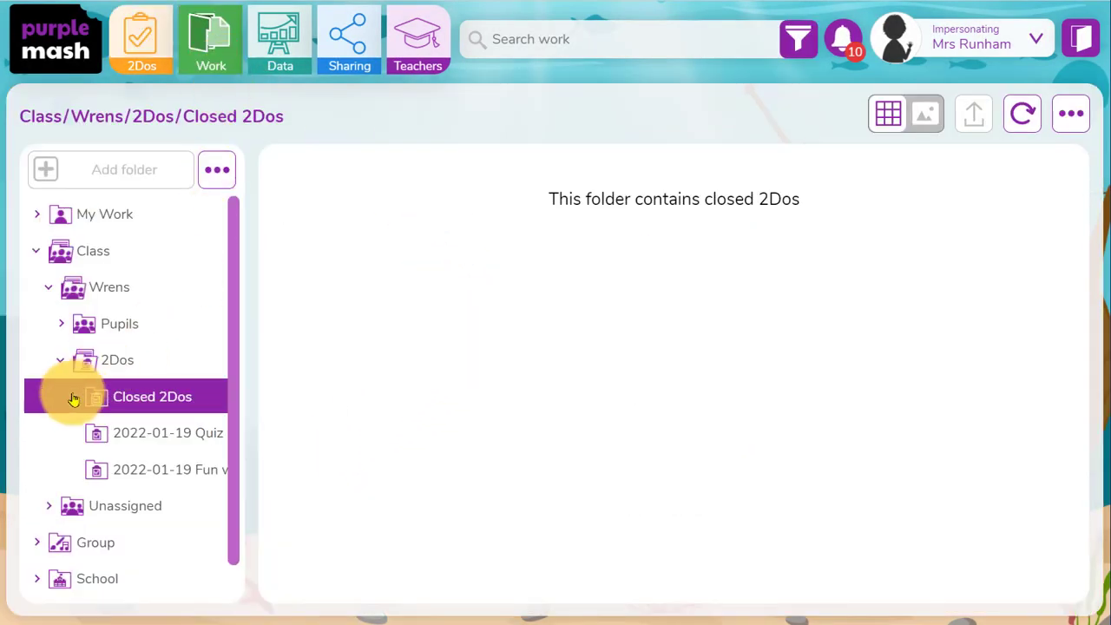
{"action": "scroll", "scroll_direction": "down", "scroll_amount": 3}
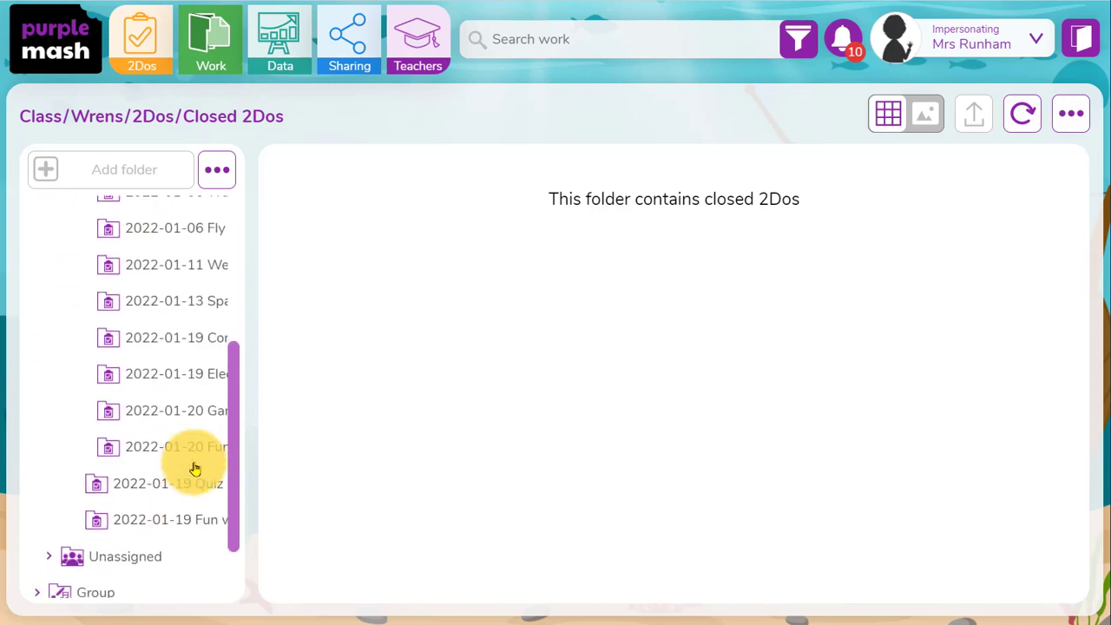
{"action": "left_click", "coordinate": [177, 446]}
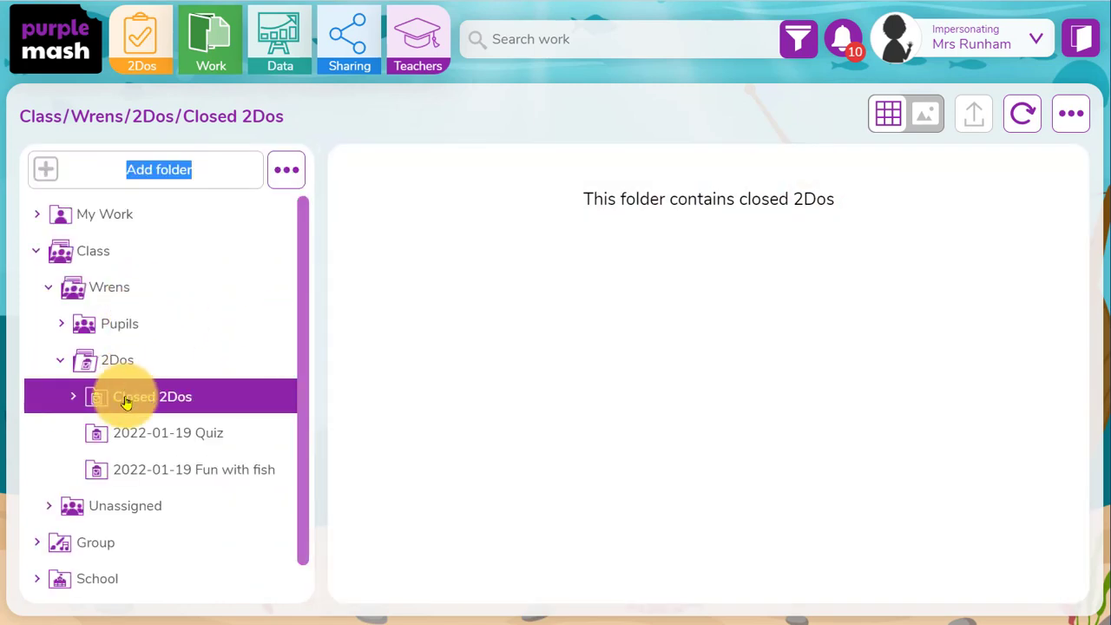
{"action": "mouse_move", "coordinate": [102, 328]}
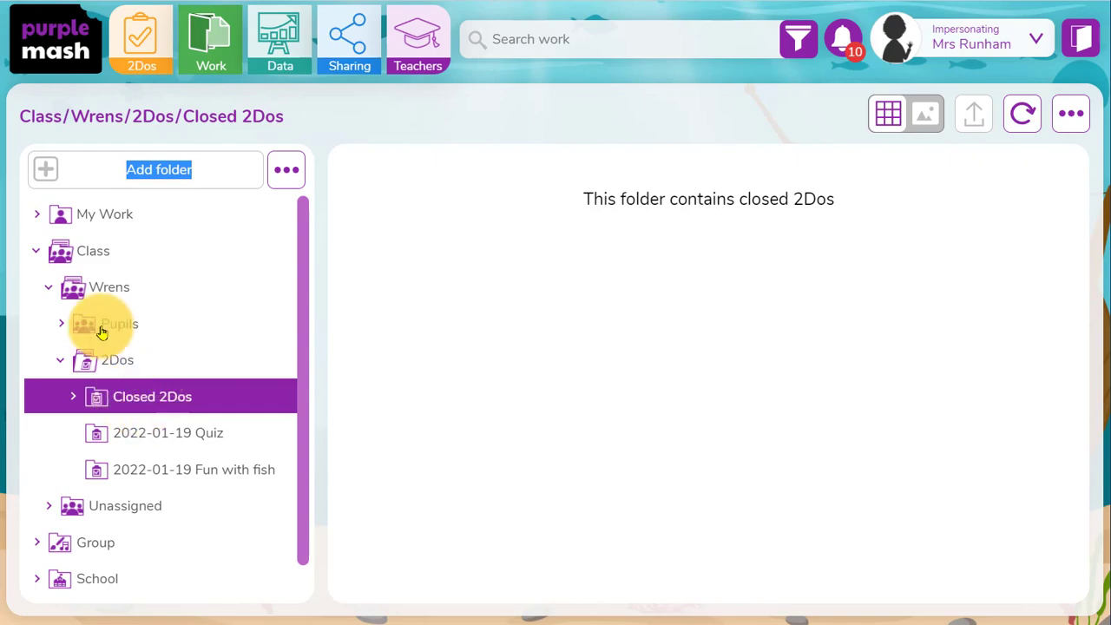
{"action": "left_click", "coordinate": [119, 323]}
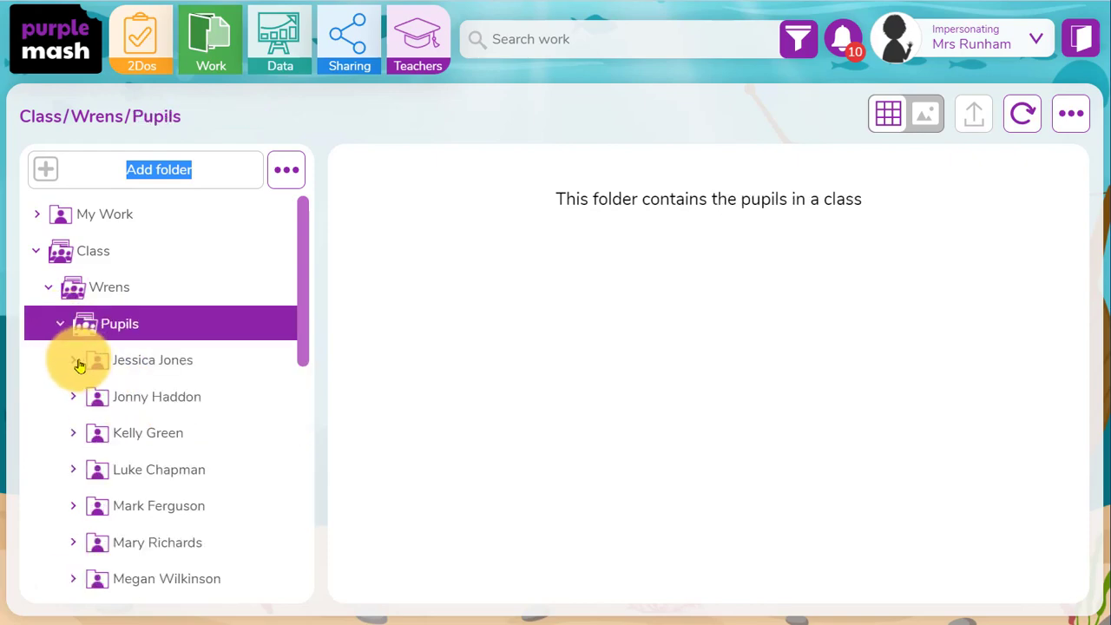
{"action": "left_click", "coordinate": [73, 359]}
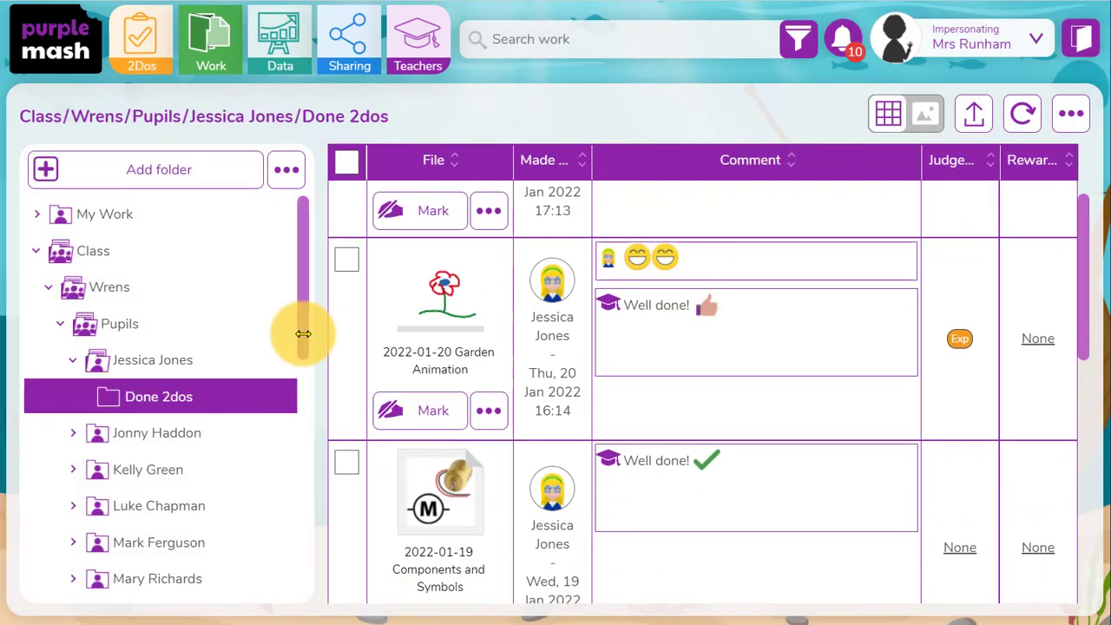
{"action": "scroll", "scroll_direction": "up", "scroll_amount": 3}
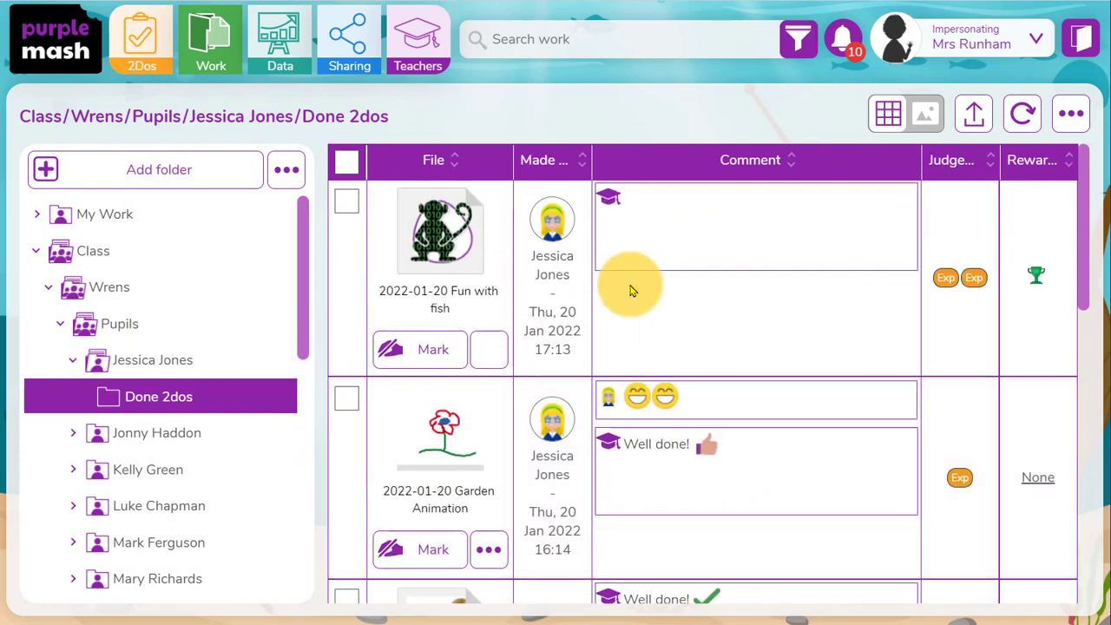
{"action": "scroll", "scroll_direction": "down", "scroll_amount": 3}
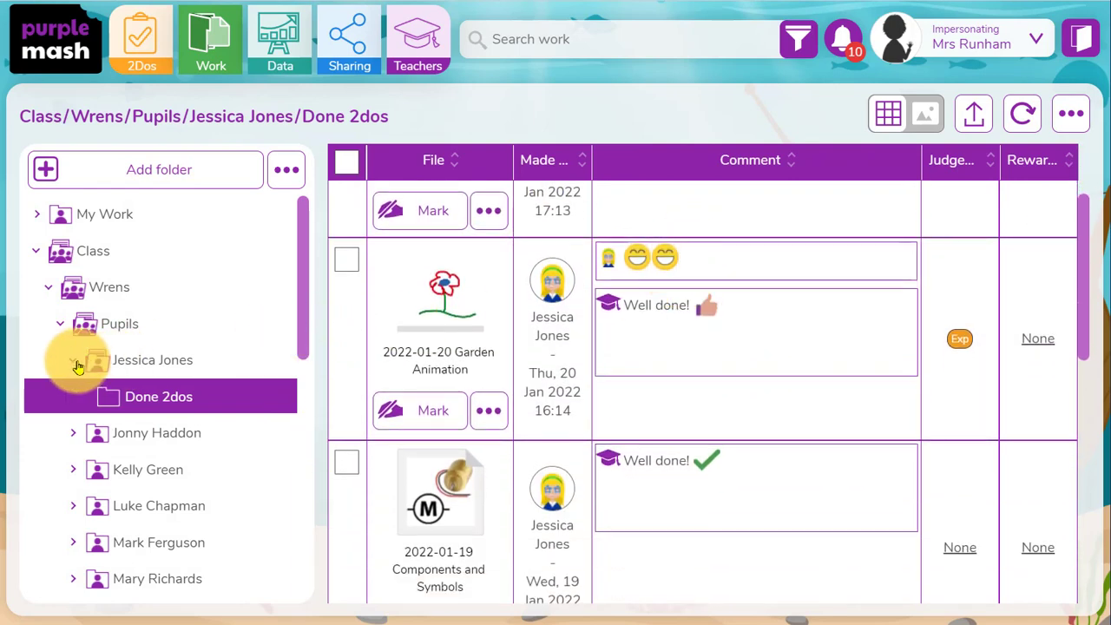
{"action": "left_click", "coordinate": [119, 323]}
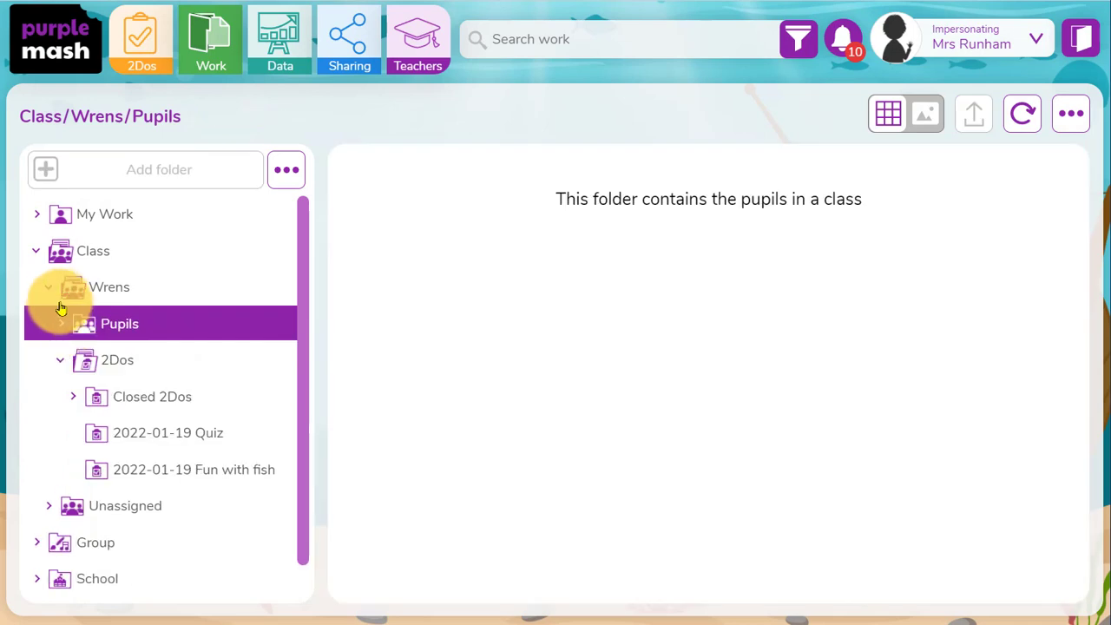
{"action": "left_click", "coordinate": [93, 250]}
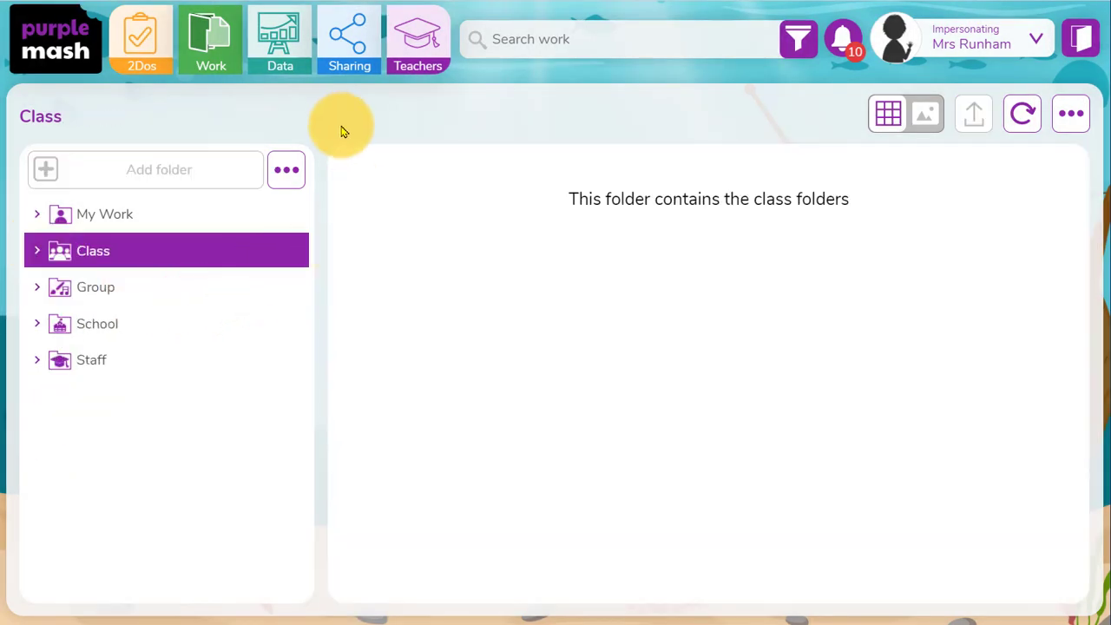
Open the Y1 Computing Computer Science judgements report and review its pupil selection.
{"action": "left_click", "coordinate": [279, 39]}
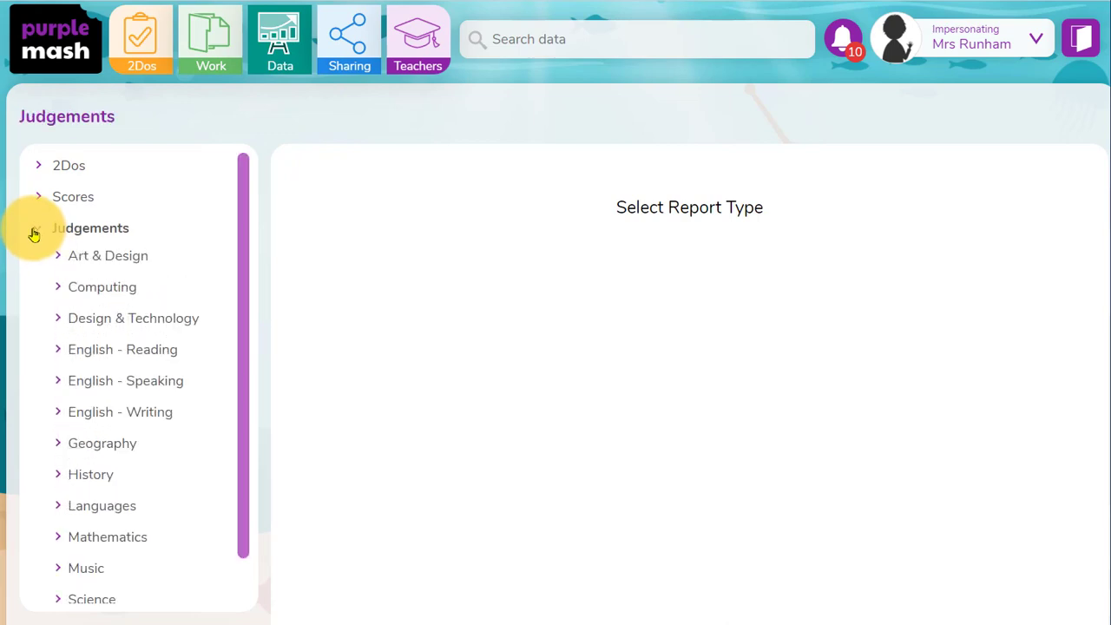
{"action": "left_click", "coordinate": [101, 286]}
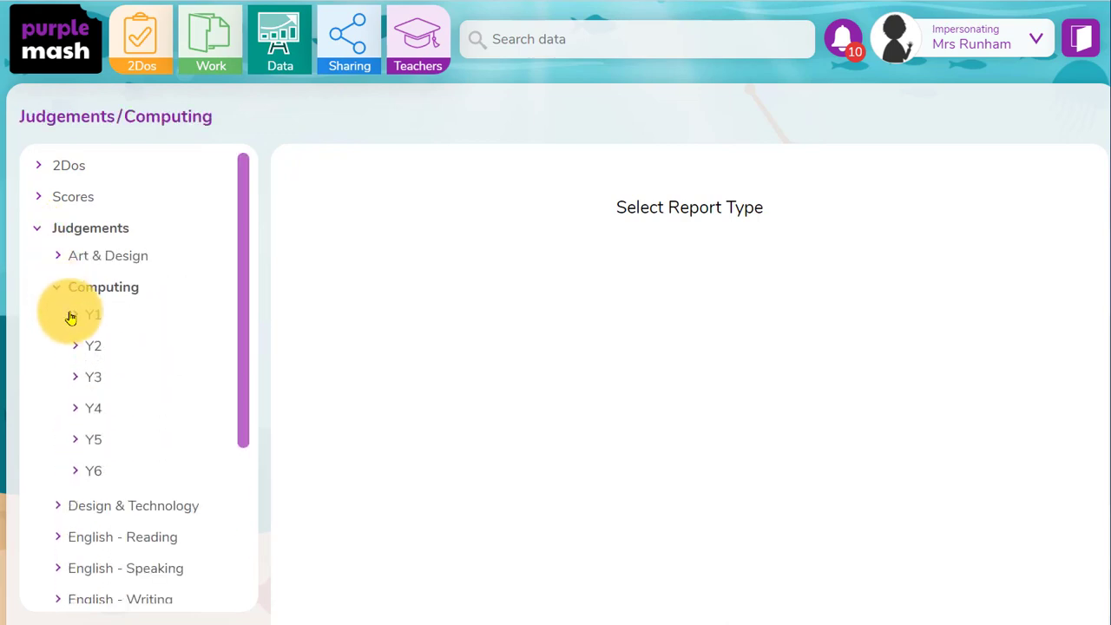
{"action": "left_click", "coordinate": [93, 314]}
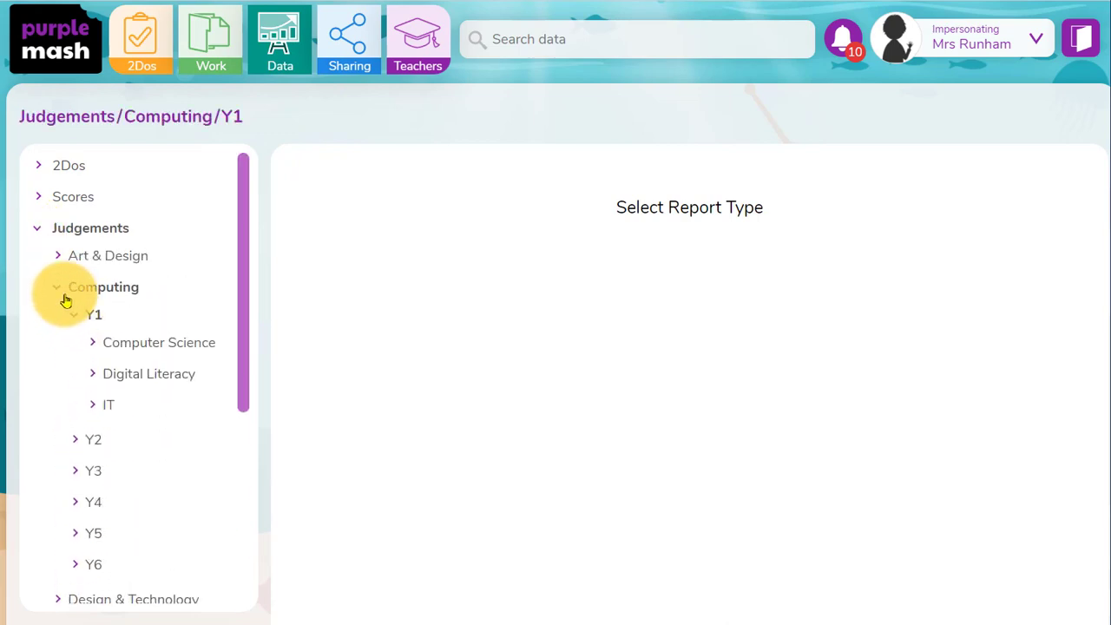
{"action": "left_click", "coordinate": [158, 342]}
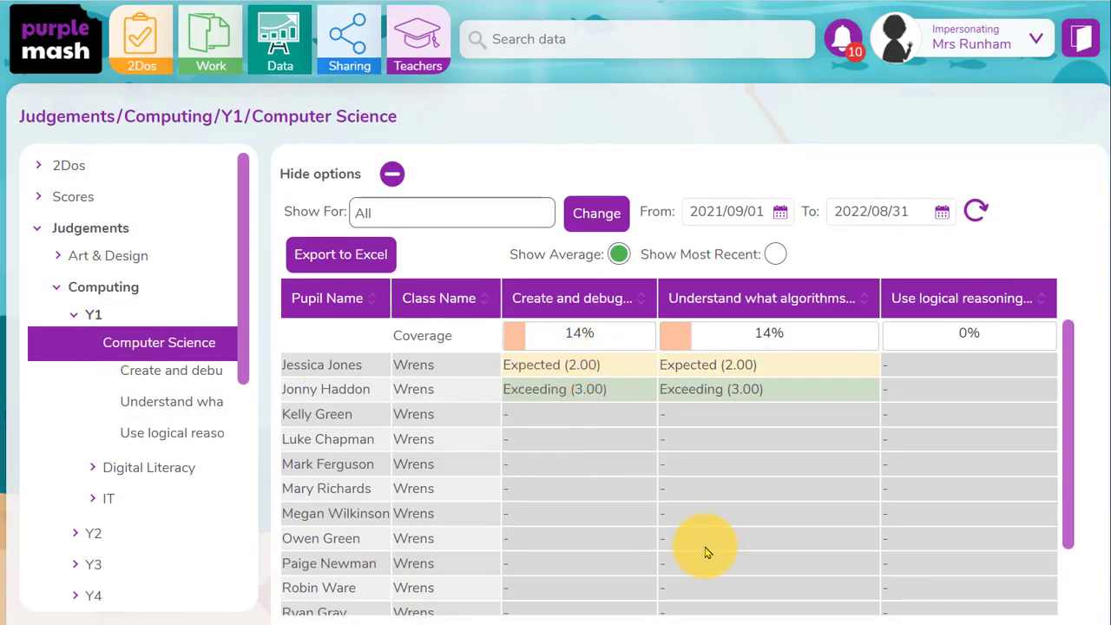
{"action": "mouse_move", "coordinate": [889, 308]}
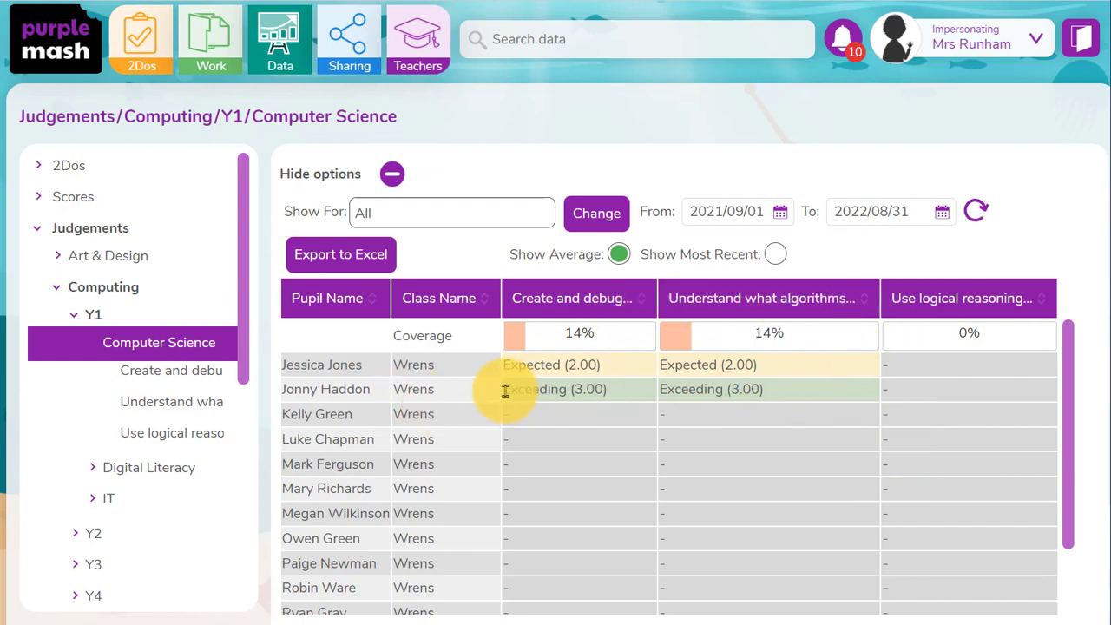
{"action": "left_click", "coordinate": [596, 213]}
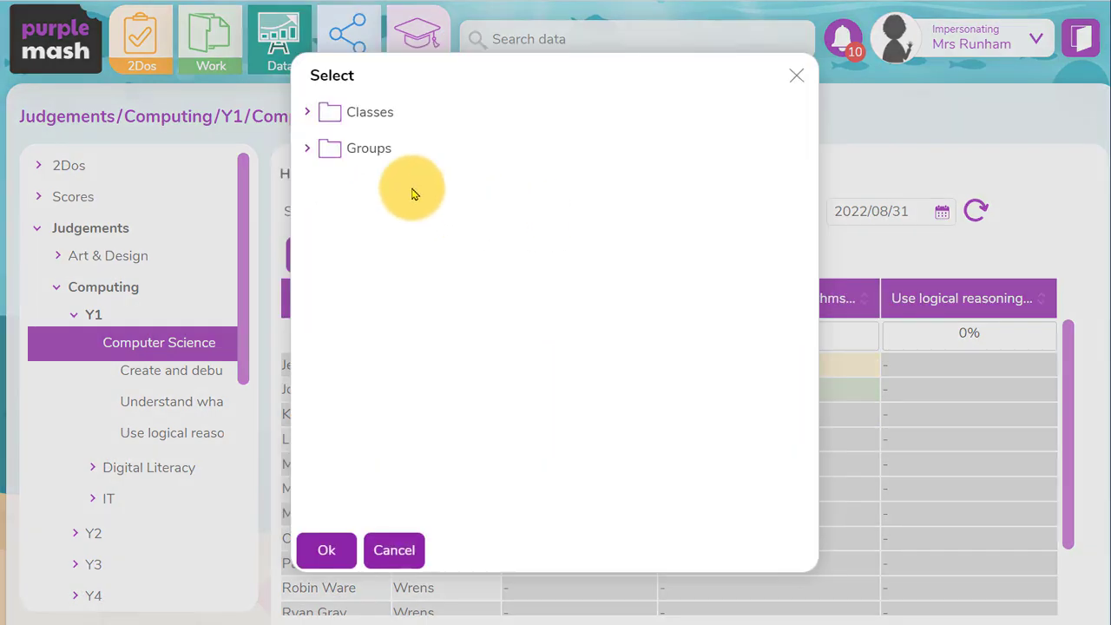
{"action": "left_click", "coordinate": [306, 111]}
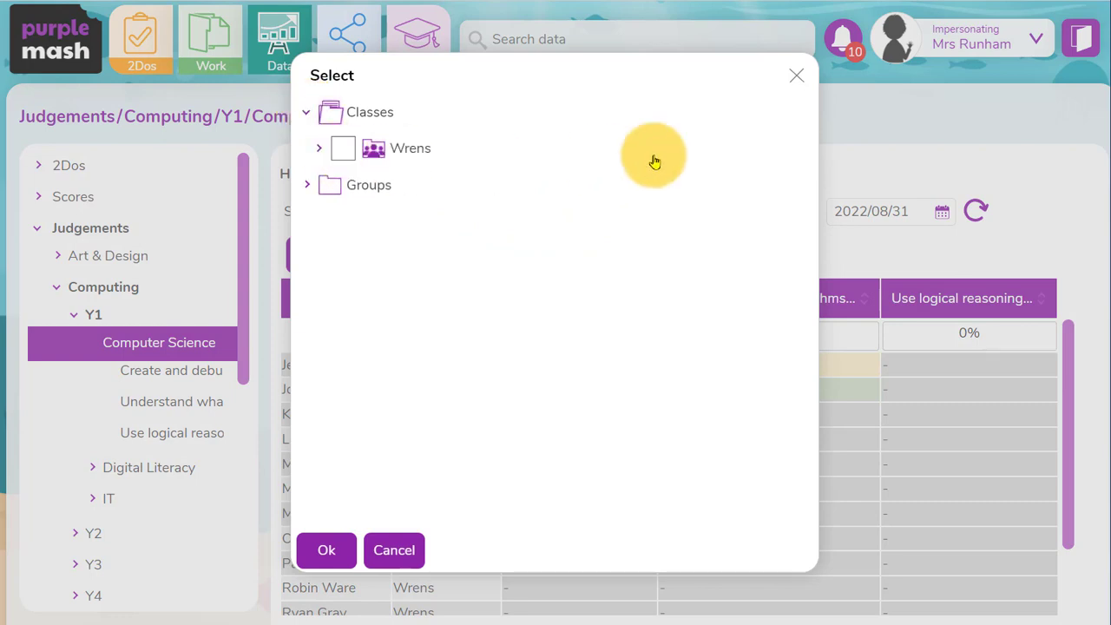
{"action": "left_click", "coordinate": [327, 549]}
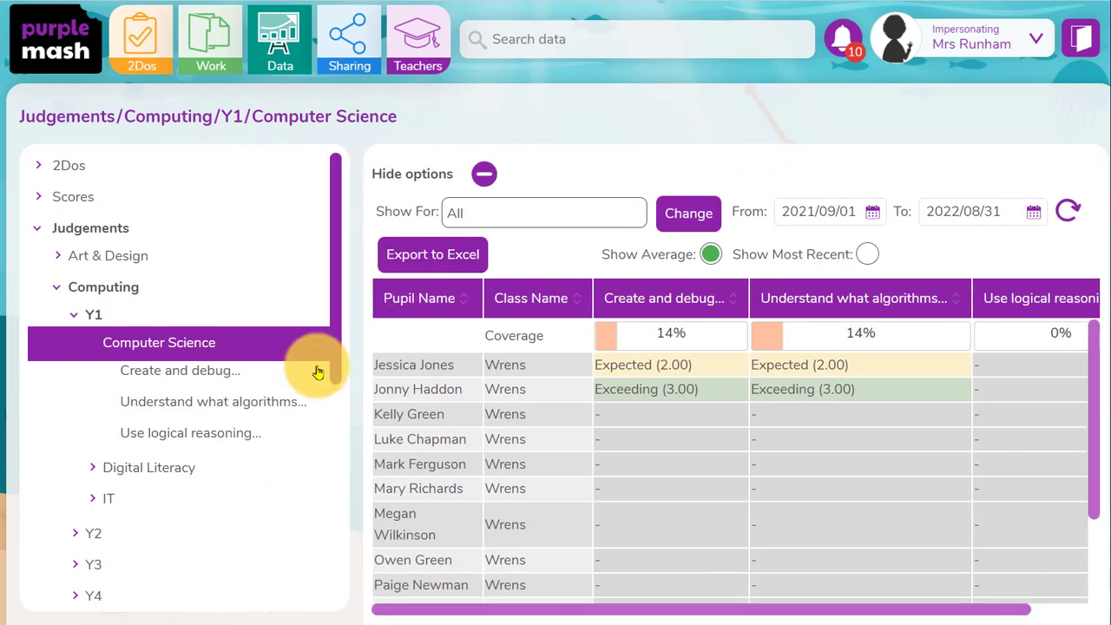
{"action": "left_click", "coordinate": [180, 370]}
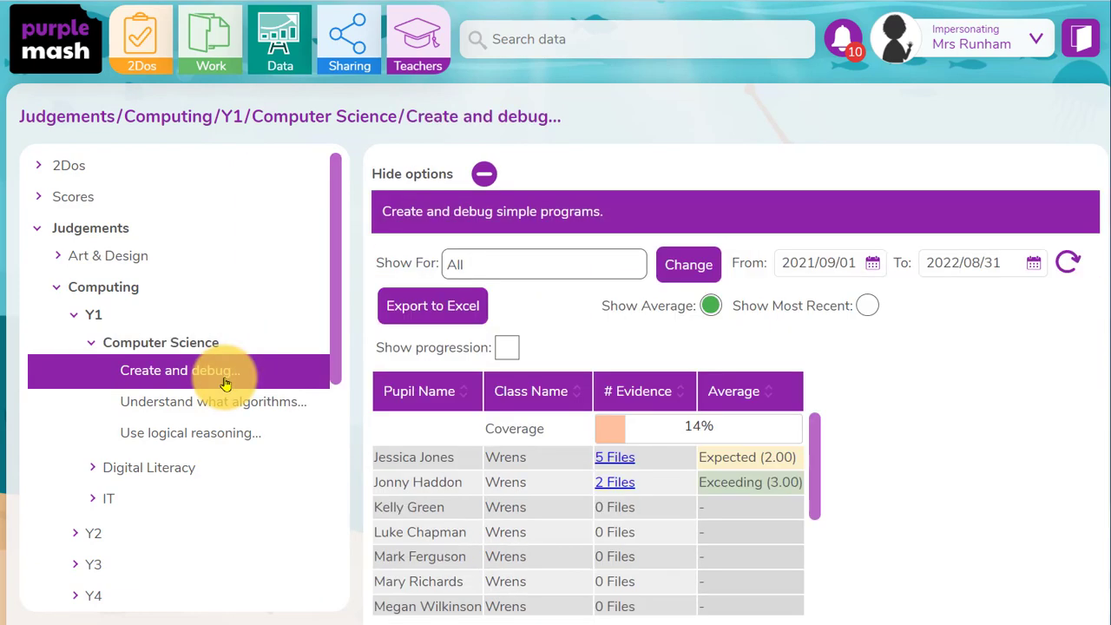
{"action": "mouse_move", "coordinate": [701, 464]}
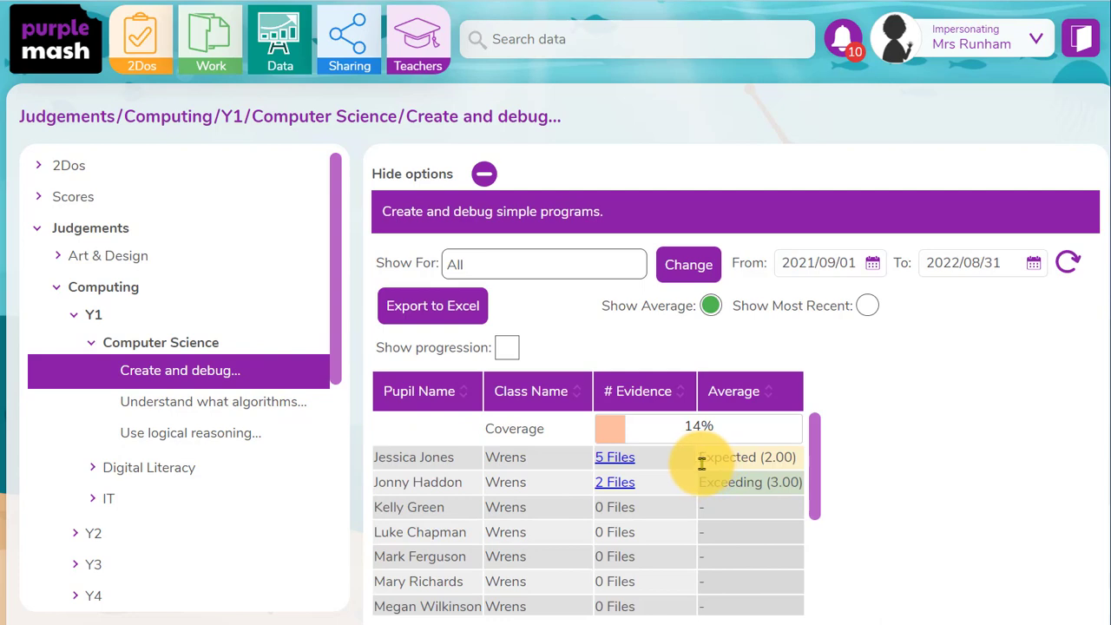
{"action": "mouse_move", "coordinate": [681, 447]}
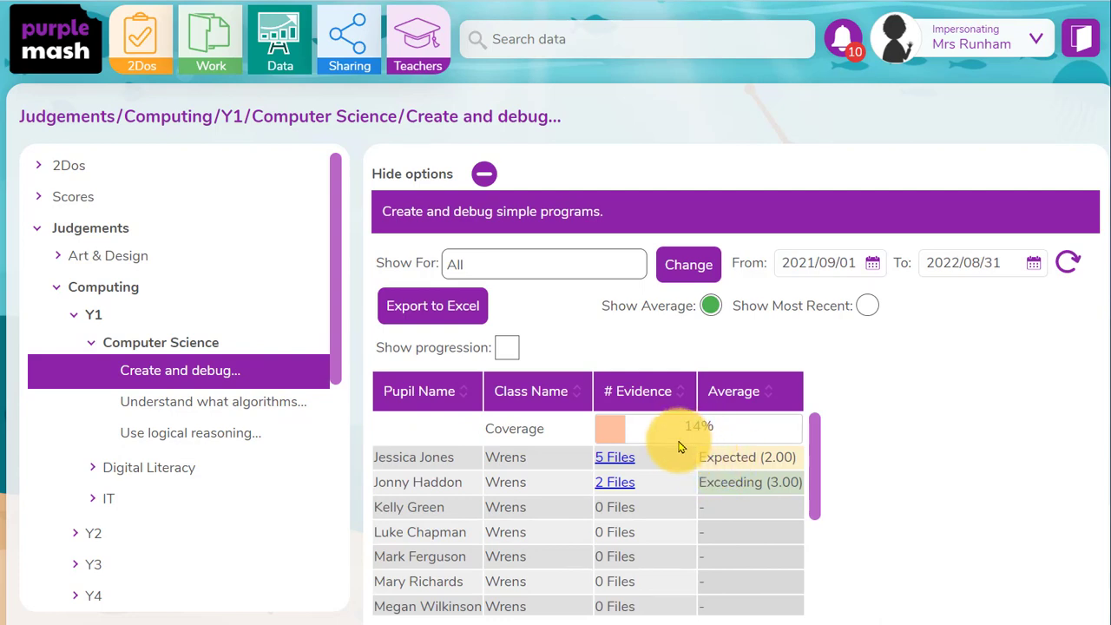
{"action": "mouse_move", "coordinate": [615, 457]}
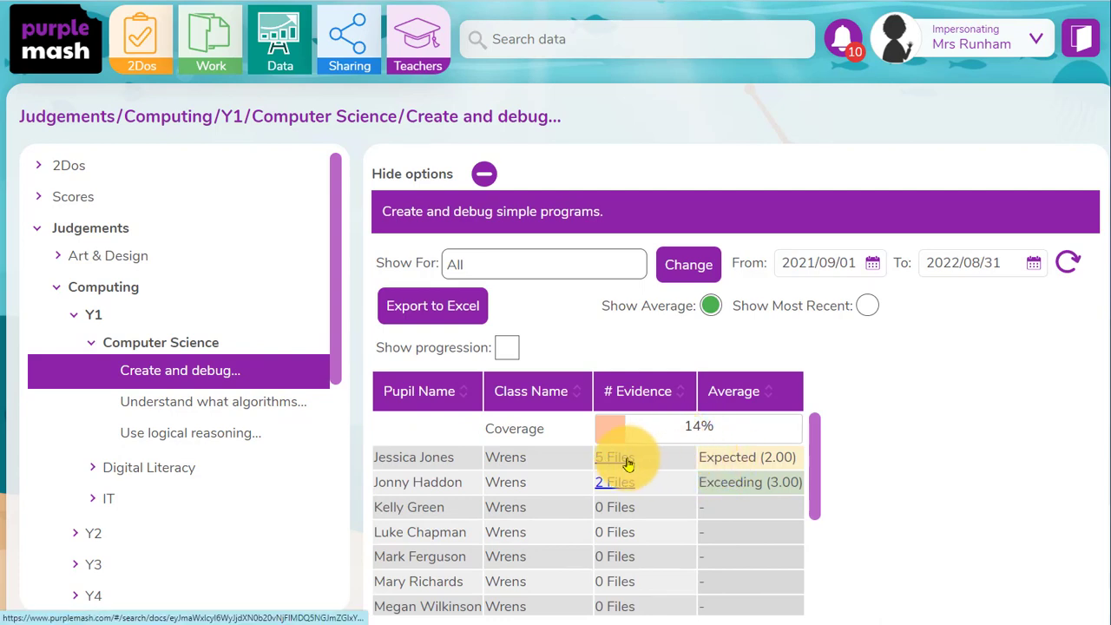
{"action": "left_click", "coordinate": [614, 457]}
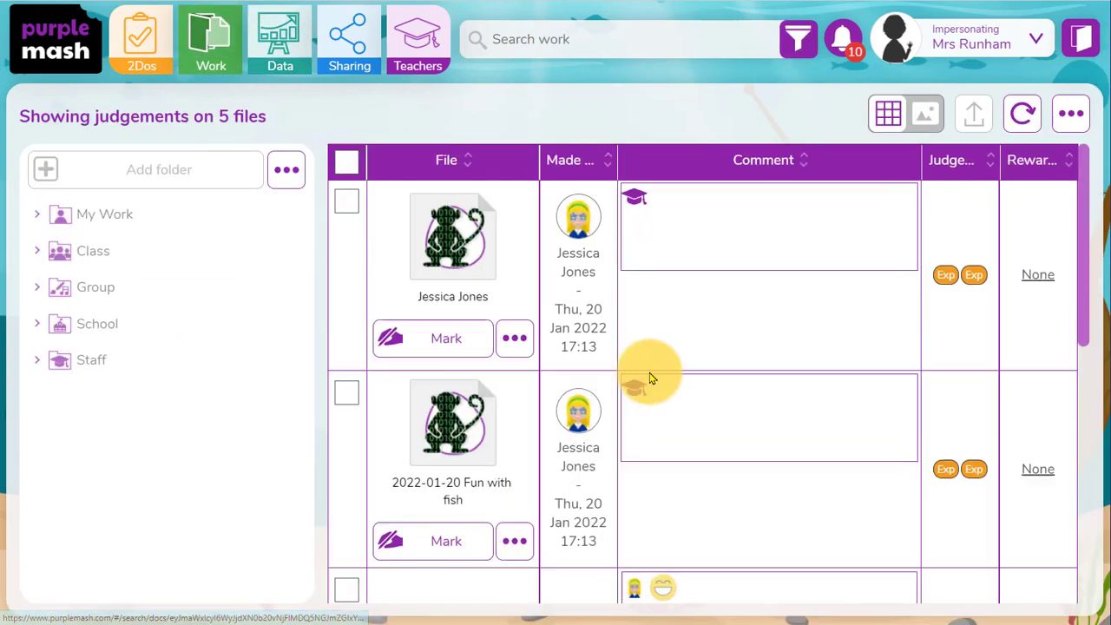
{"action": "scroll", "scroll_direction": "down", "scroll_amount": 3}
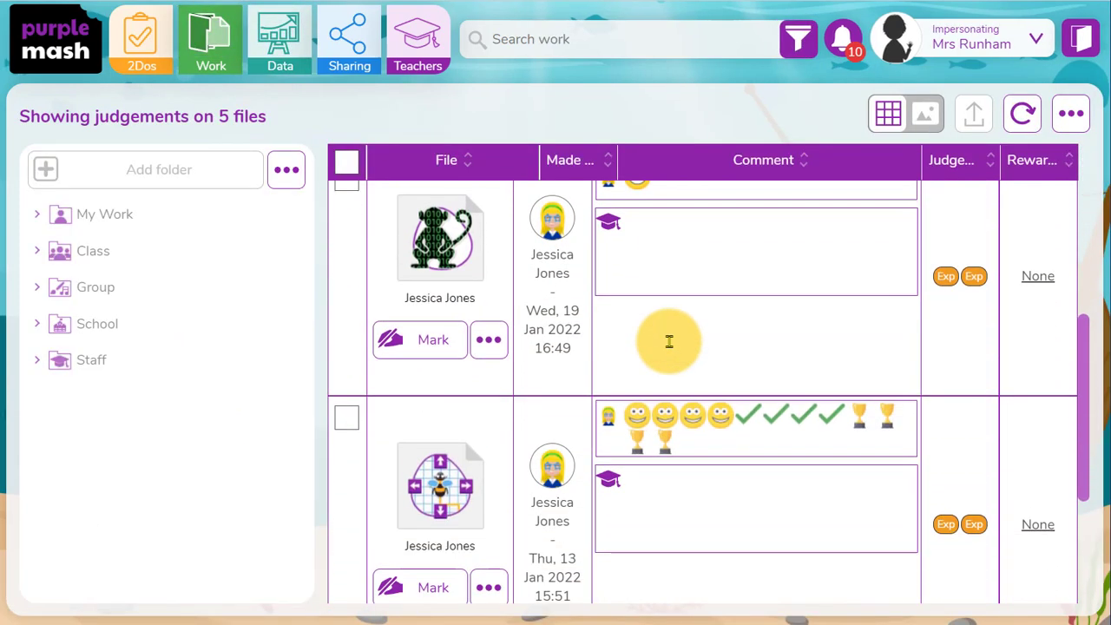
{"action": "scroll", "scroll_direction": "up", "scroll_amount": 3}
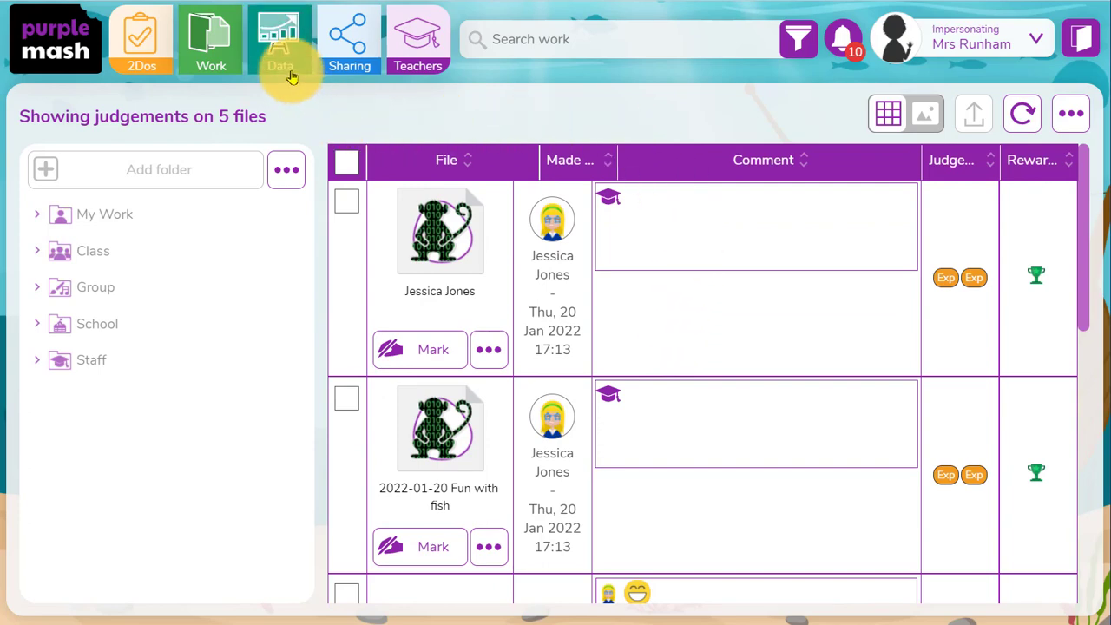
{"action": "left_click", "coordinate": [210, 39]}
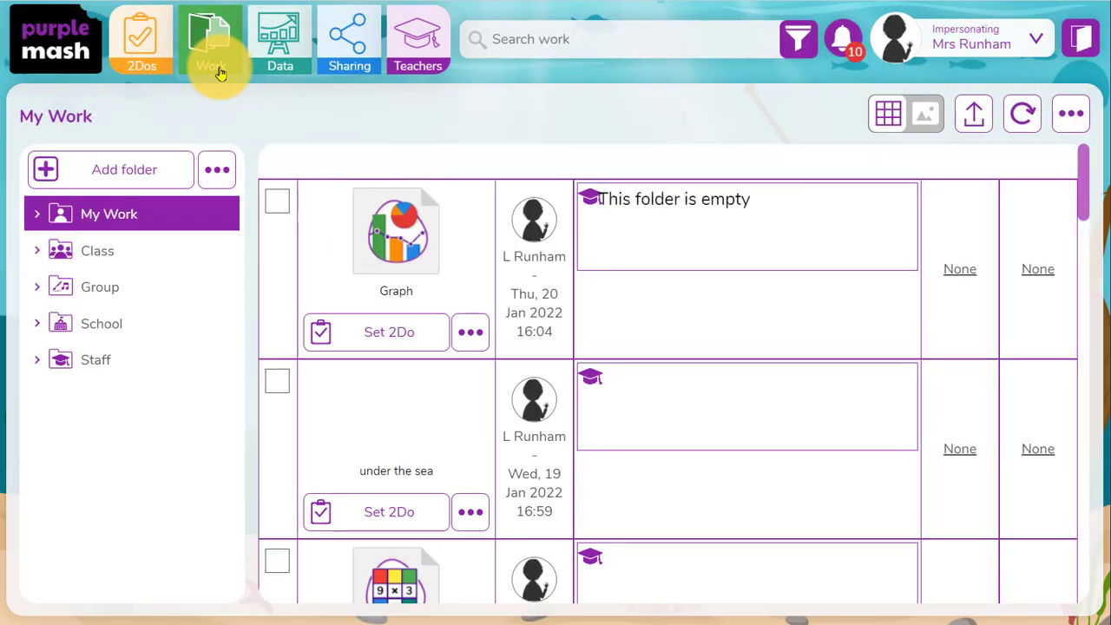
{"action": "left_click", "coordinate": [109, 213]}
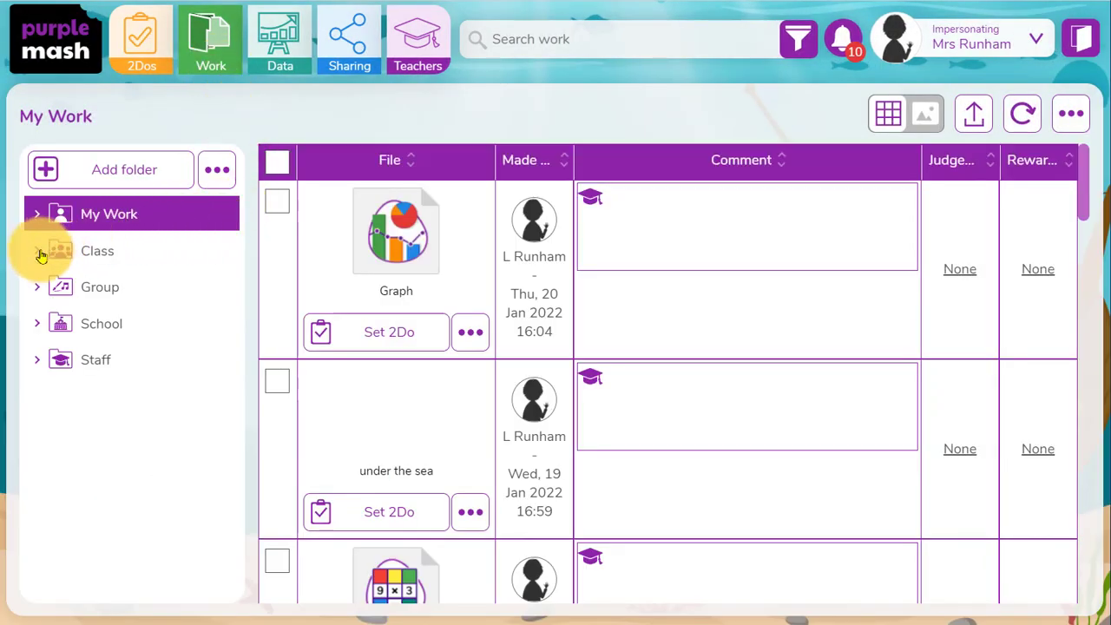
{"action": "left_click", "coordinate": [97, 251]}
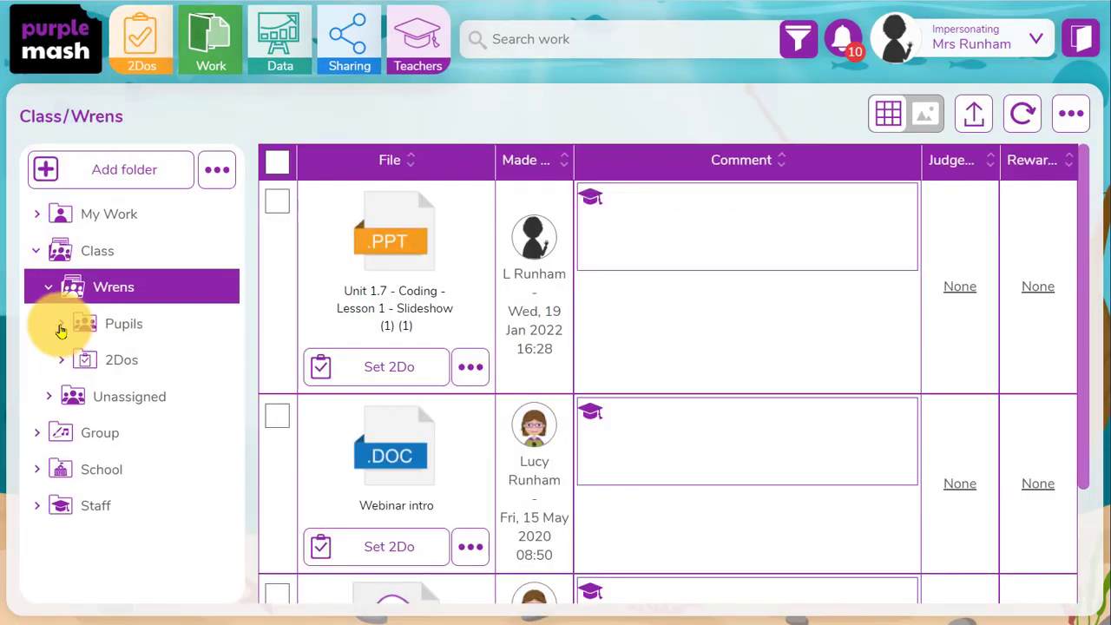
{"action": "left_click", "coordinate": [124, 322]}
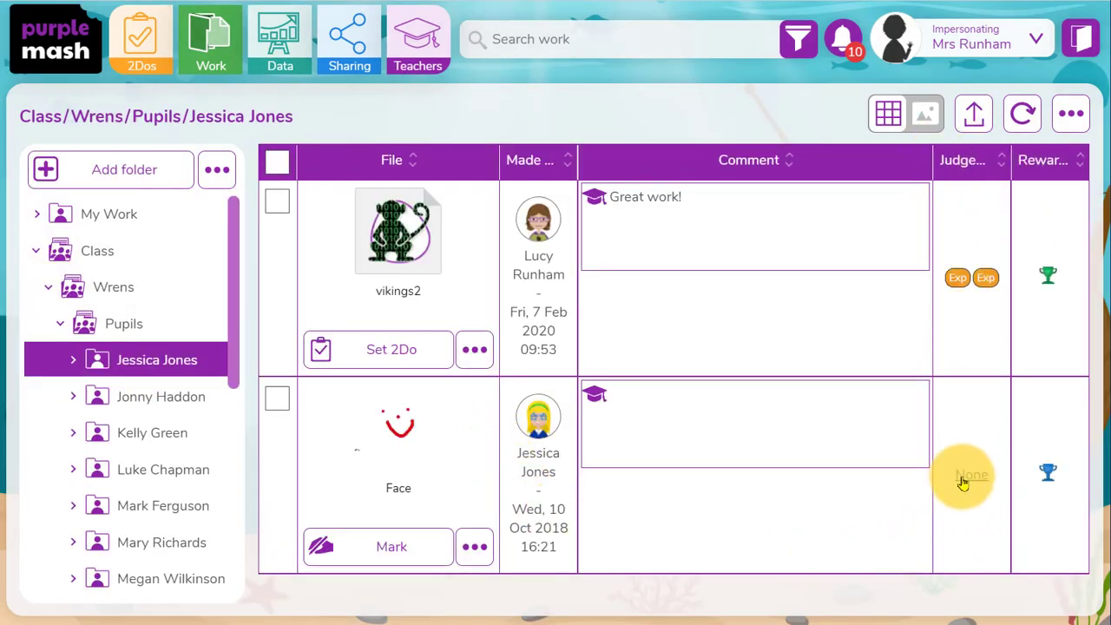
Review the judgement options for Jessica's unjudged Face painting, then close its preview.
{"action": "left_click", "coordinate": [971, 474]}
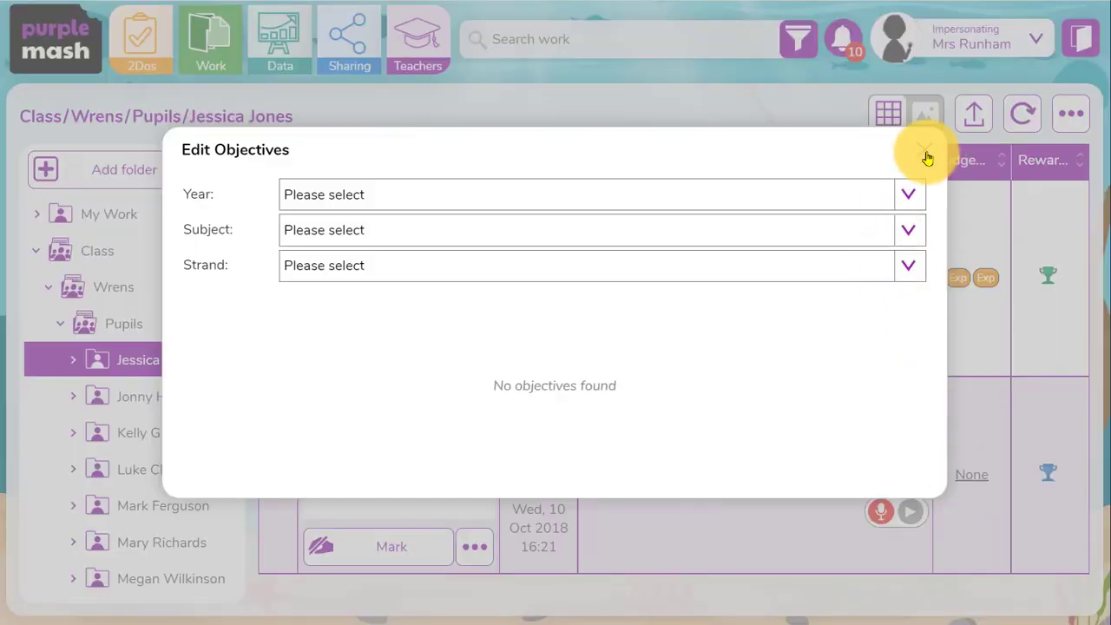
{"action": "left_click", "coordinate": [924, 154]}
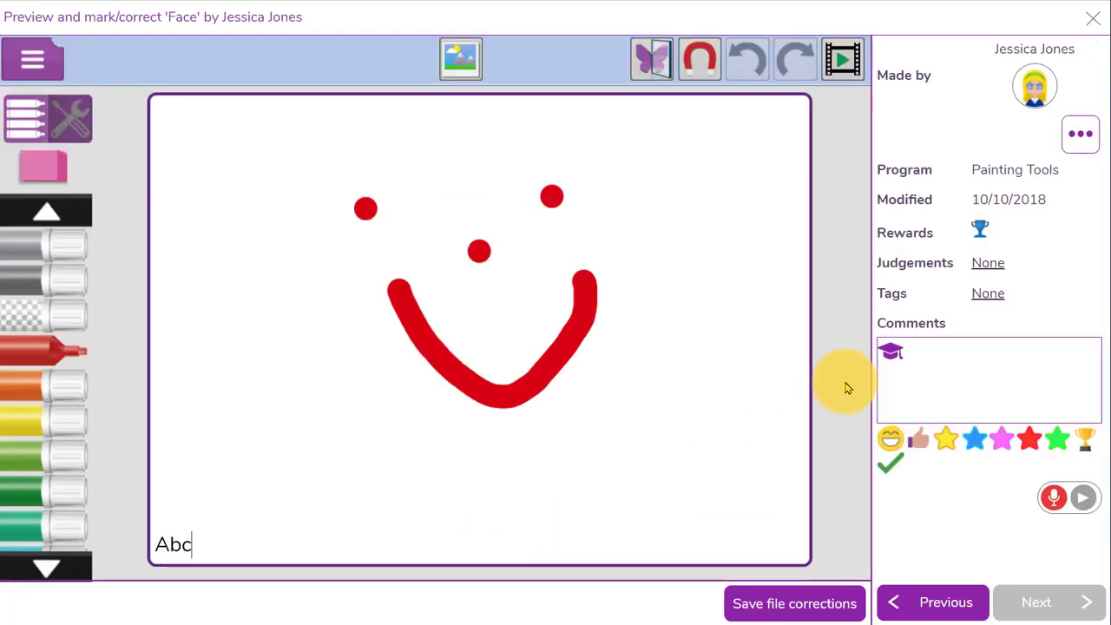
{"action": "left_click", "coordinate": [987, 262]}
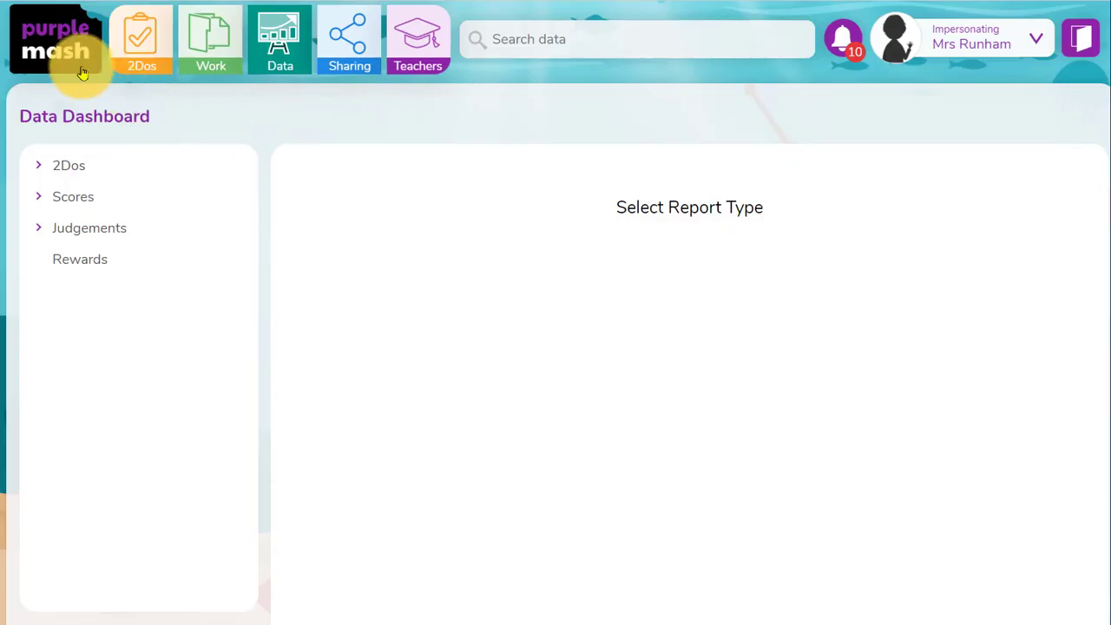
Download an assessment spreadsheet from Teachers > Computing Scheme of Work > Assessment Tools PC.
{"action": "left_click", "coordinate": [53, 39]}
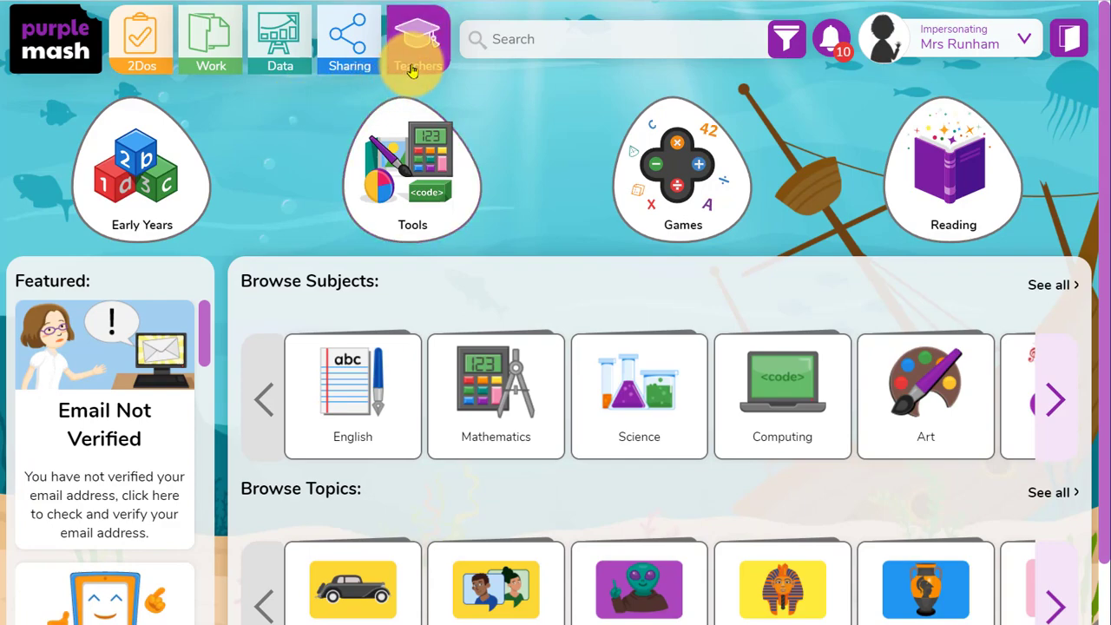
{"action": "left_click", "coordinate": [418, 39]}
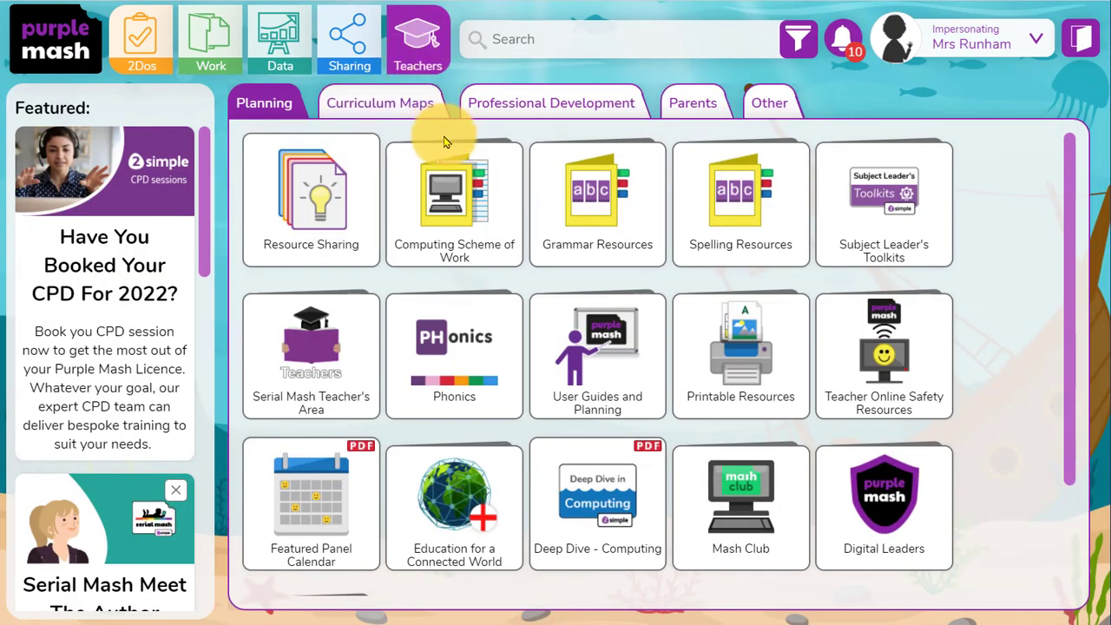
{"action": "left_click", "coordinate": [454, 190]}
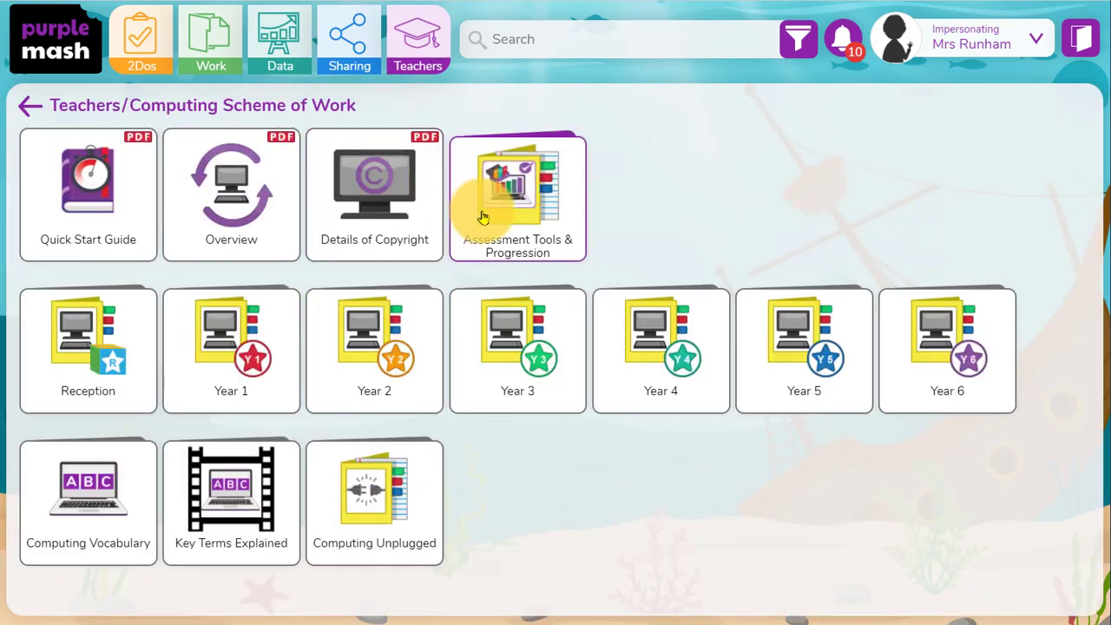
{"action": "left_click", "coordinate": [517, 187]}
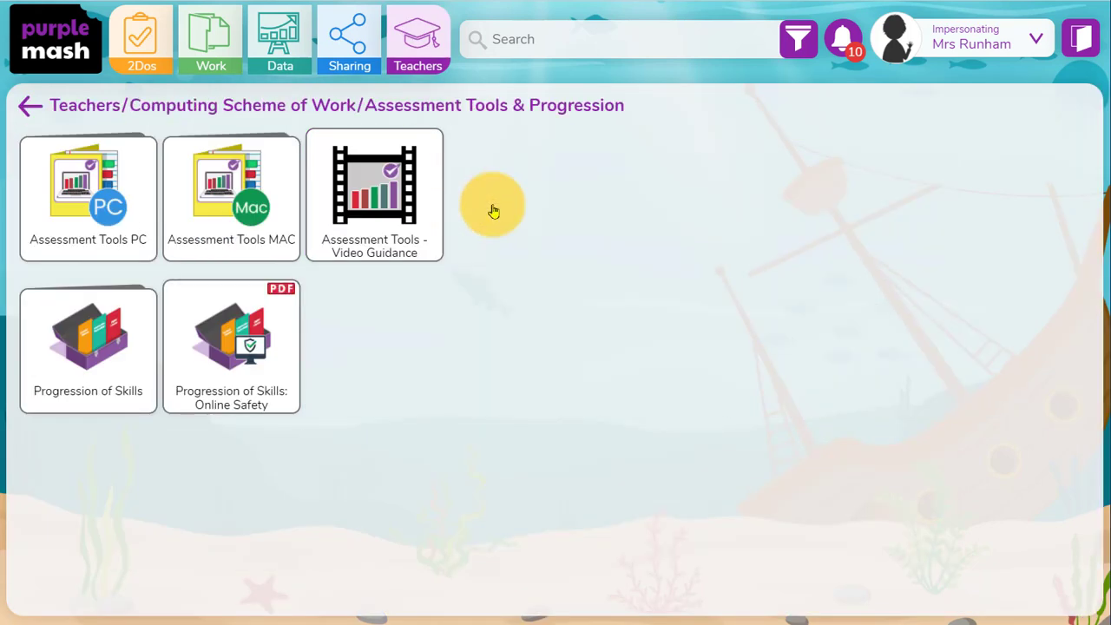
{"action": "mouse_move", "coordinate": [380, 292]}
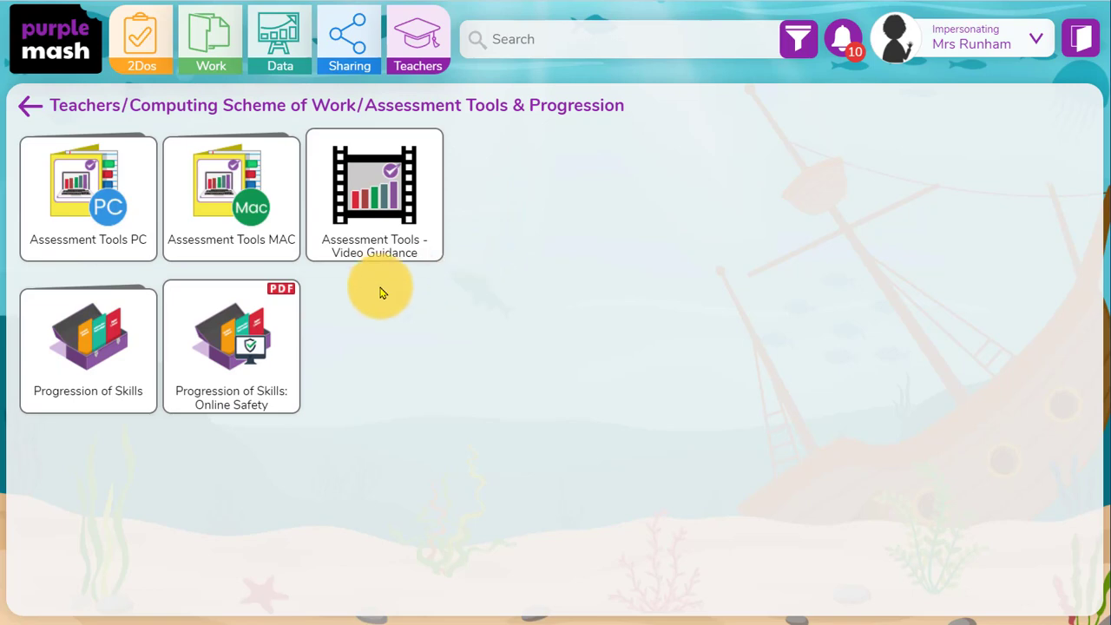
{"action": "left_click", "coordinate": [88, 195]}
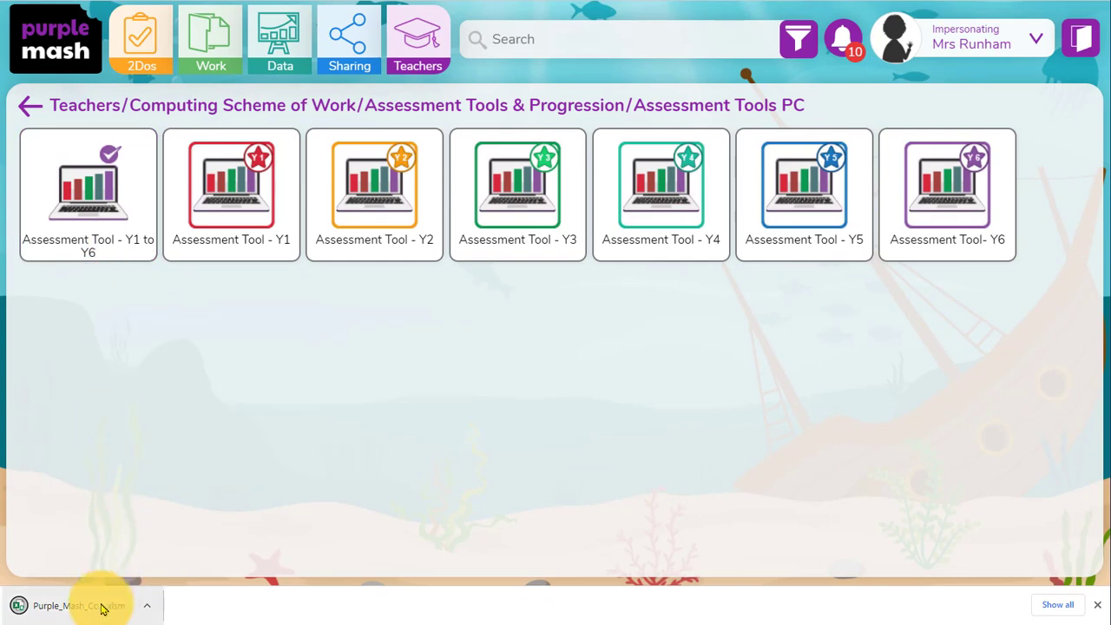
Open the downloaded assessment tool with editing enabled and review unit 1.4's Year 1 guidance.
{"action": "left_click", "coordinate": [79, 604]}
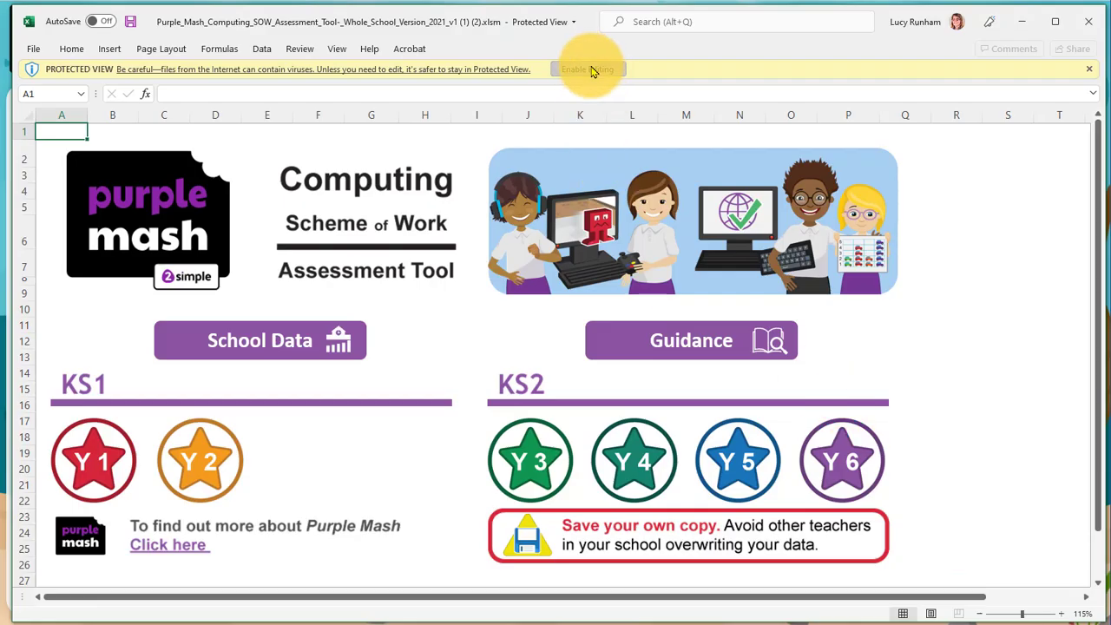
{"action": "left_click", "coordinate": [586, 68]}
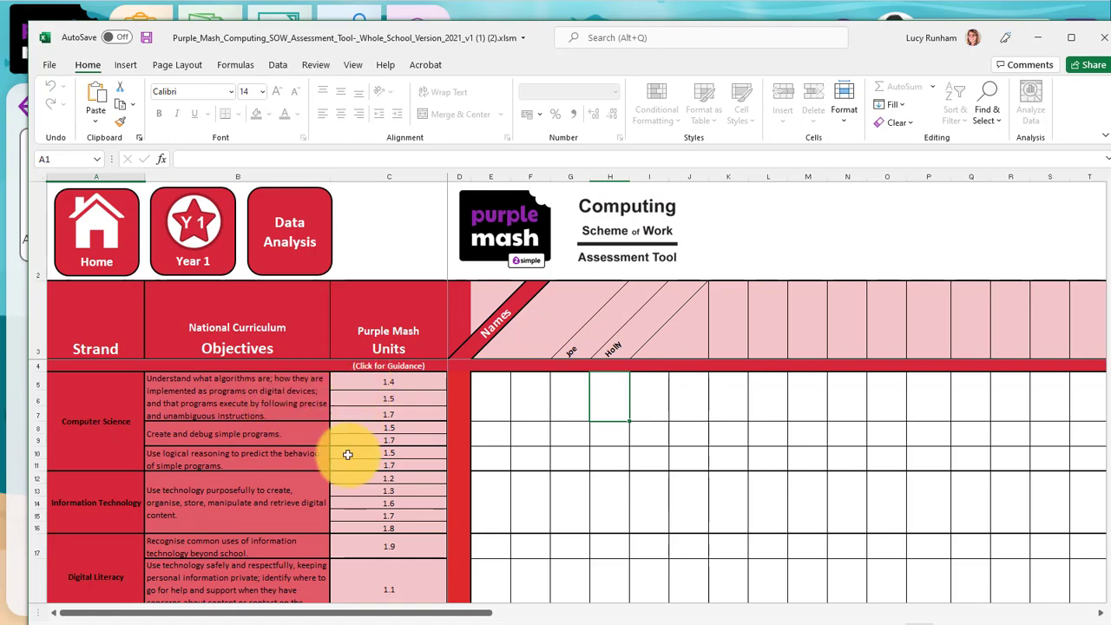
{"action": "left_click", "coordinate": [389, 381]}
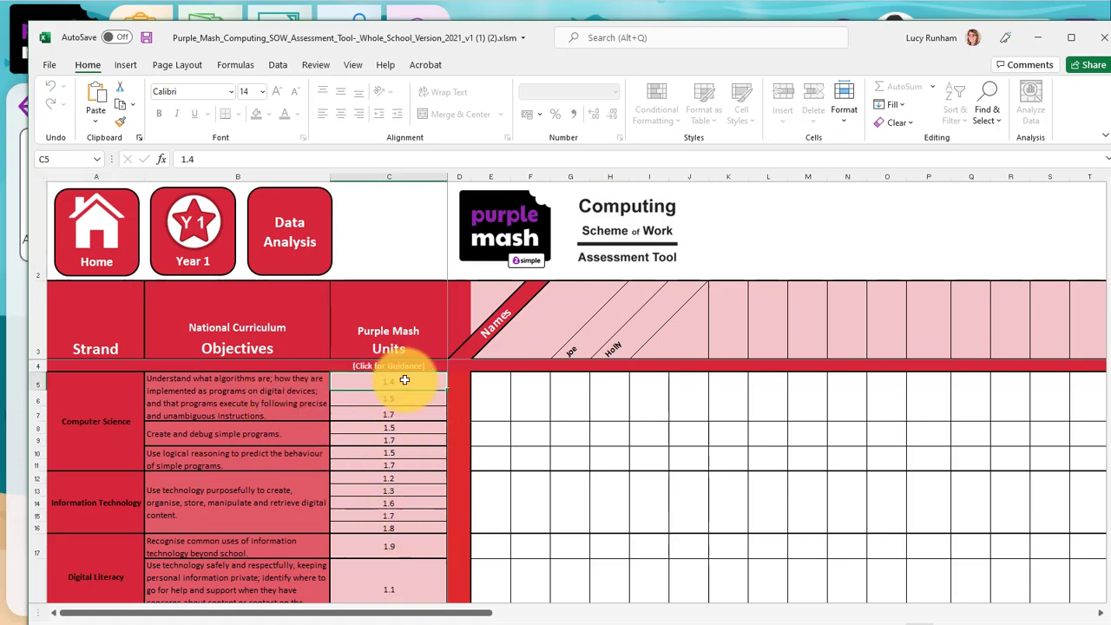
{"action": "left_click", "coordinate": [388, 382]}
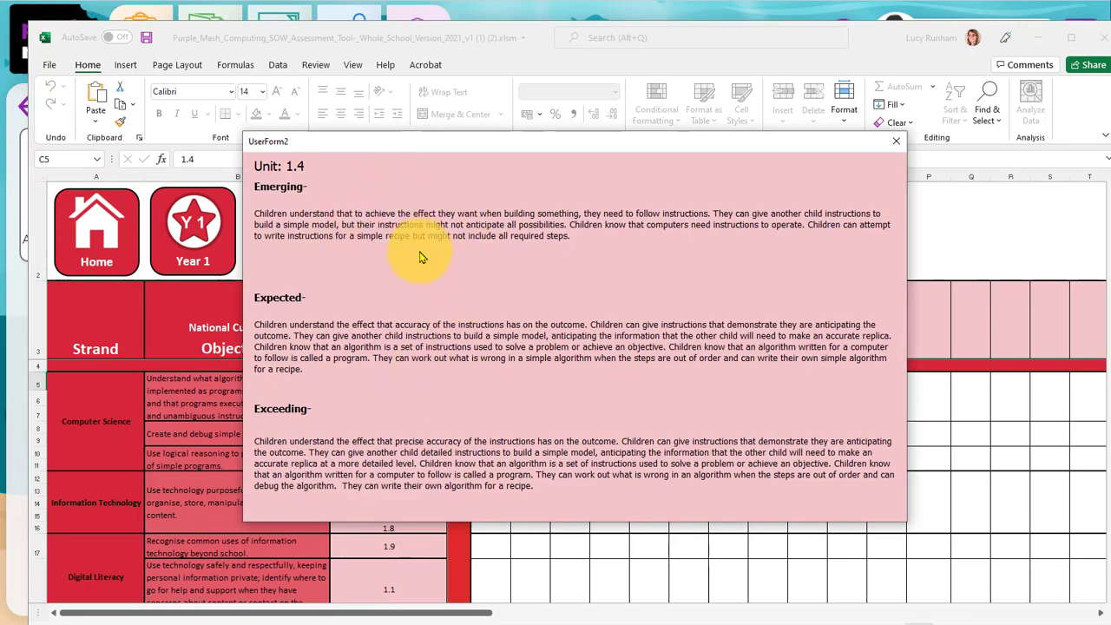
{"action": "mouse_move", "coordinate": [434, 438]}
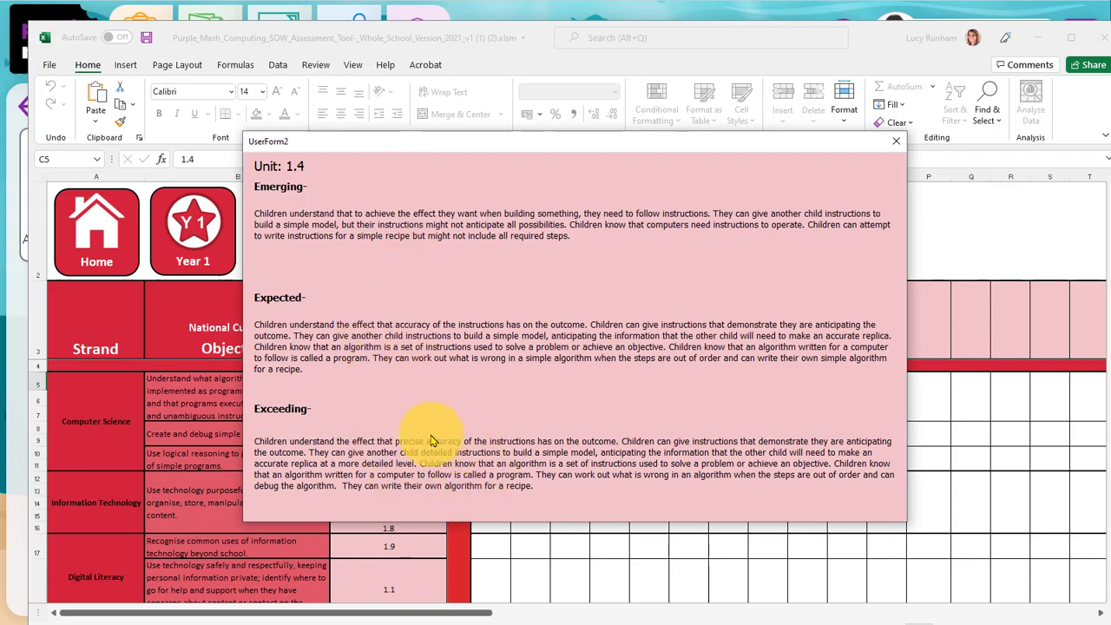
{"action": "left_click", "coordinate": [896, 141]}
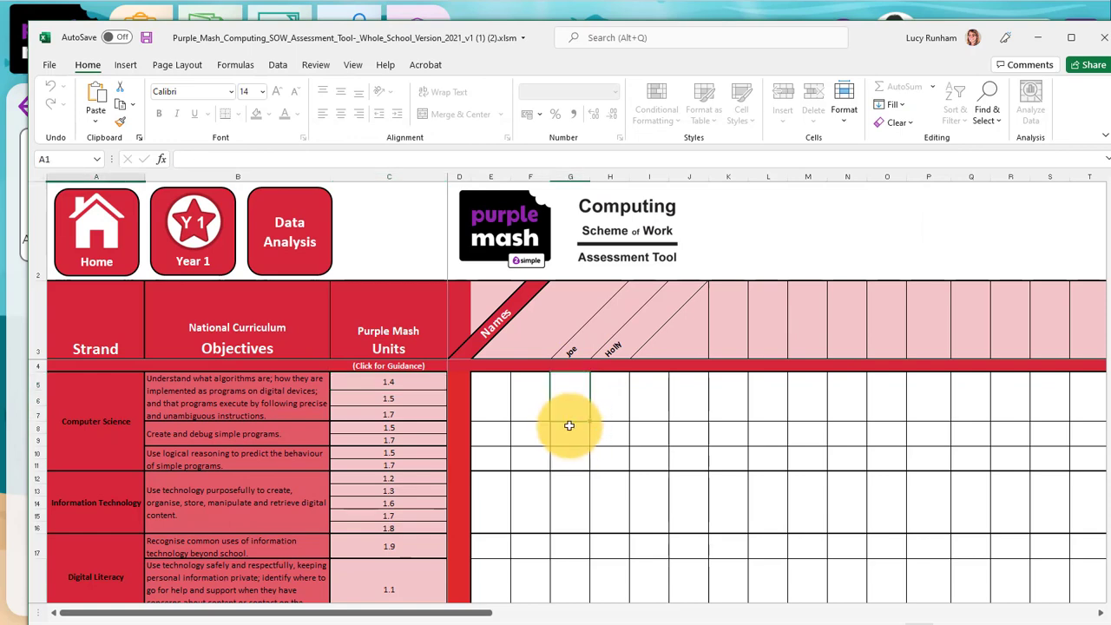
Scroll the Year 1 tracker, then go from the tool's Home page to Guidance.
{"action": "scroll", "scroll_direction": "down", "scroll_amount": 3}
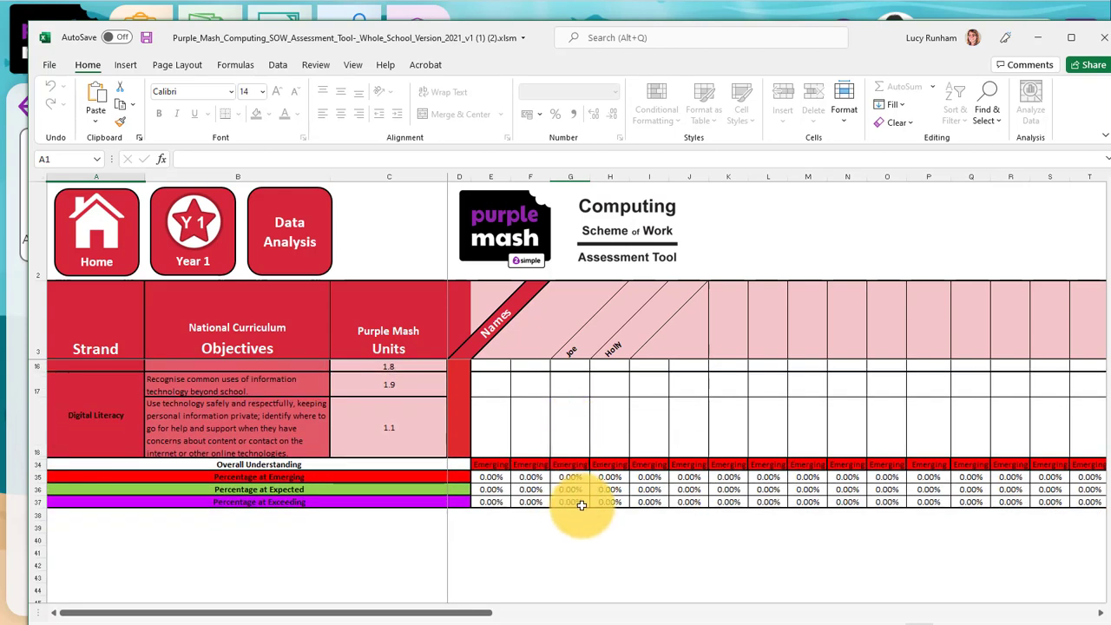
{"action": "scroll", "scroll_direction": "up", "scroll_amount": 3}
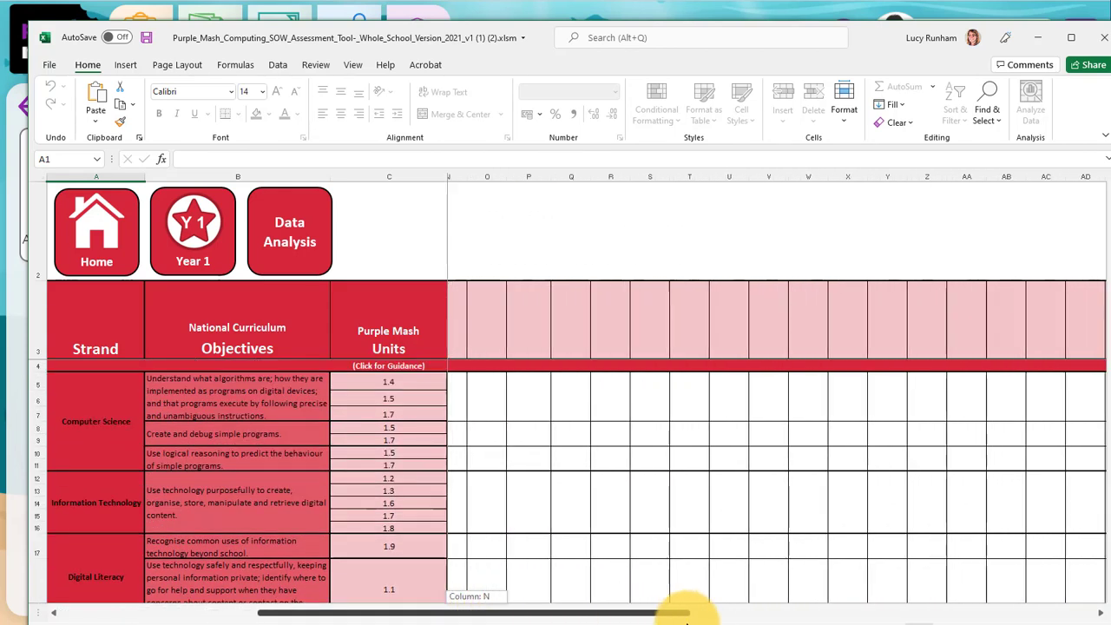
{"action": "scroll", "scroll_direction": "right", "scroll_amount": 3}
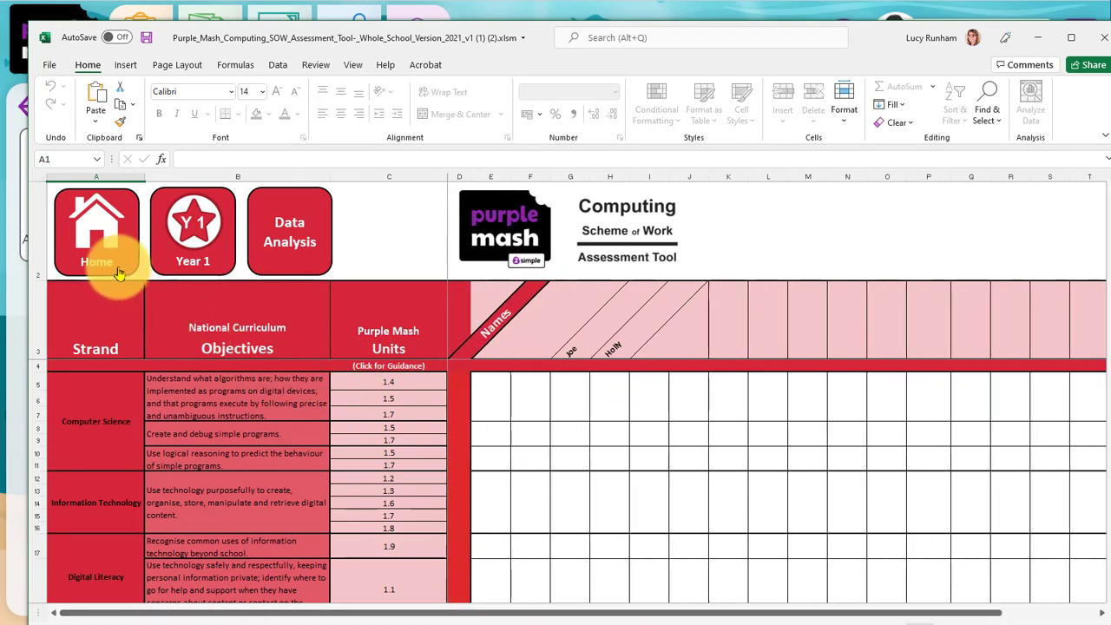
{"action": "left_click", "coordinate": [97, 231]}
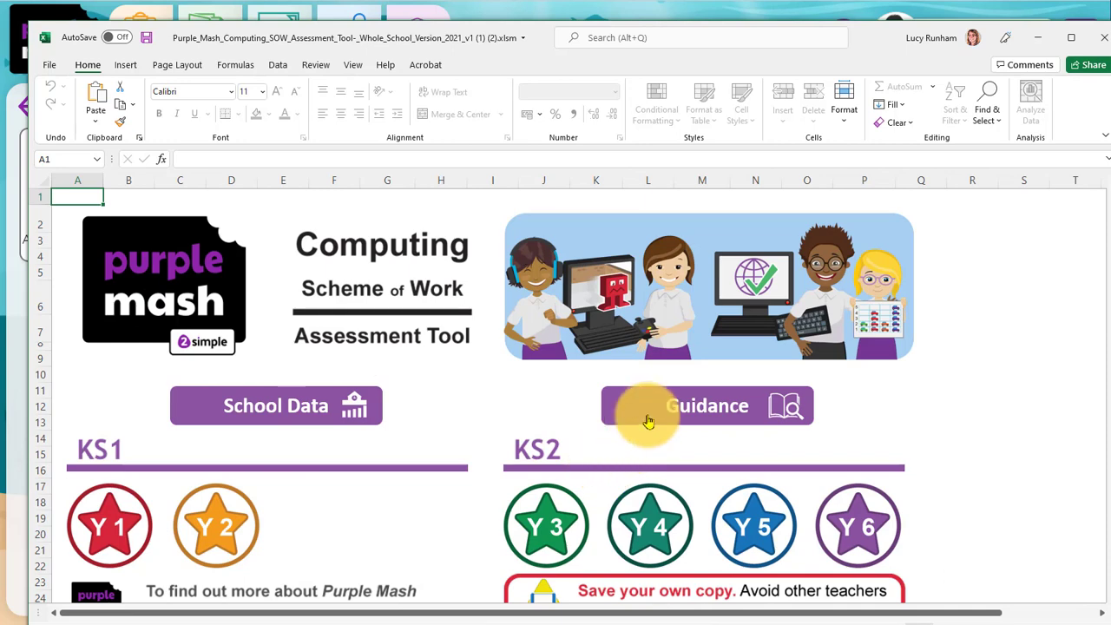
{"action": "left_click", "coordinate": [706, 405]}
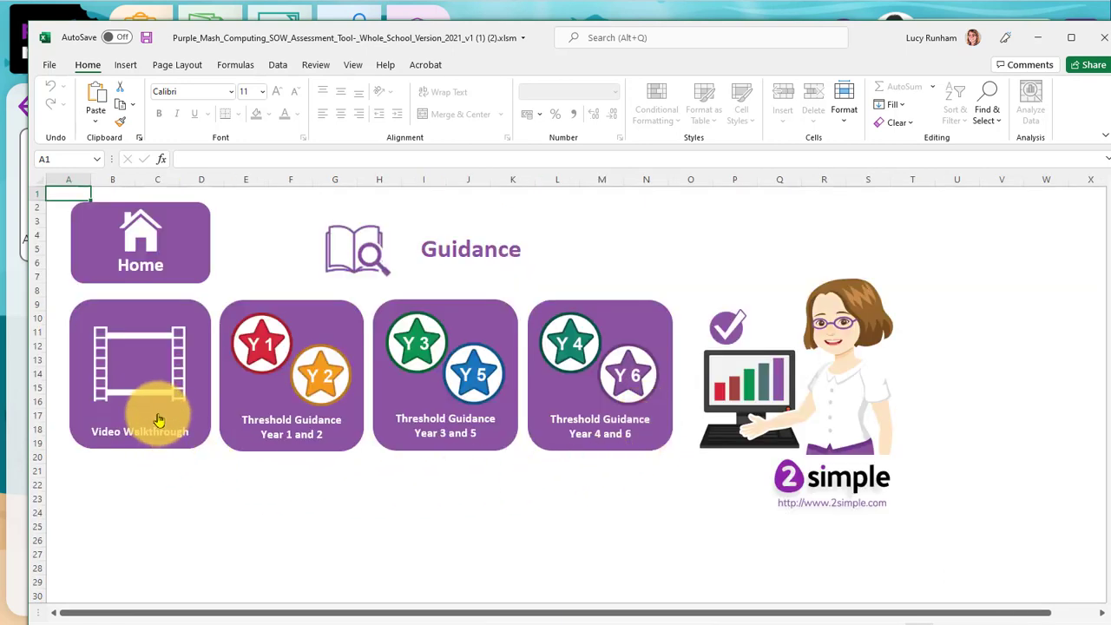
{"action": "mouse_move", "coordinate": [1034, 159]}
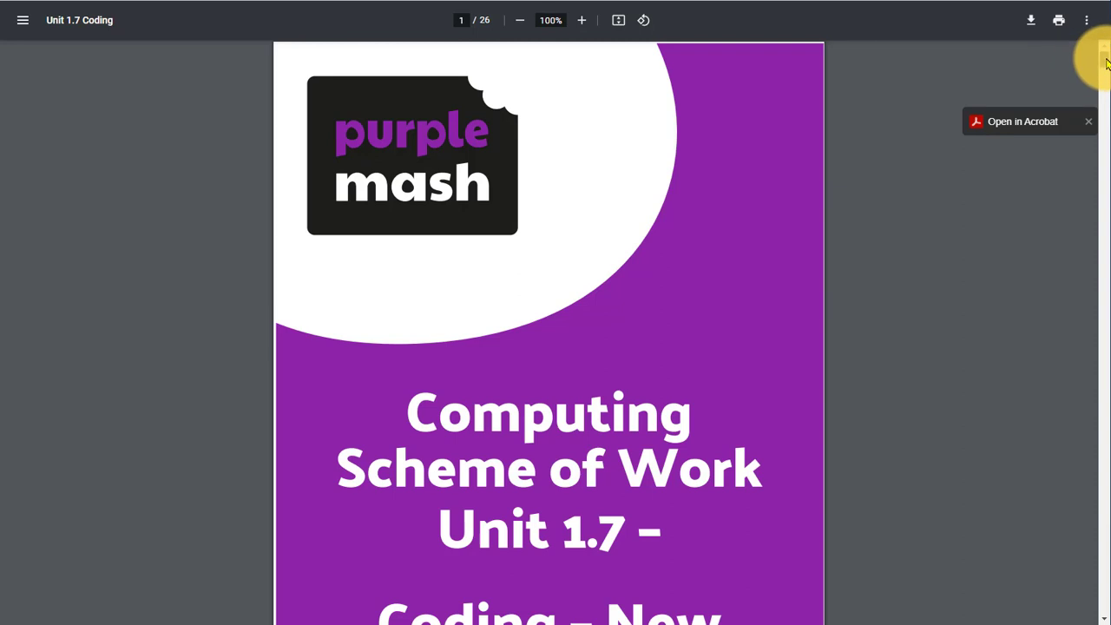
Scroll the Unit 1.7 Coding PDF down to its Assessment Guidance table.
{"action": "scroll", "scroll_direction": "down", "scroll_amount": 3}
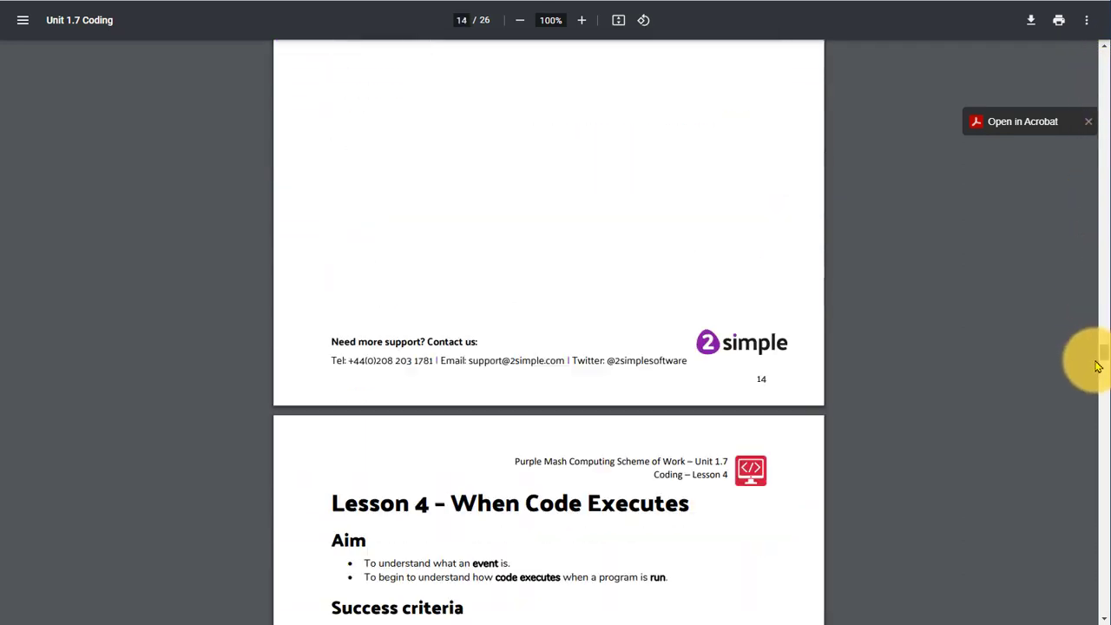
{"action": "scroll", "scroll_direction": "down", "scroll_amount": 3}
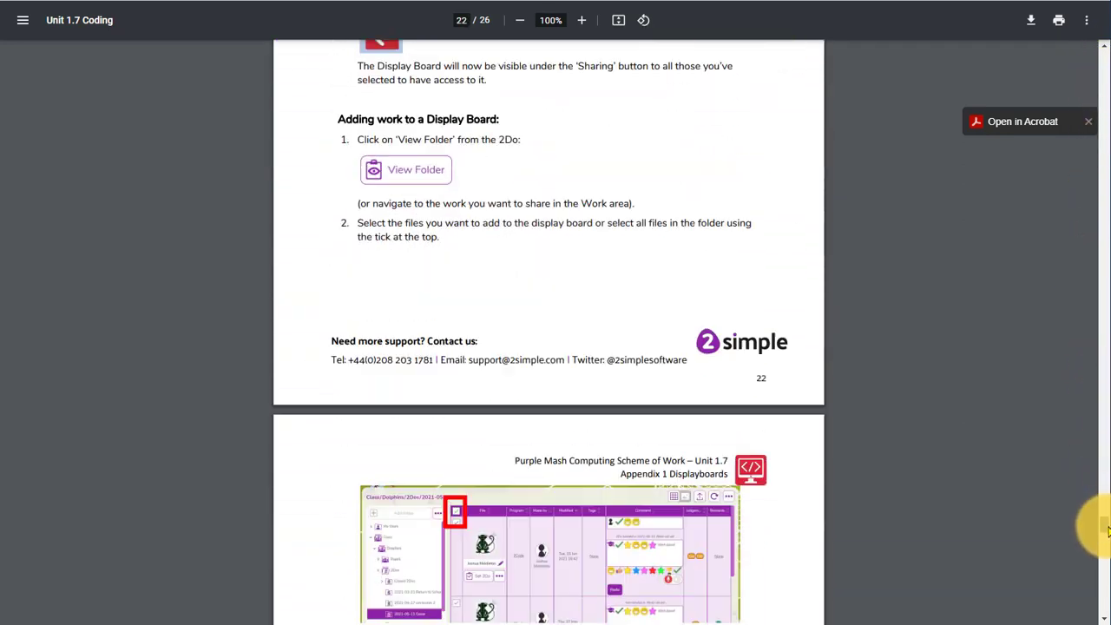
{"action": "scroll", "scroll_direction": "down", "scroll_amount": 3}
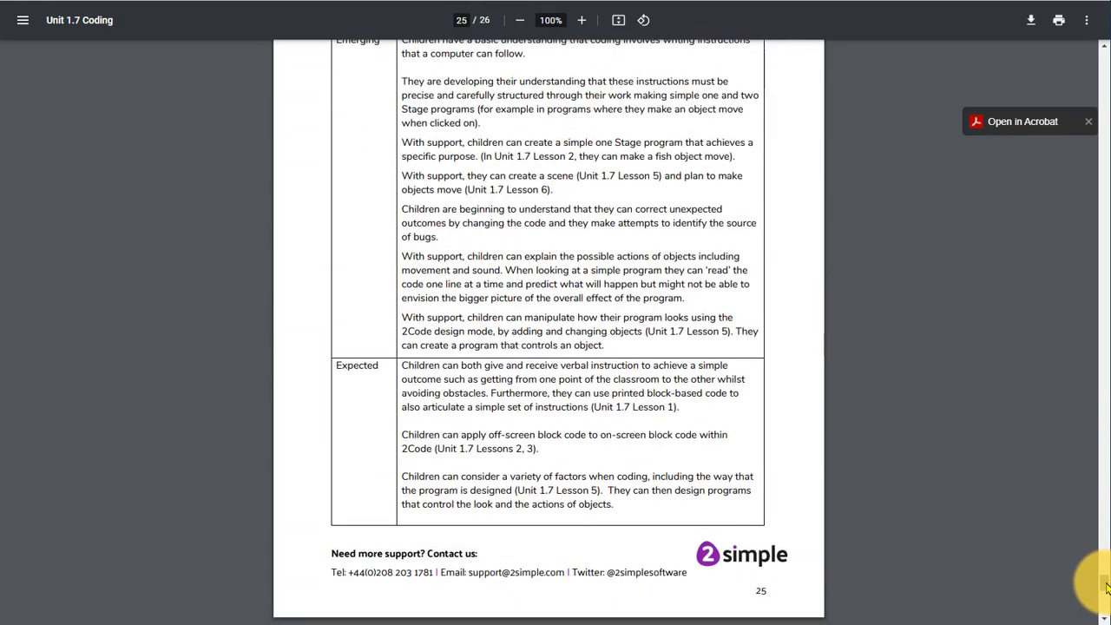
{"action": "scroll", "scroll_direction": "up", "scroll_amount": 3}
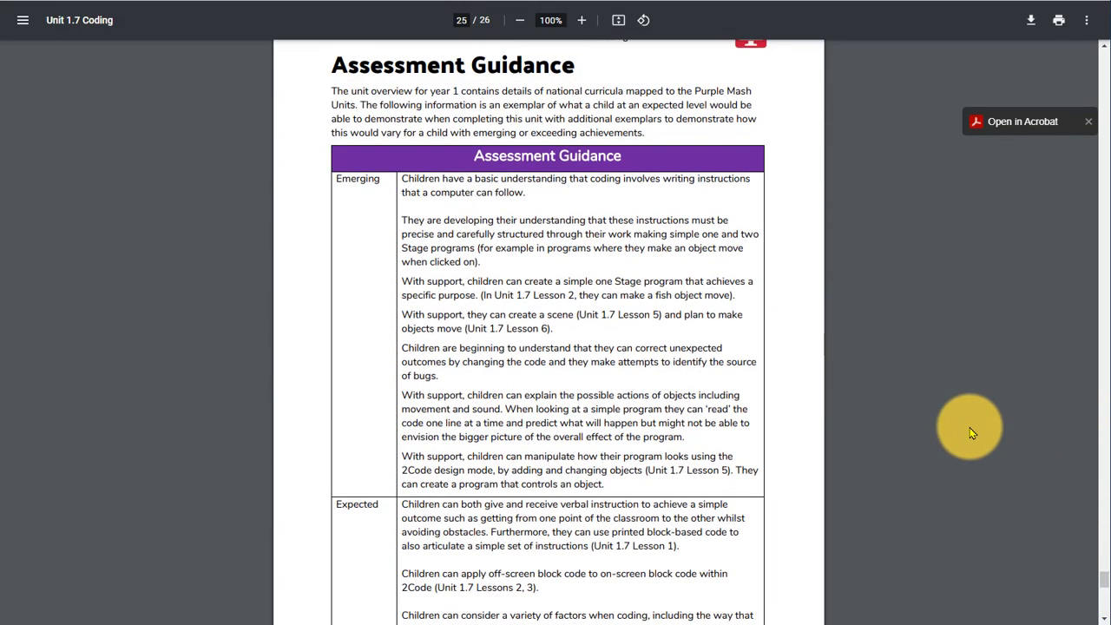
{"action": "scroll", "scroll_direction": "down", "scroll_amount": 3}
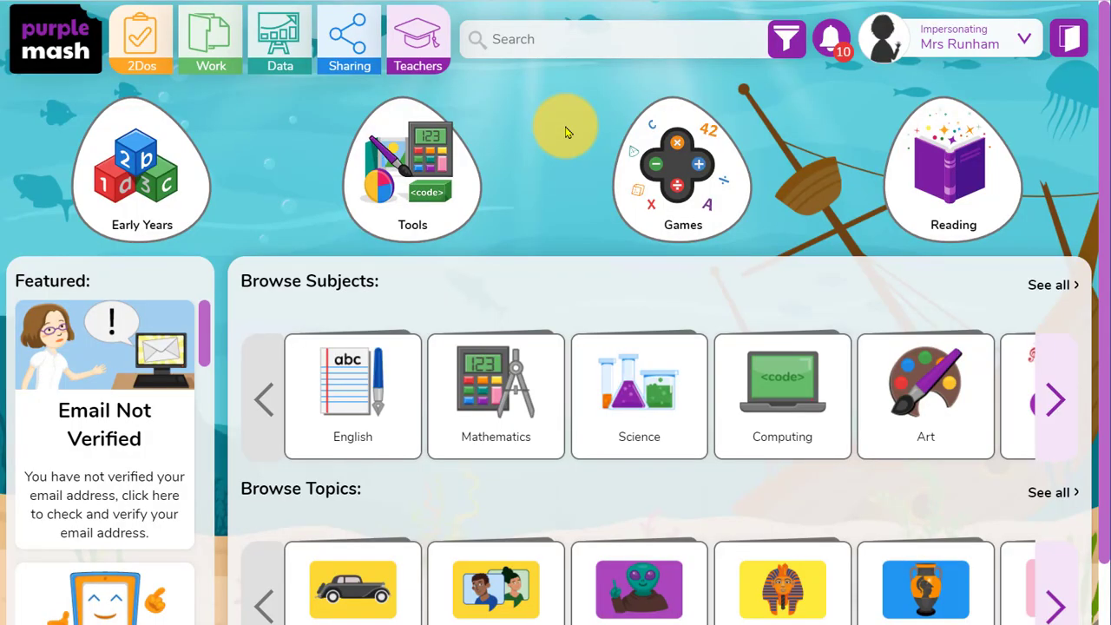
{"action": "mouse_move", "coordinate": [493, 113]}
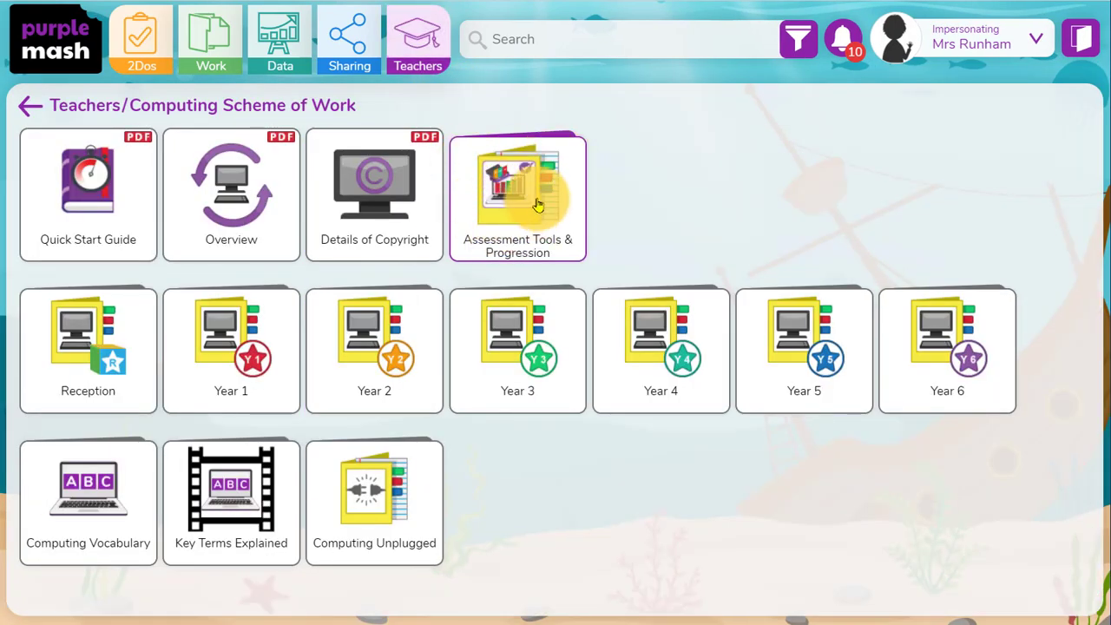
{"action": "mouse_move", "coordinate": [482, 213]}
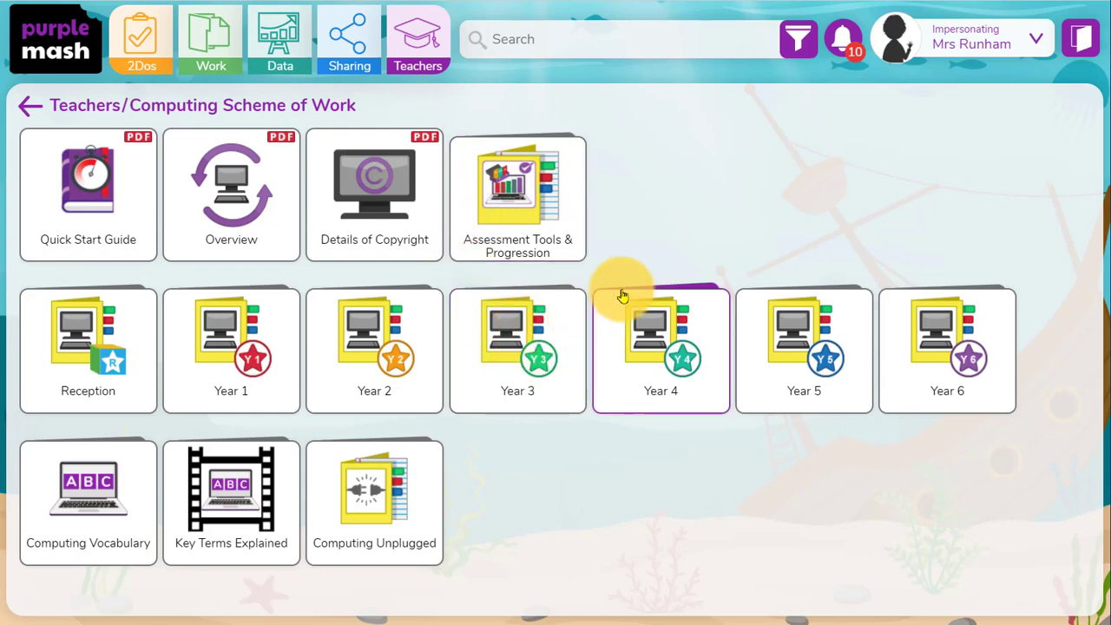
{"action": "mouse_move", "coordinate": [279, 52]}
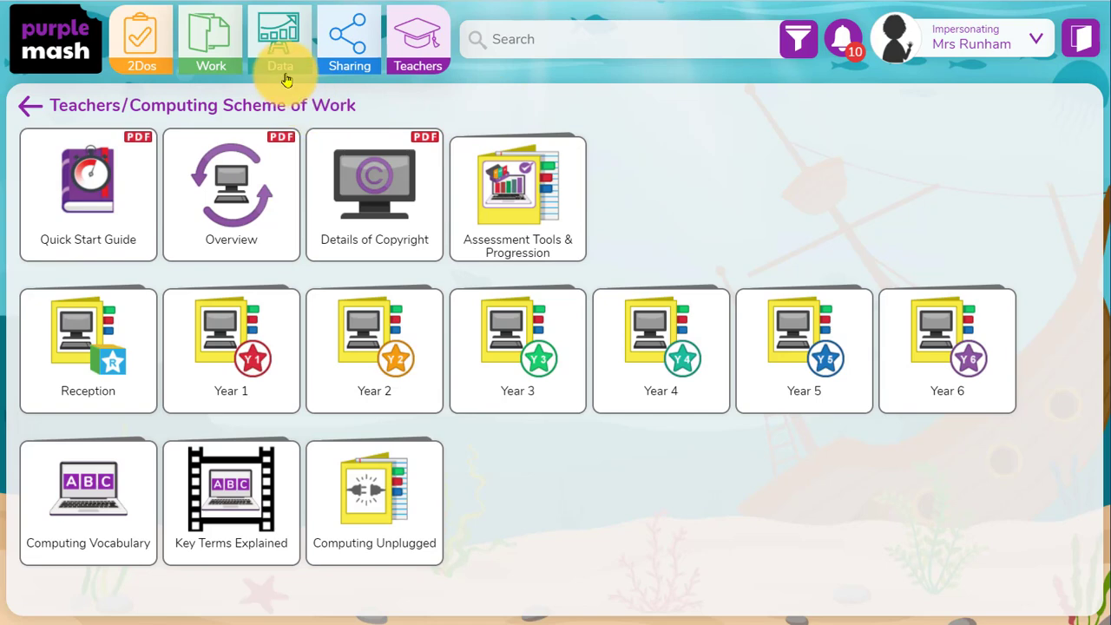
{"action": "left_click", "coordinate": [280, 39]}
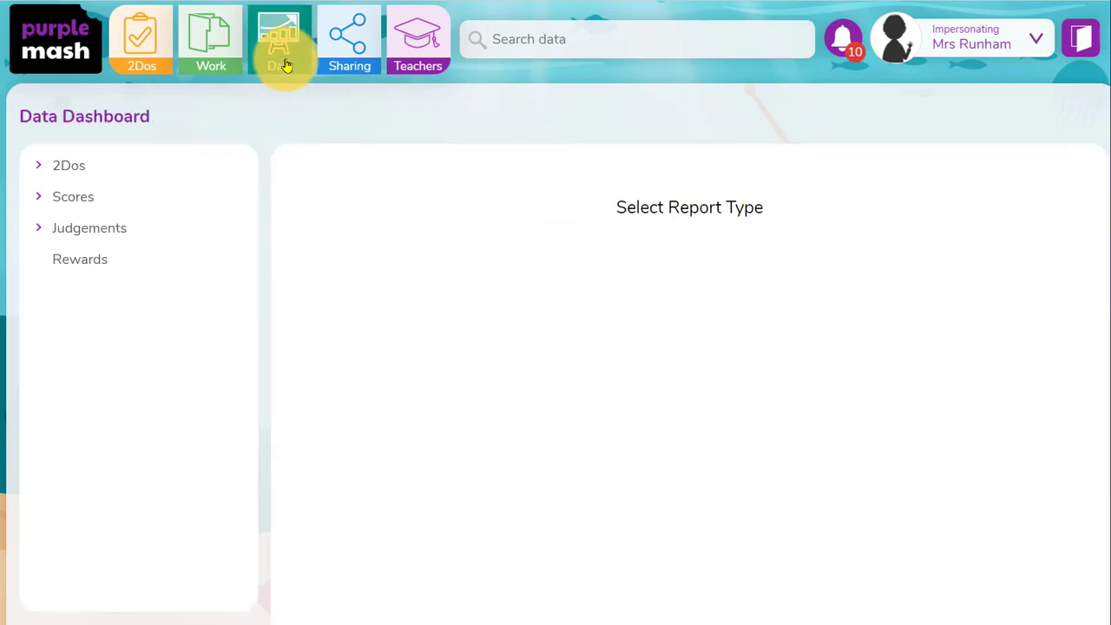
{"action": "left_click", "coordinate": [90, 228]}
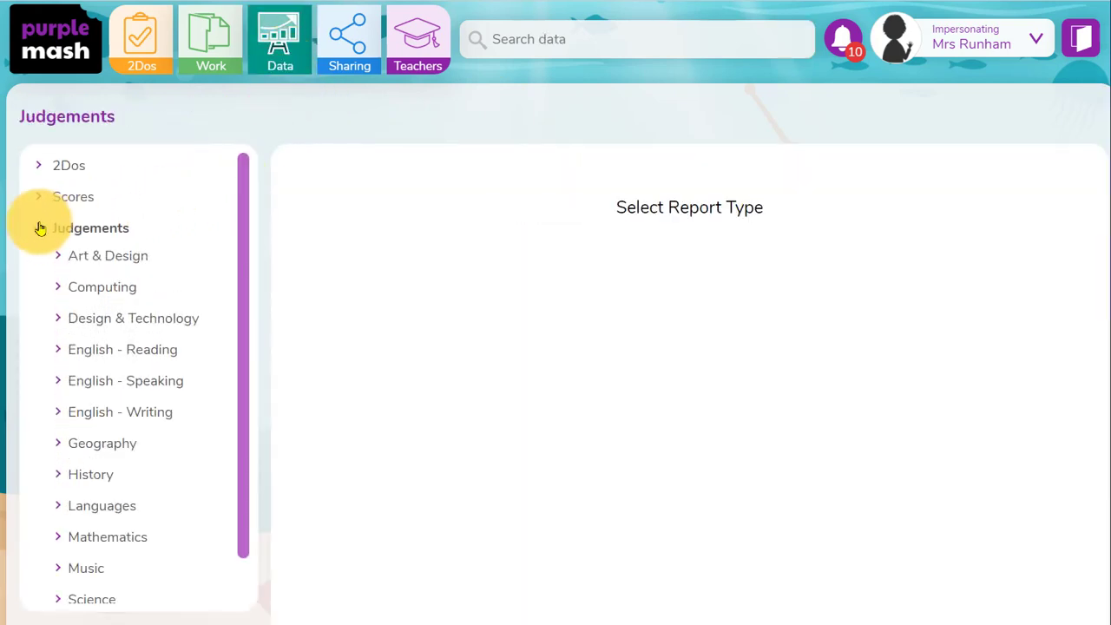
{"action": "left_click", "coordinate": [54, 39]}
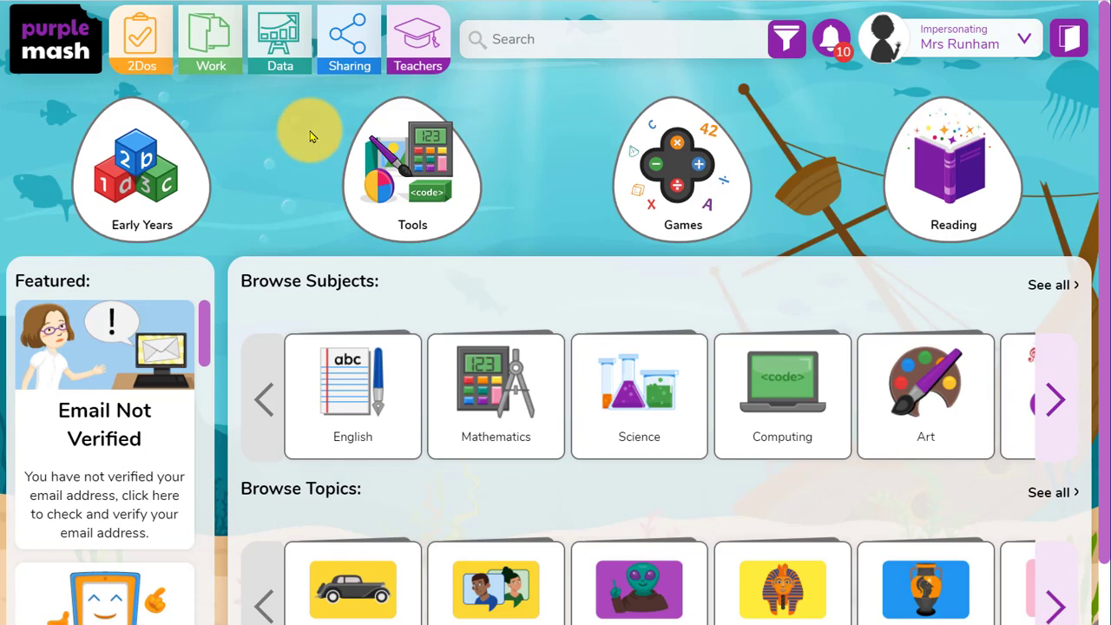
Preview the Oak Valley Celebration Board, then return to the School Display Boards list.
{"action": "left_click", "coordinate": [349, 39]}
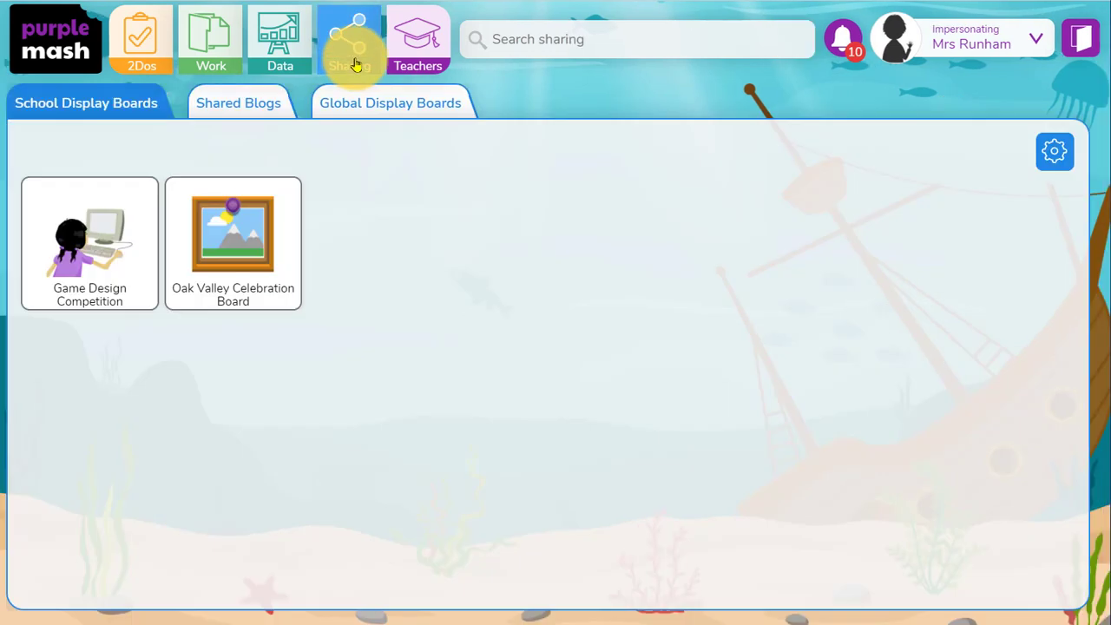
{"action": "mouse_move", "coordinate": [251, 369]}
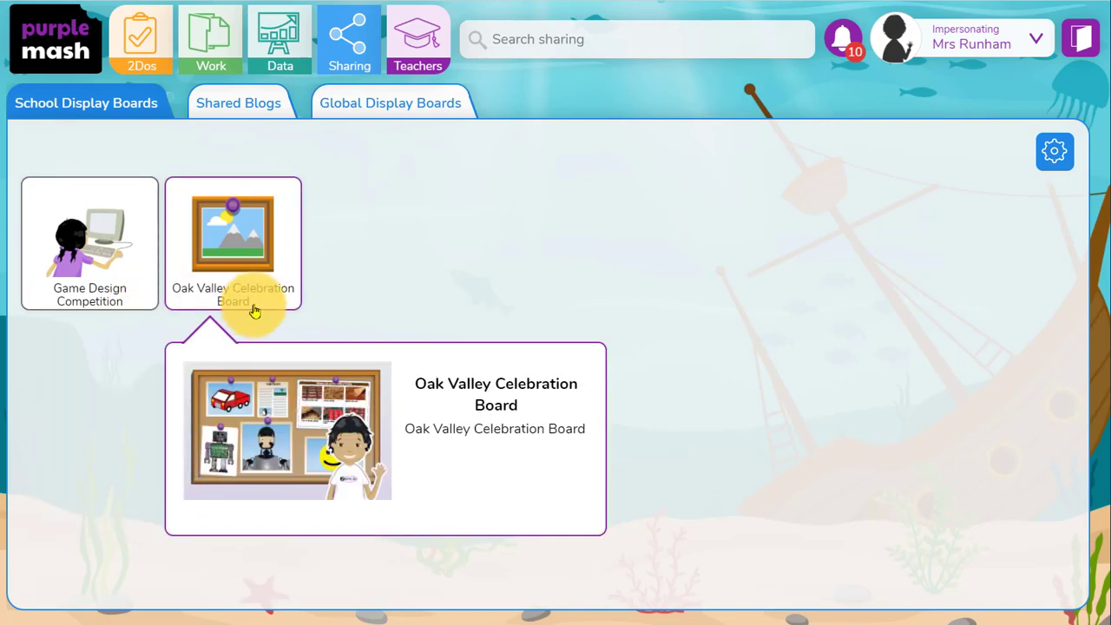
{"action": "left_click", "coordinate": [232, 235]}
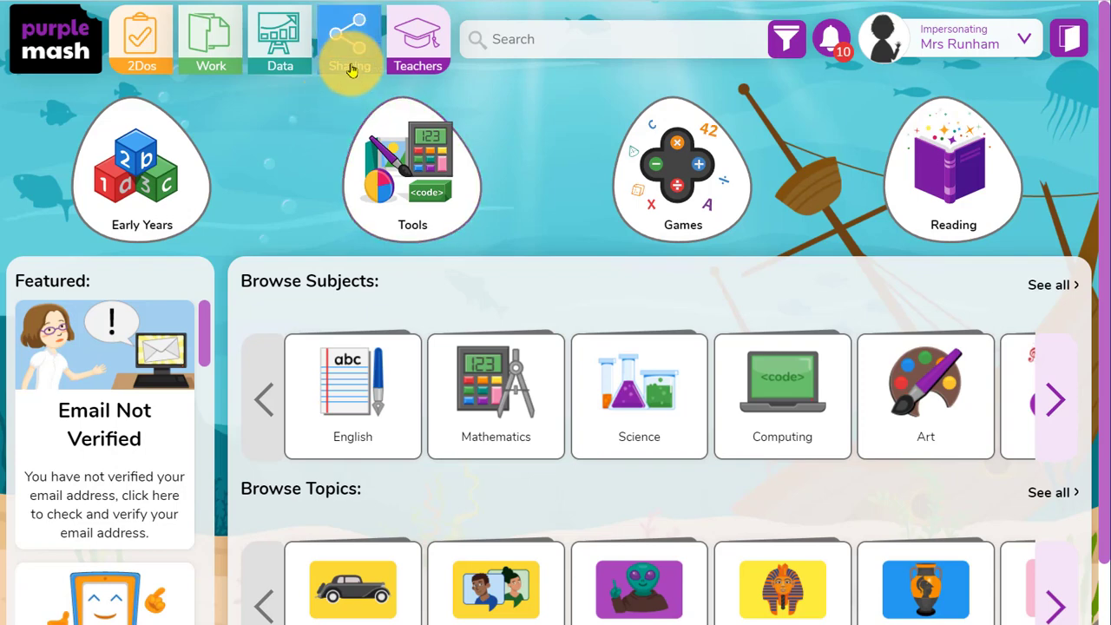
{"action": "left_click", "coordinate": [348, 39]}
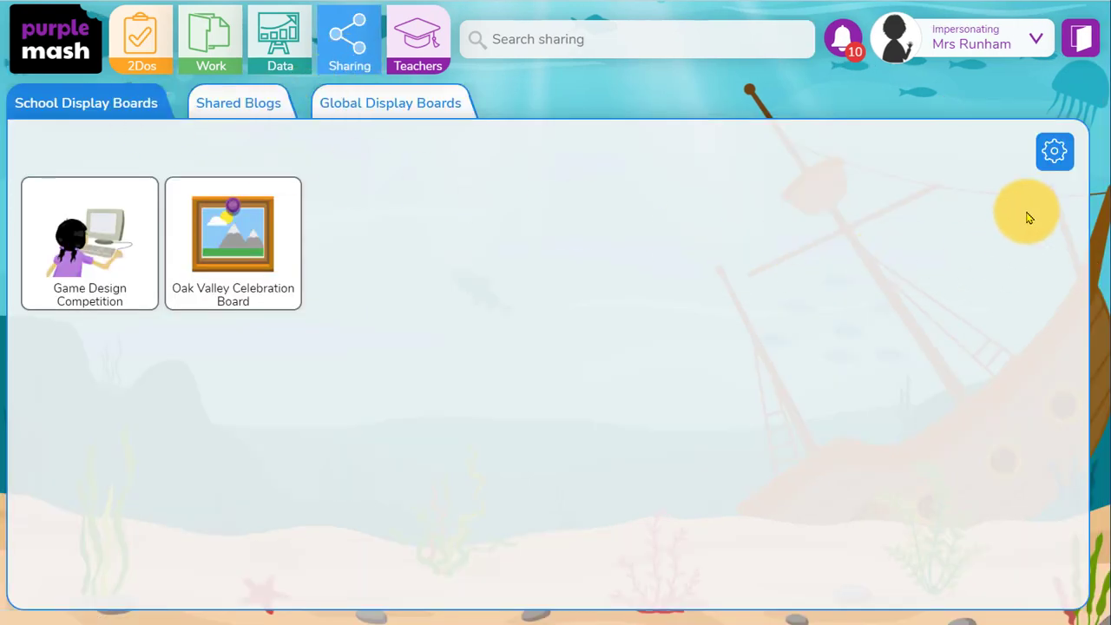
Glance at the Display Boards manager, then show the Teachers' CPD and webinar resources.
{"action": "left_click", "coordinate": [1054, 151]}
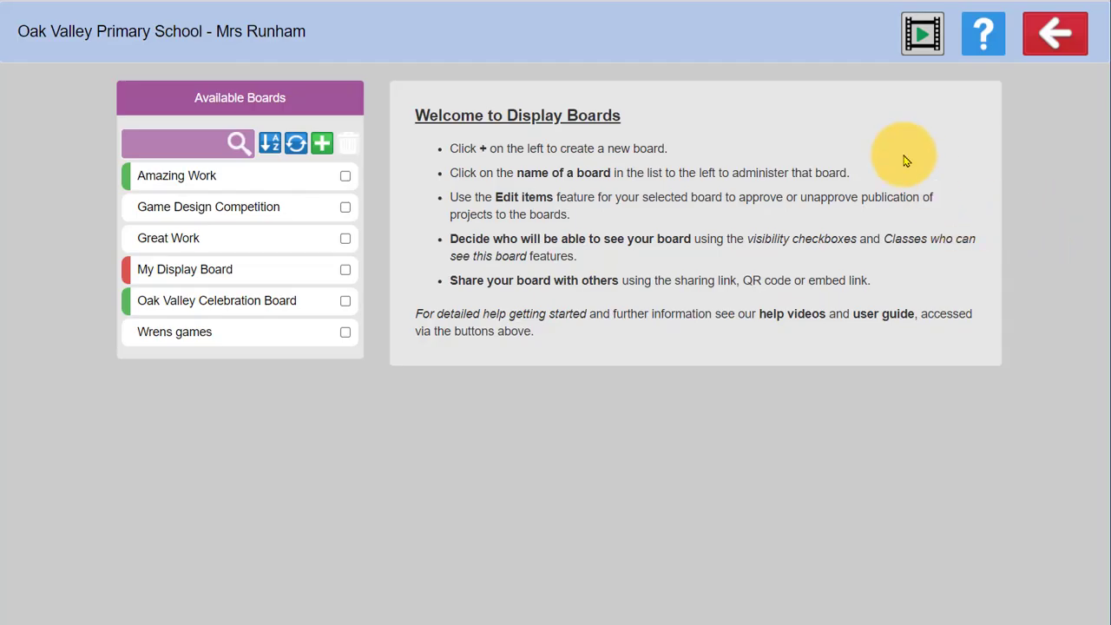
{"action": "mouse_move", "coordinate": [593, 281]}
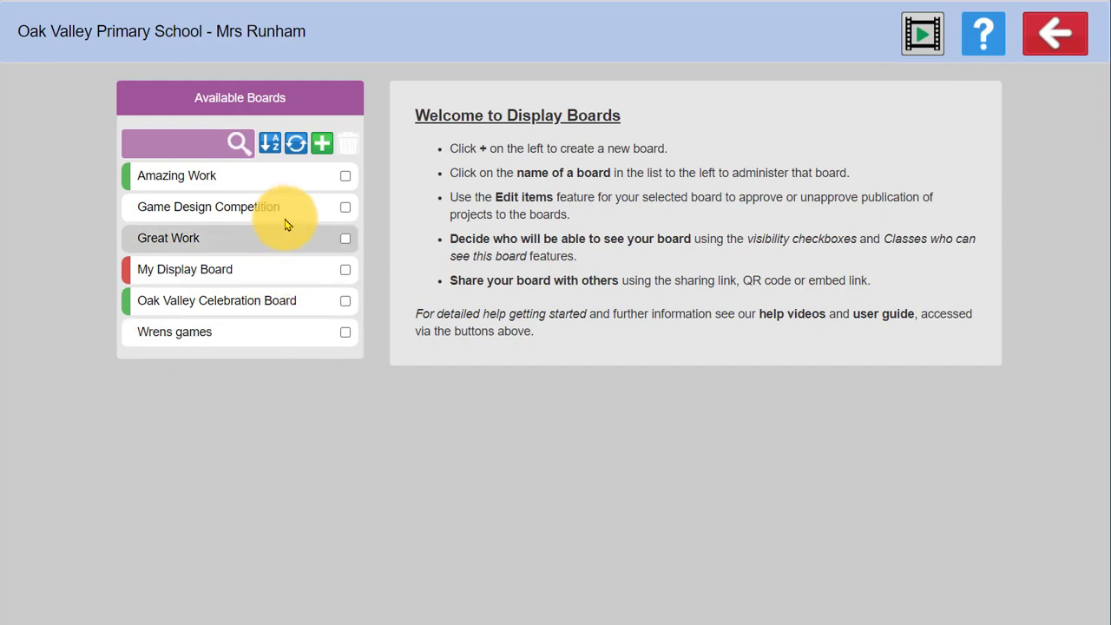
{"action": "left_click", "coordinate": [216, 300]}
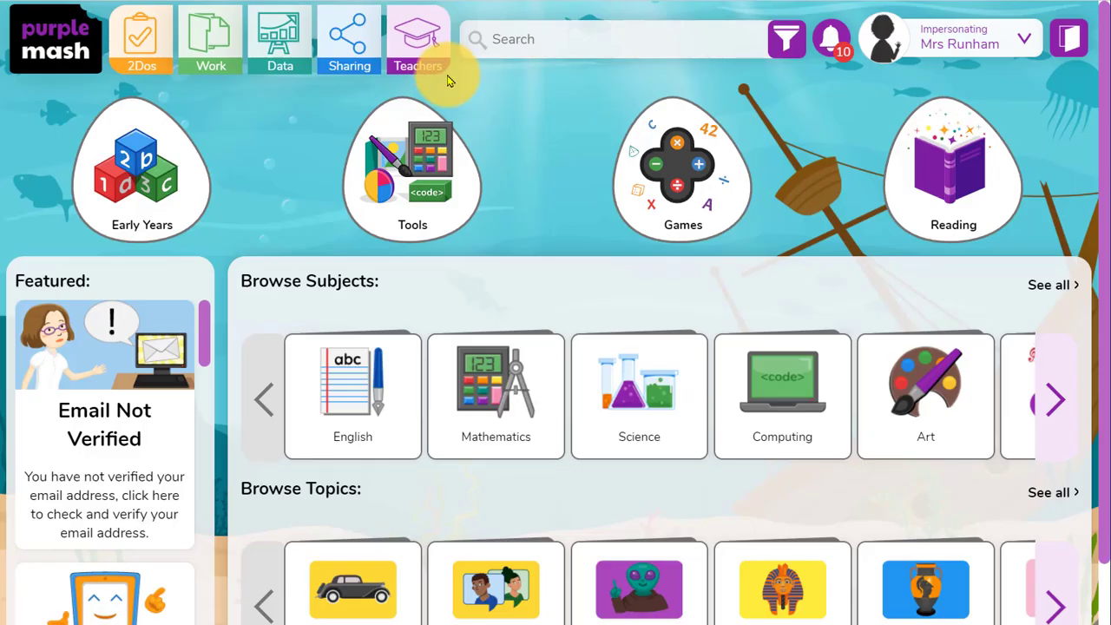
{"action": "left_click", "coordinate": [417, 39]}
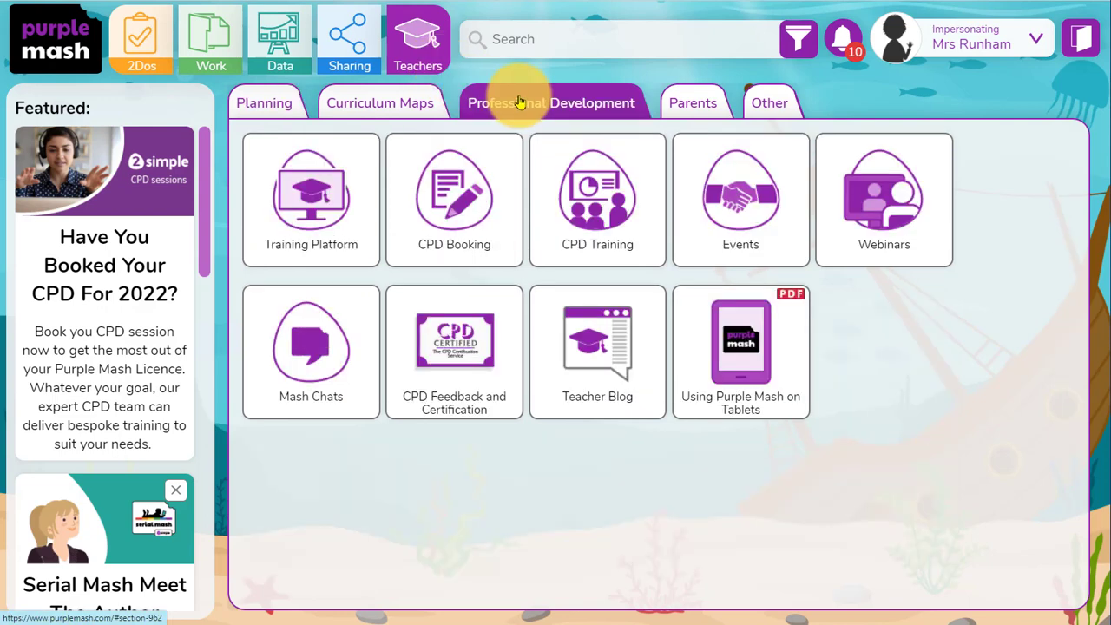